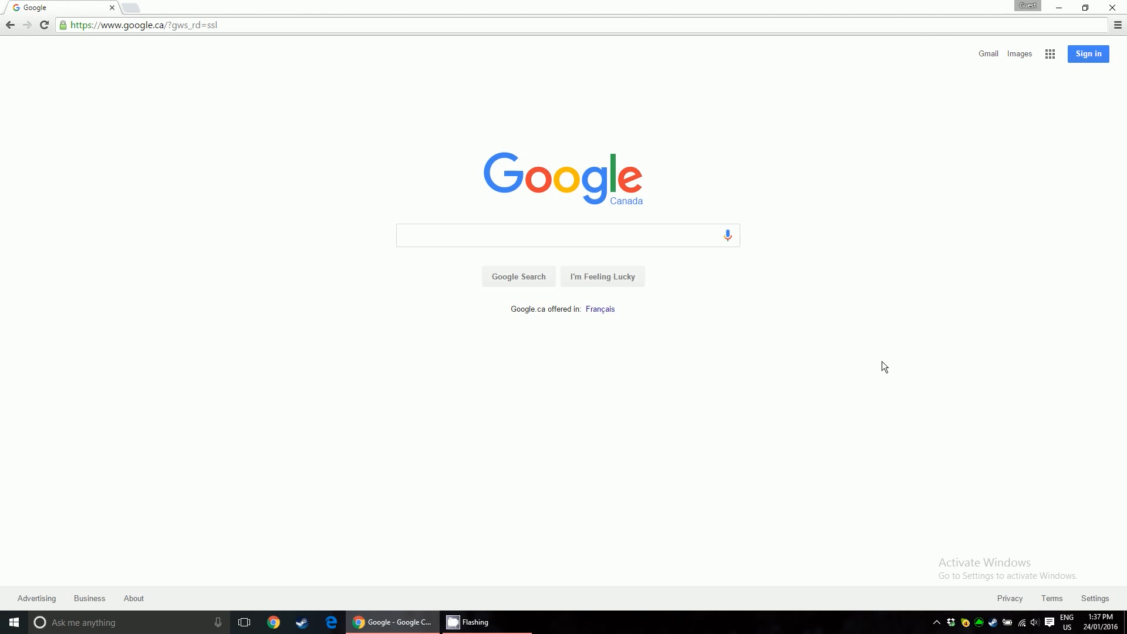
- Search Google for 'minecraft server files'
{"action": "left_click", "coordinate": [145, 25]}
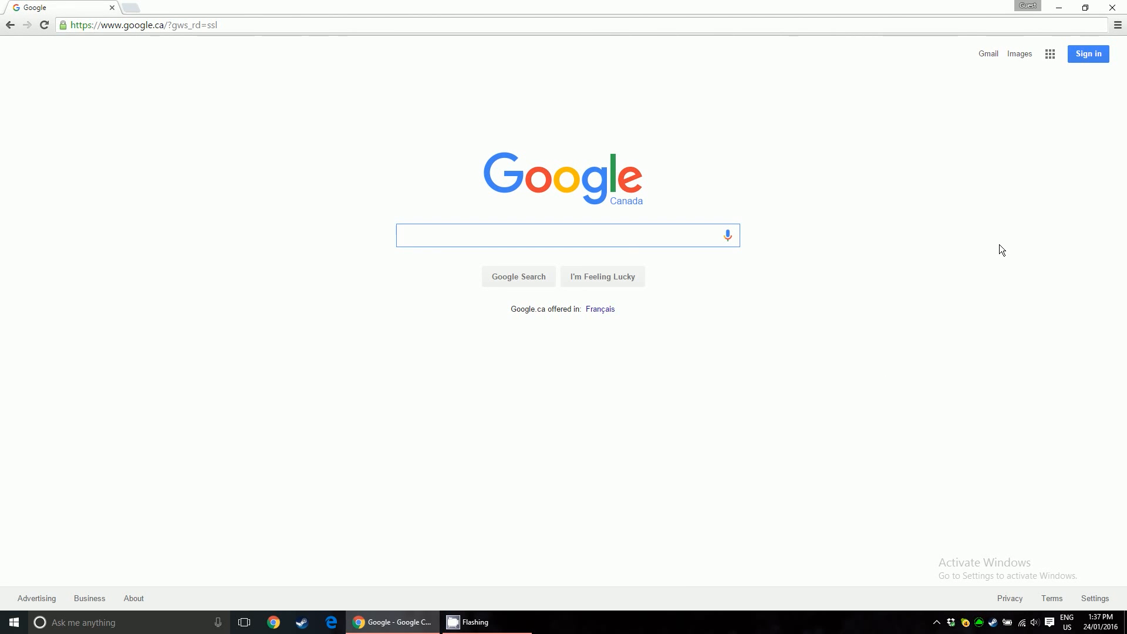
{"action": "left_click", "coordinate": [561, 235]}
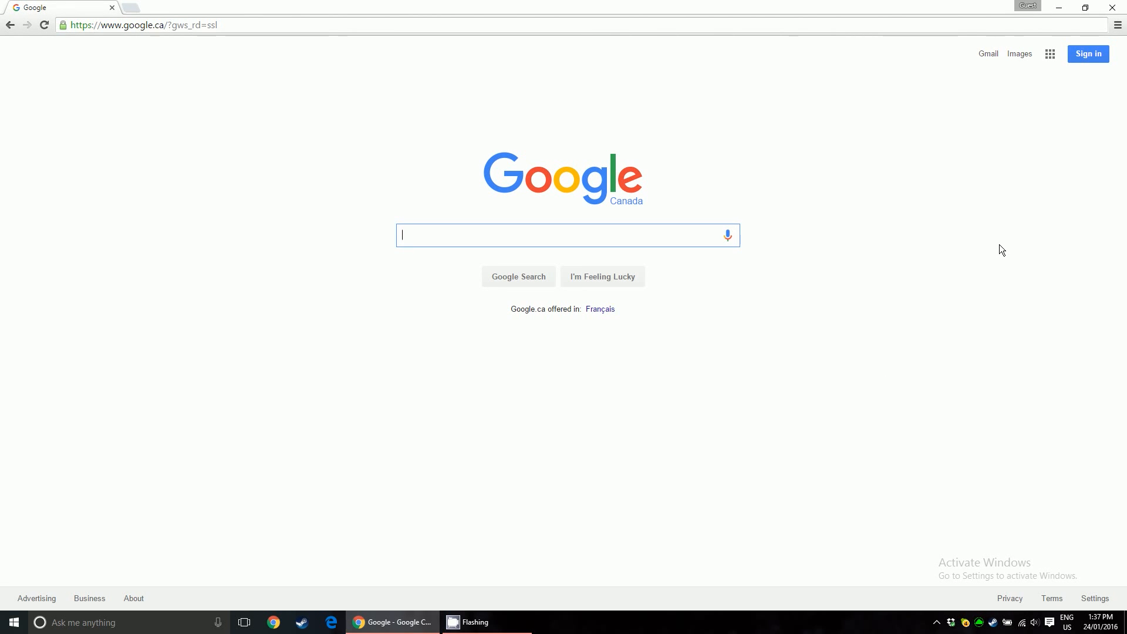
{"action": "type", "text": "minecraft server fiels"}
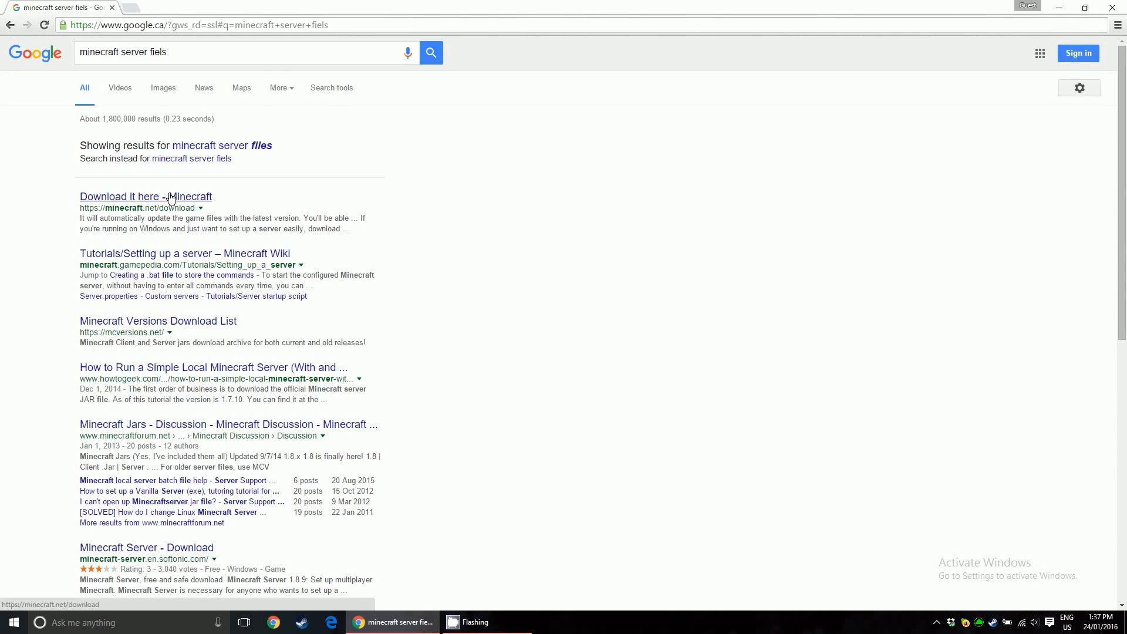
- Download minecraft_server.1.8.9.exe from Minecraft.net and show it in its Desktop folder
{"action": "left_click", "coordinate": [145, 196]}
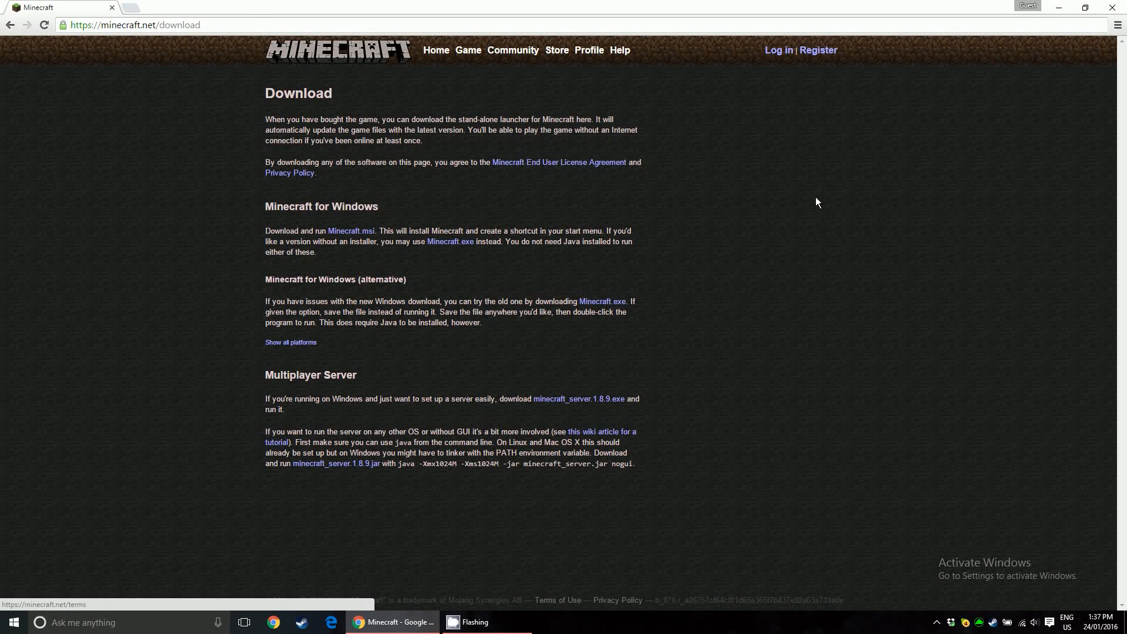
{"action": "mouse_move", "coordinate": [259, 378]}
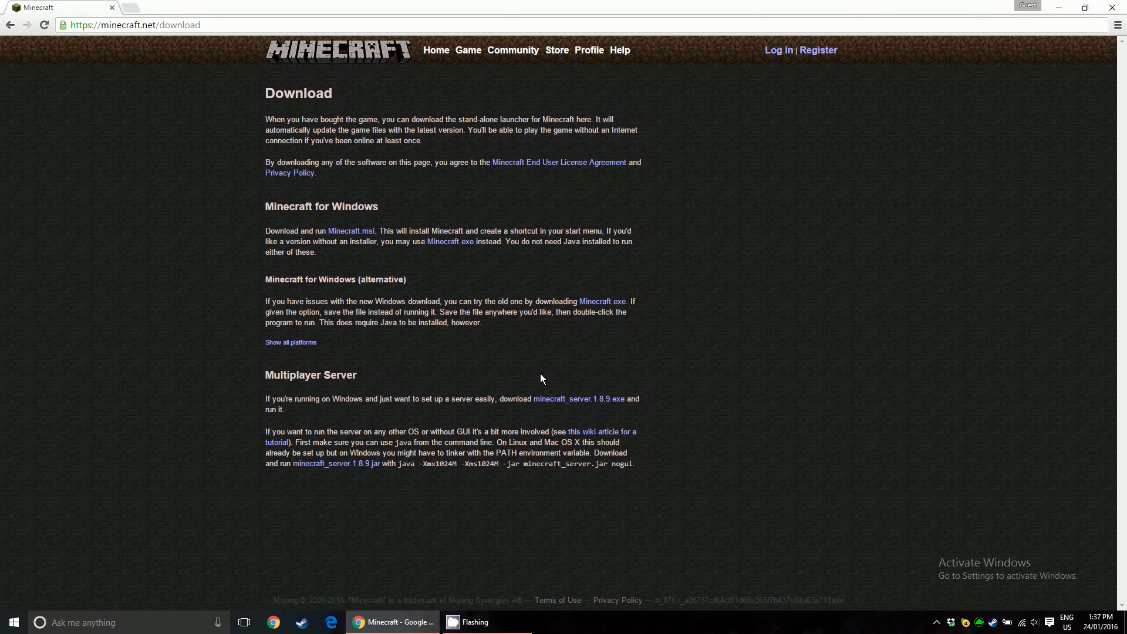
{"action": "mouse_move", "coordinate": [603, 405]}
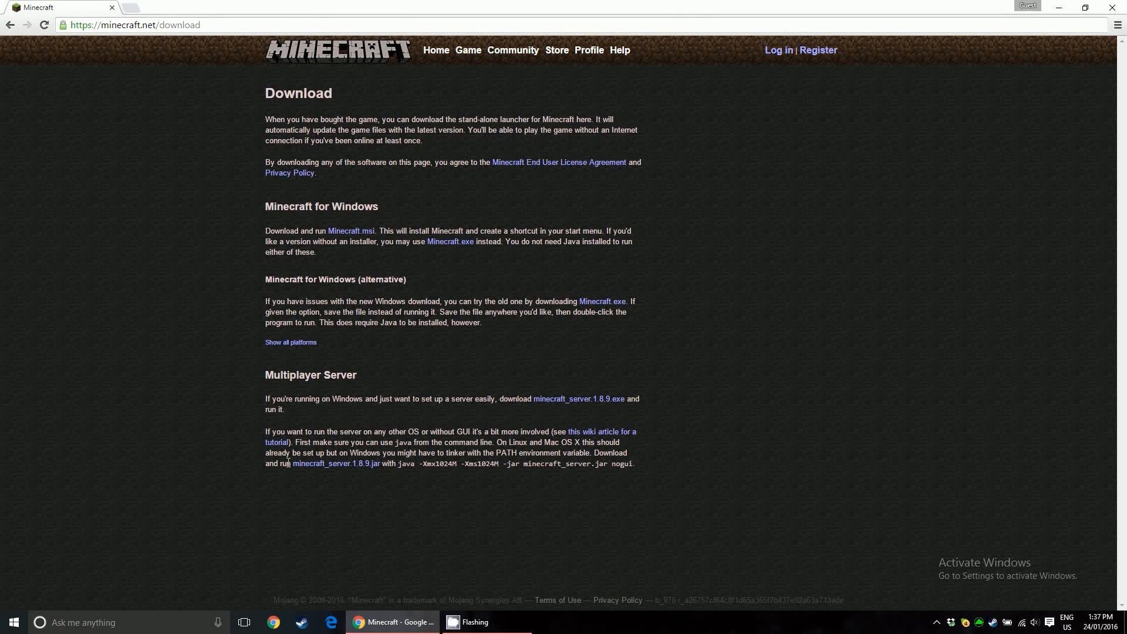
{"action": "left_click_drag", "start_coordinate": [293, 463], "coordinate": [630, 466]}
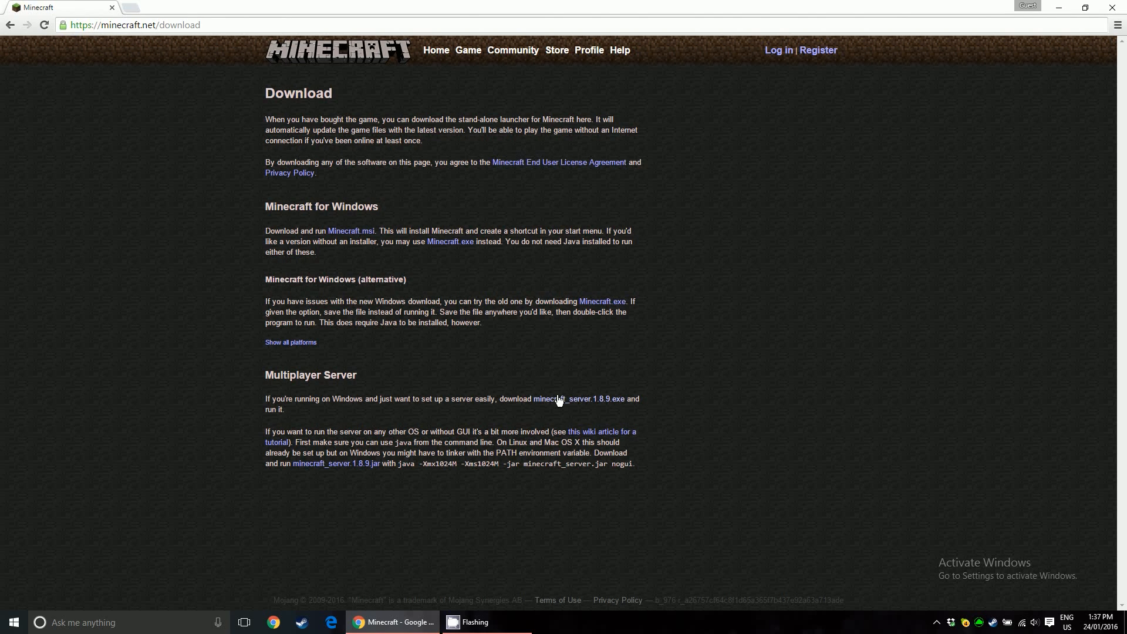
{"action": "left_click", "coordinate": [575, 399]}
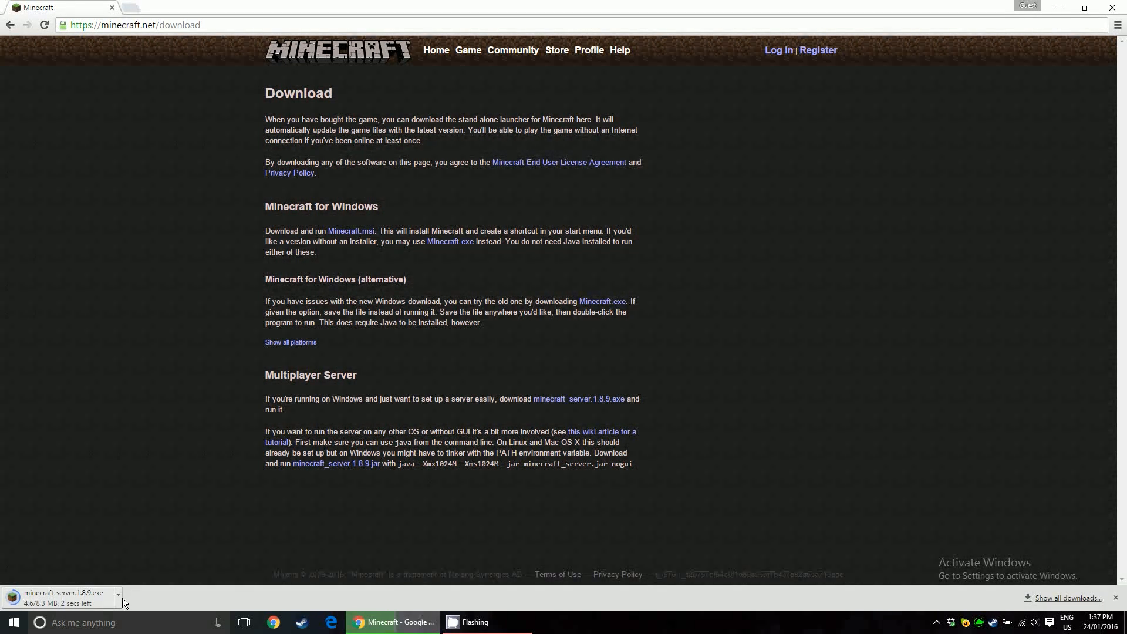
{"action": "left_click", "coordinate": [118, 594]}
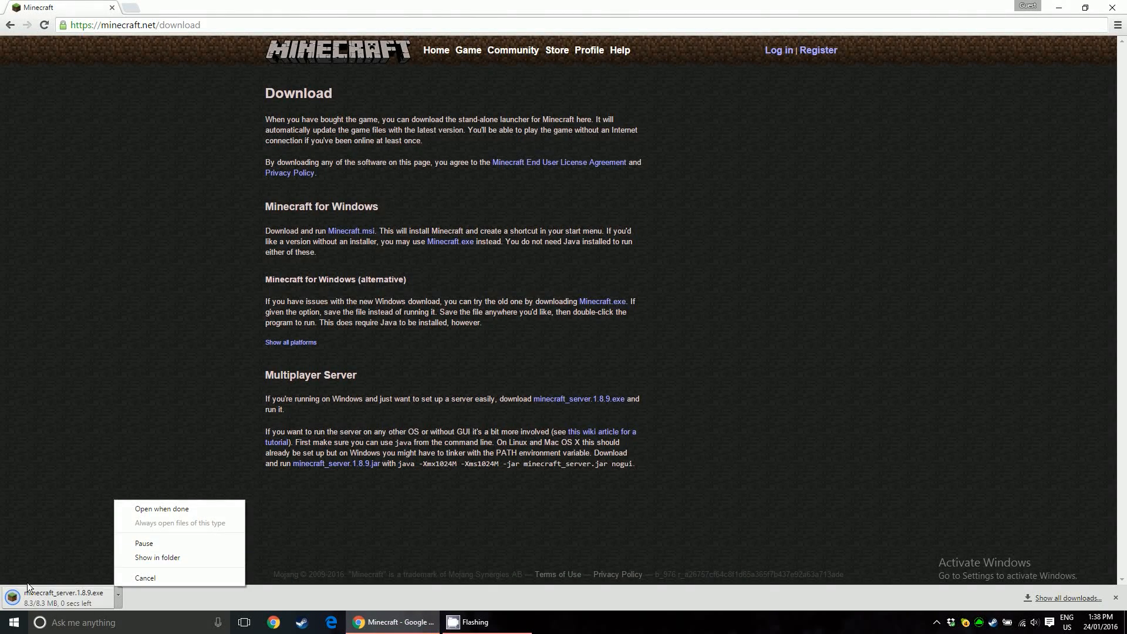
{"action": "left_click", "coordinate": [157, 557]}
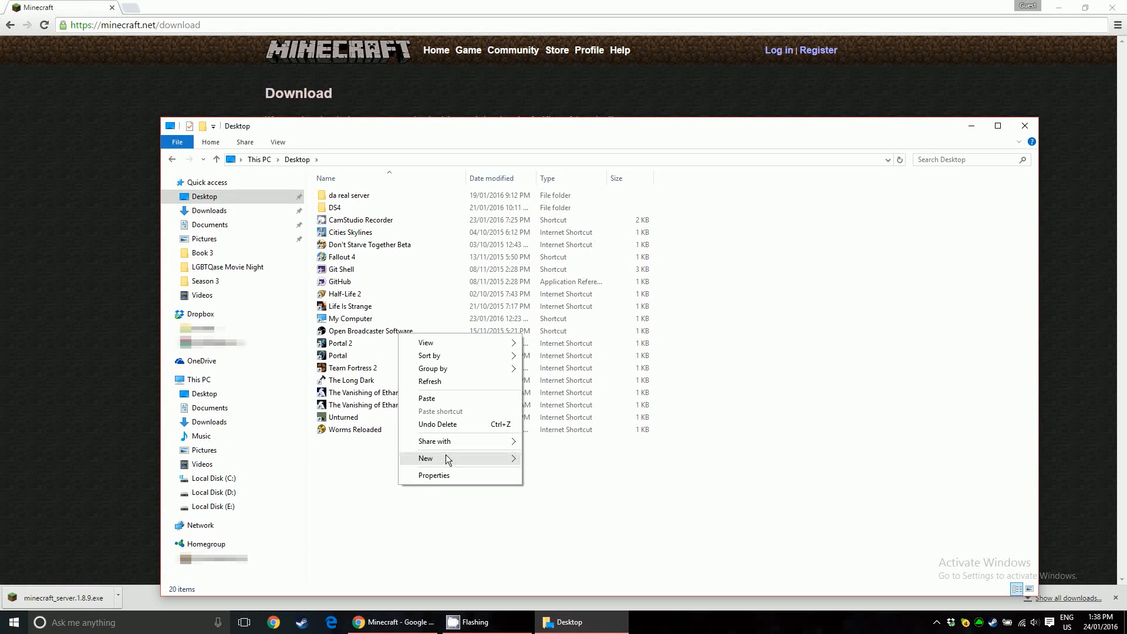
- Create a Desktop 'server' folder containing the server exe and its generated eula.txt
{"action": "left_click", "coordinate": [425, 458]}
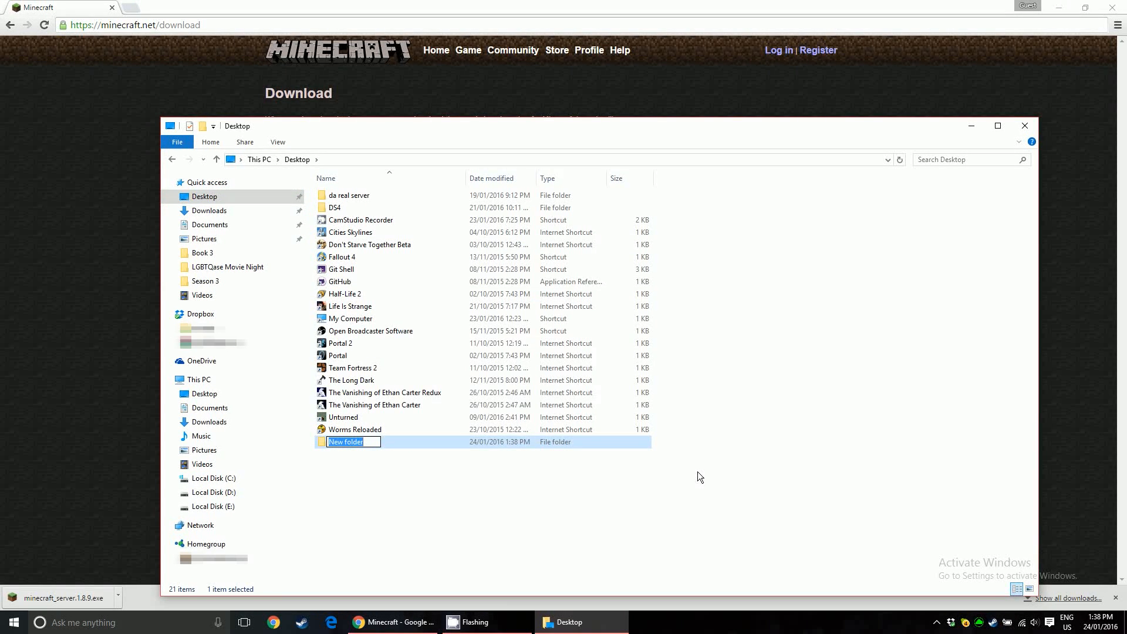
{"action": "mouse_move", "coordinate": [703, 480]}
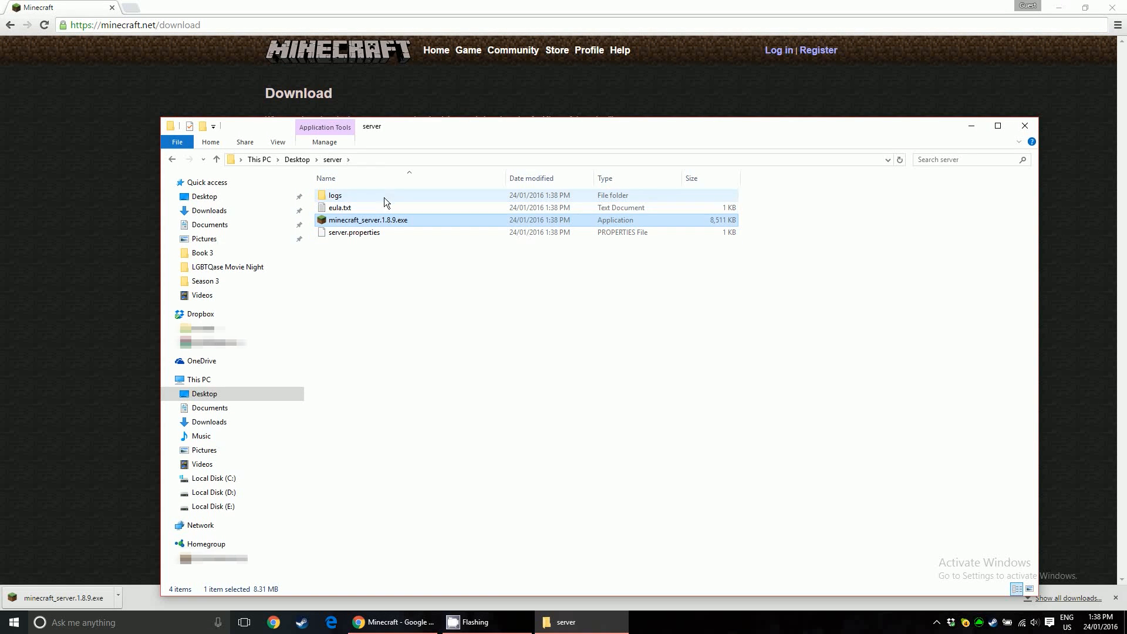
{"action": "left_click", "coordinate": [340, 207]}
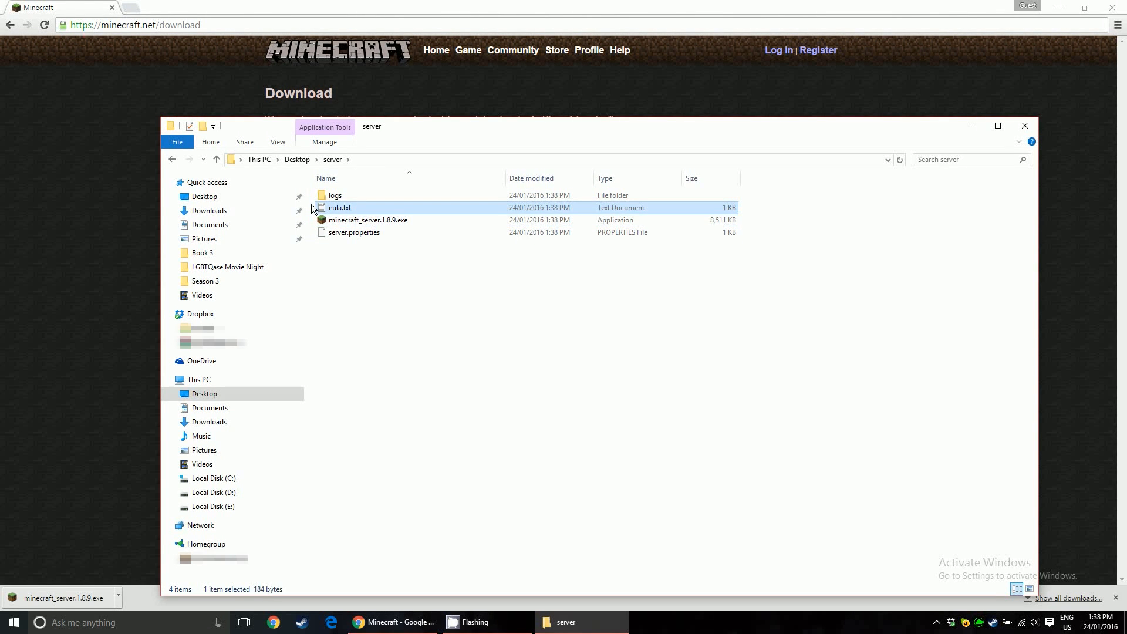
{"action": "mouse_move", "coordinate": [361, 212]}
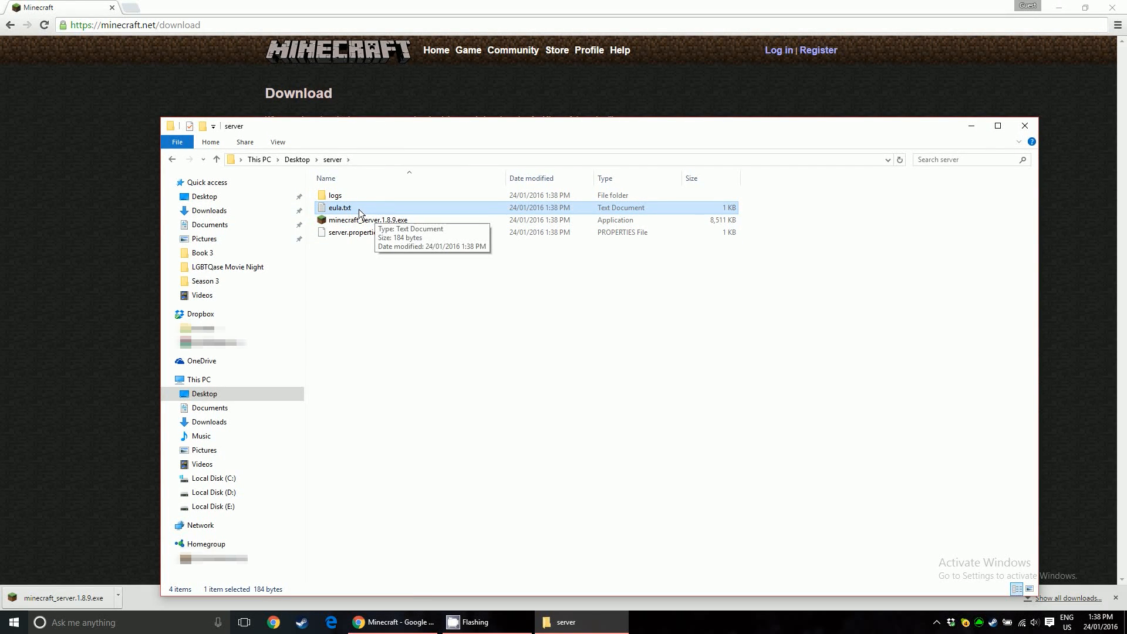
- Change eula=false to eula=true in eula.txt, save, and close Notepad
{"action": "double_click", "coordinate": [338, 208]}
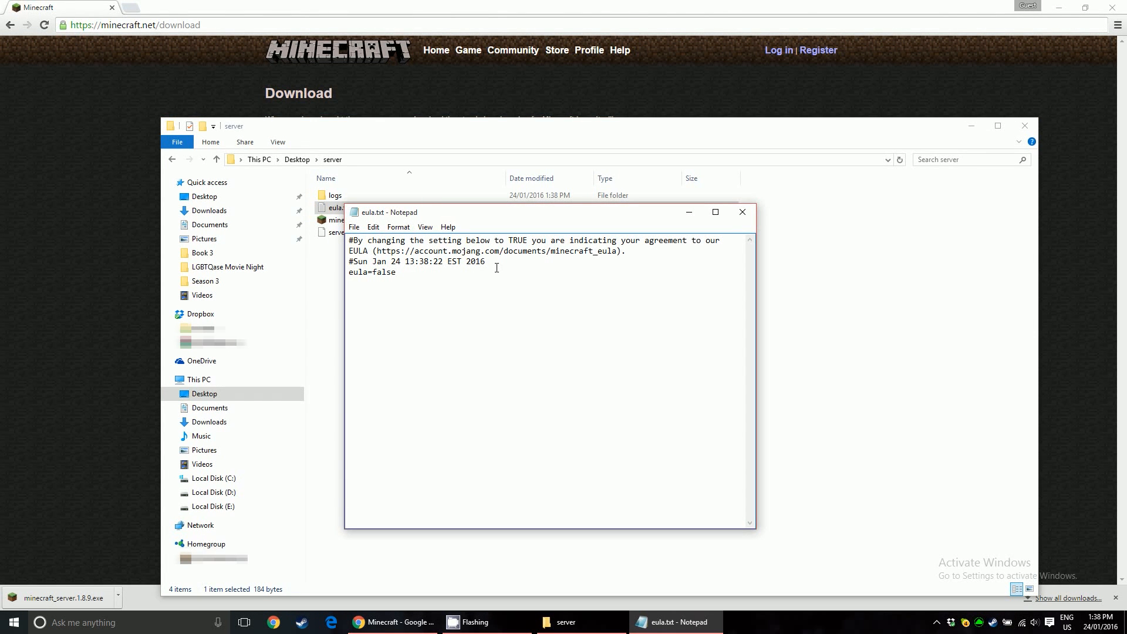
{"action": "key", "text": "Backspace"}
{"action": "type", "text": "tru"}
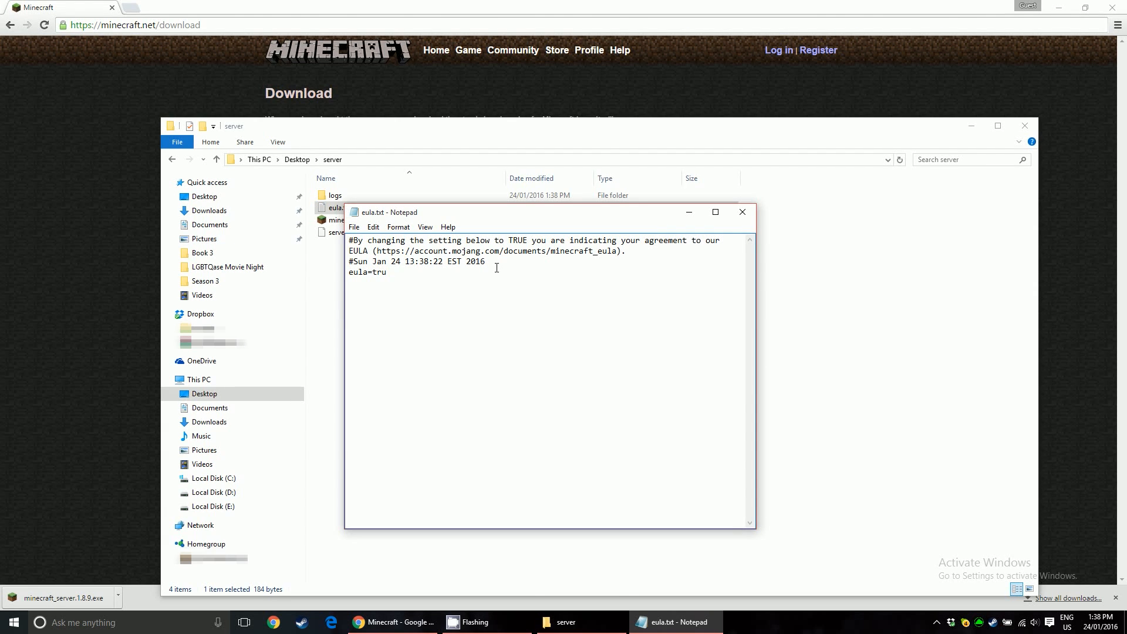
{"action": "type", "text": "e"}
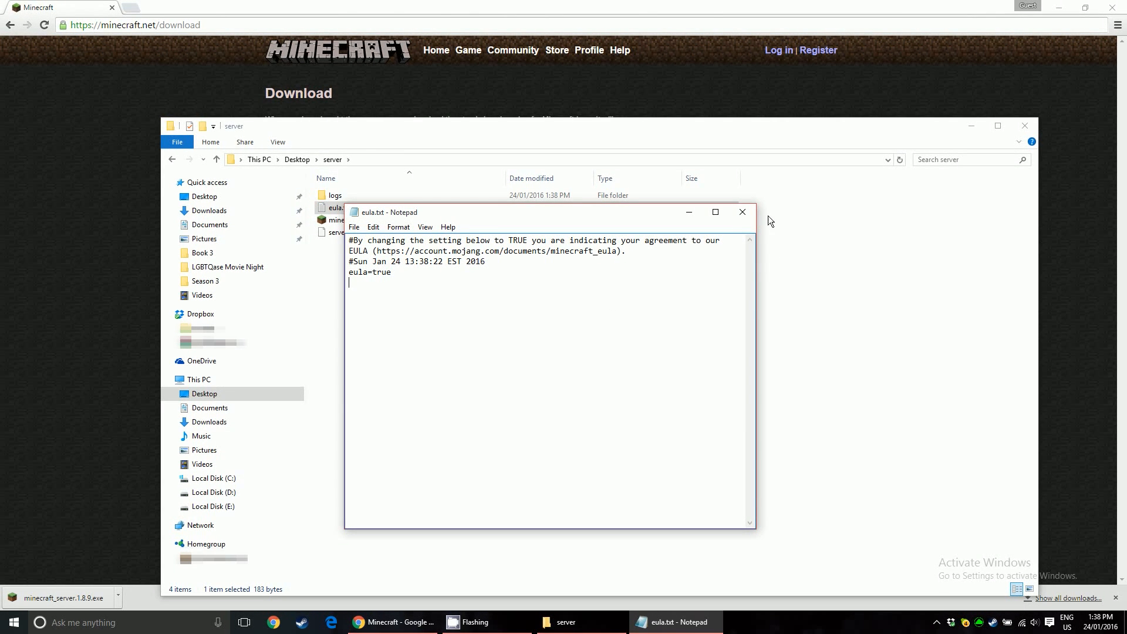
{"action": "left_click", "coordinate": [742, 212]}
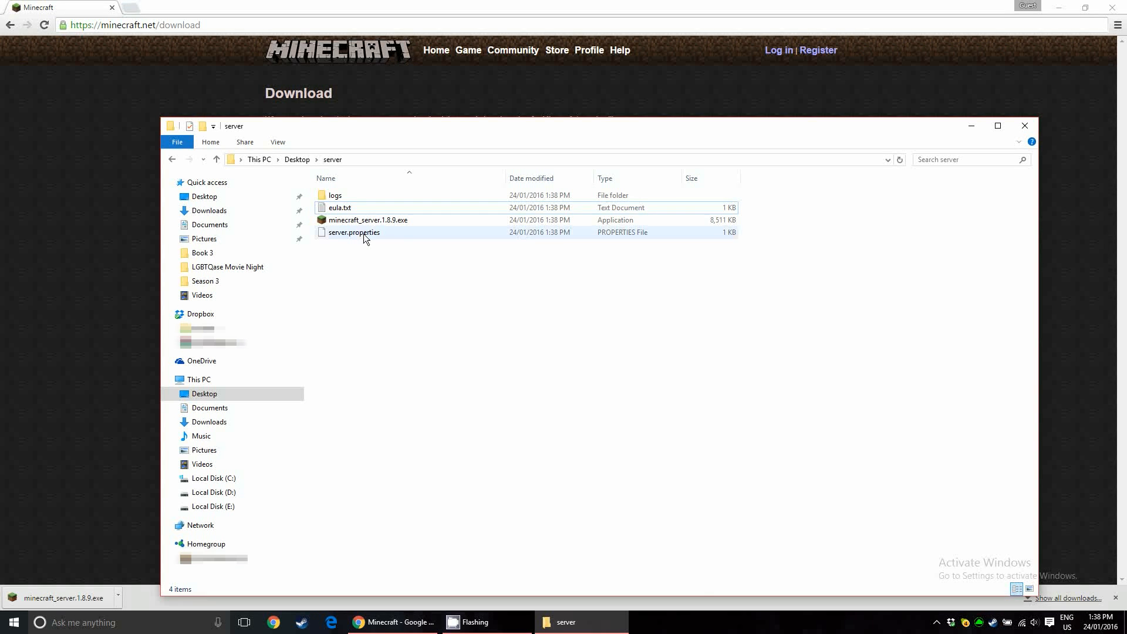
{"action": "mouse_move", "coordinate": [397, 228]}
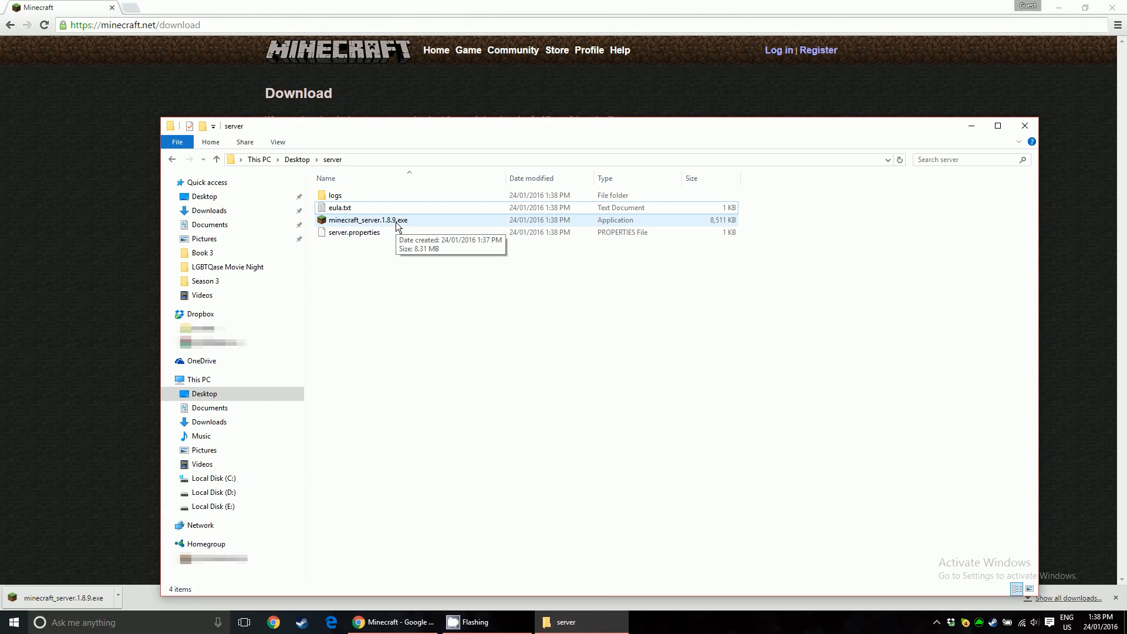
{"action": "left_click", "coordinate": [392, 220]}
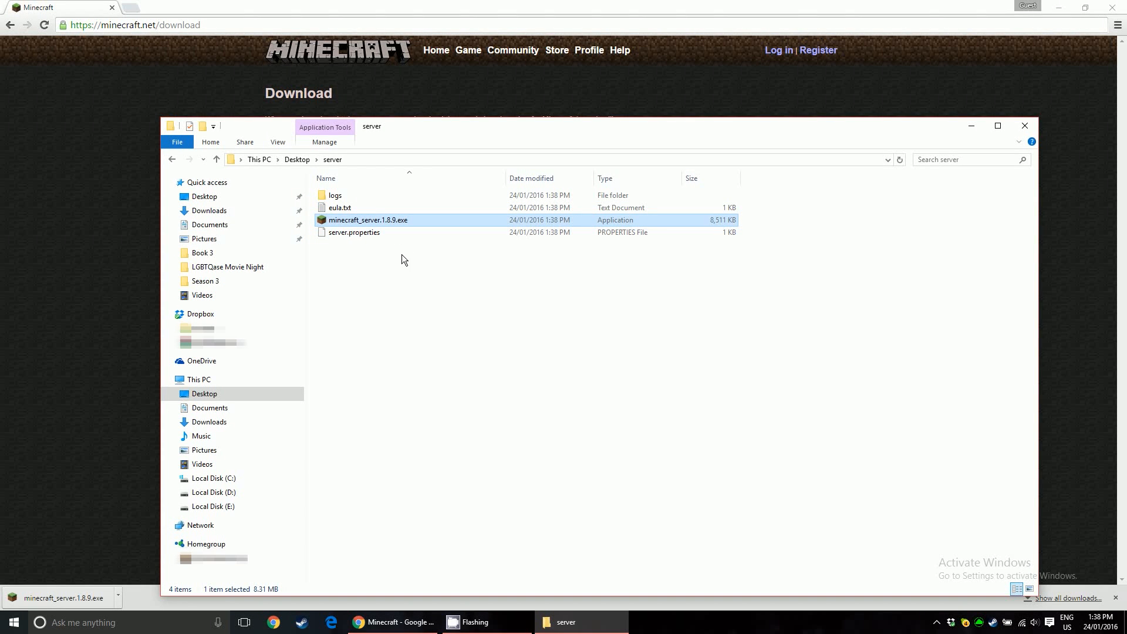
- Launch minecraft_server.1.8.9.exe, then close it after it generates world and config files
{"action": "double_click", "coordinate": [368, 220]}
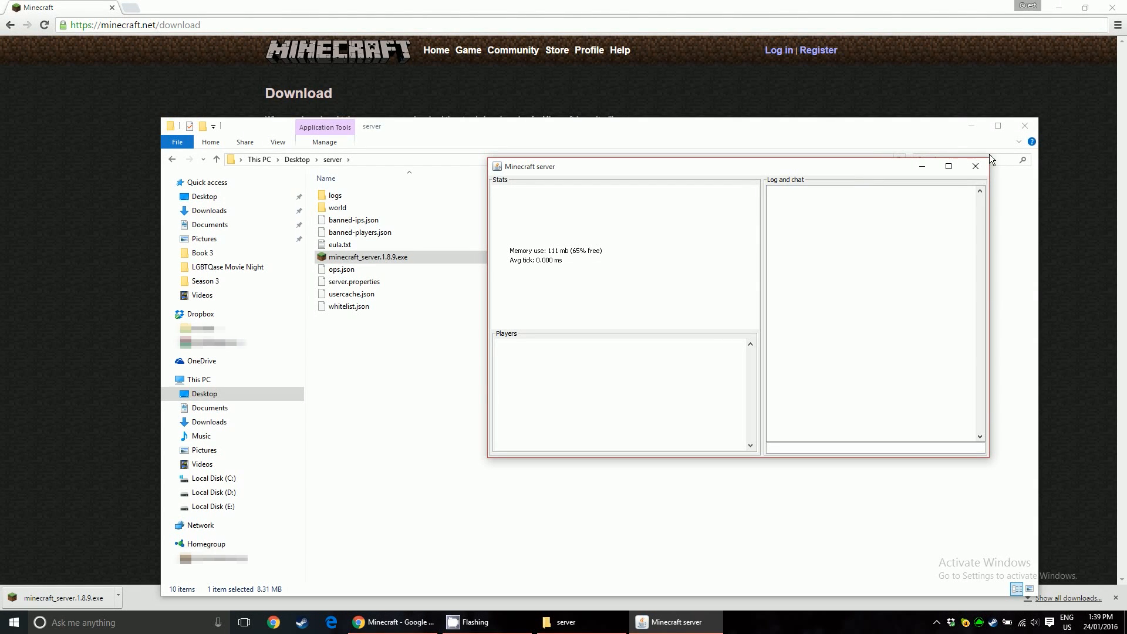
{"action": "mouse_move", "coordinate": [976, 166]}
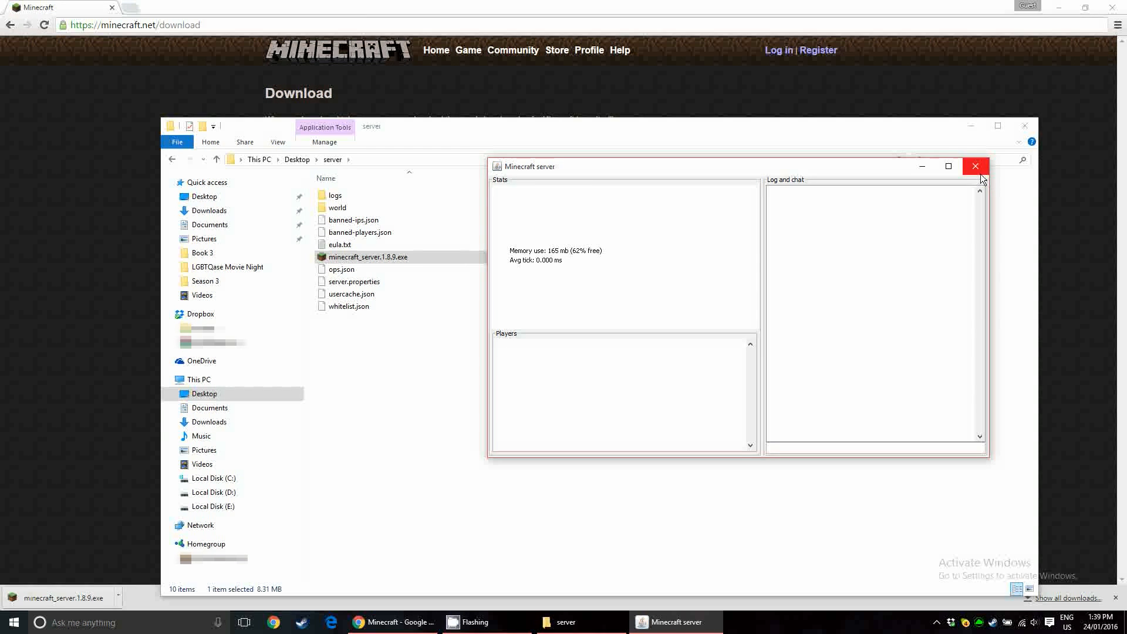
{"action": "left_click", "coordinate": [975, 166]}
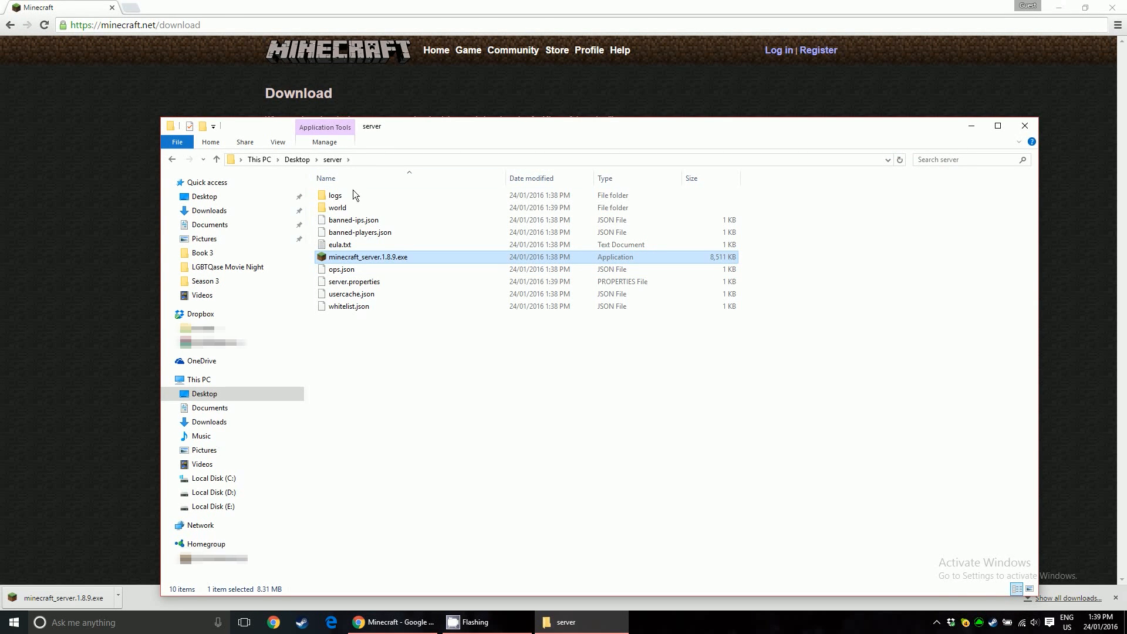
{"action": "key", "text": "ctrl+a"}
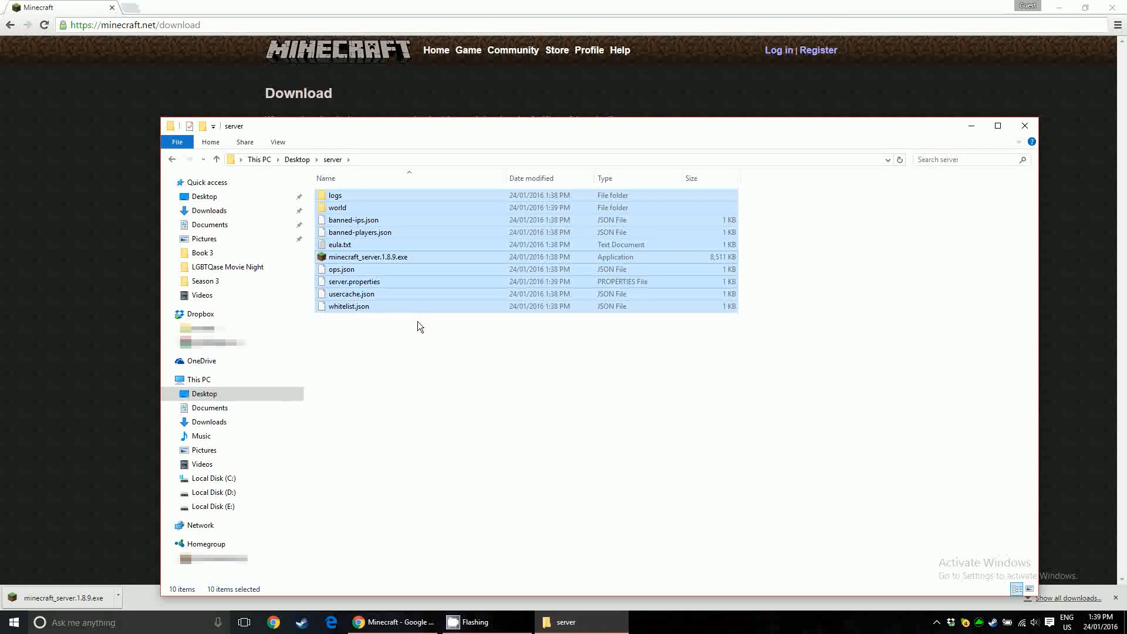
{"action": "left_click", "coordinate": [354, 281]}
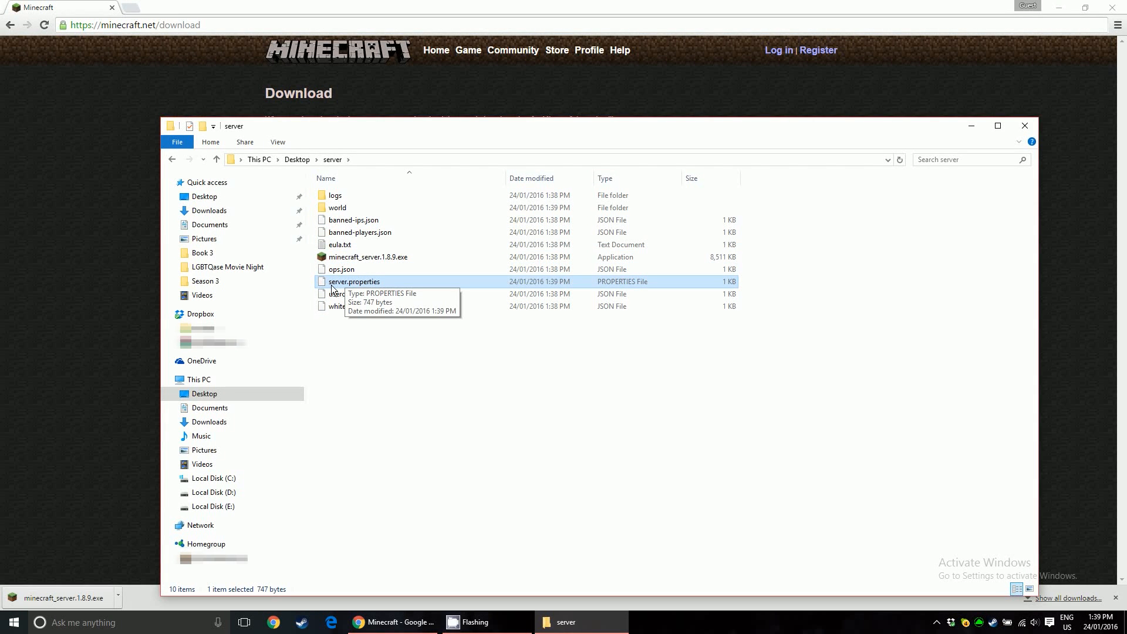
- Open server.properties with Notepad++ and find the server-port=25565 line
{"action": "right_click", "coordinate": [355, 281]}
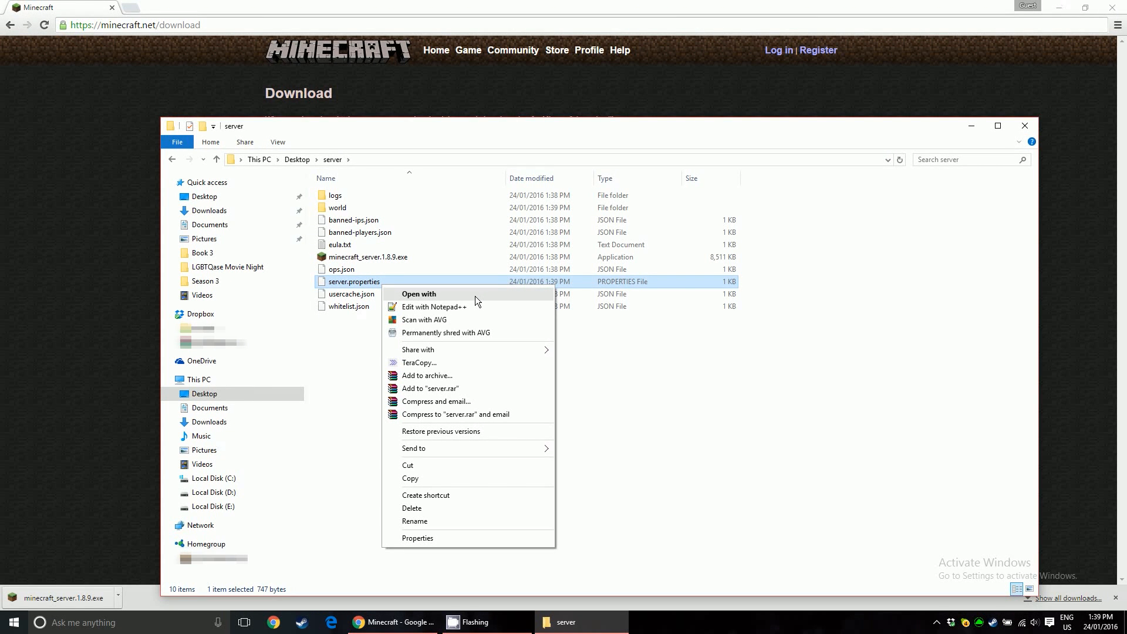
{"action": "mouse_move", "coordinate": [460, 309]}
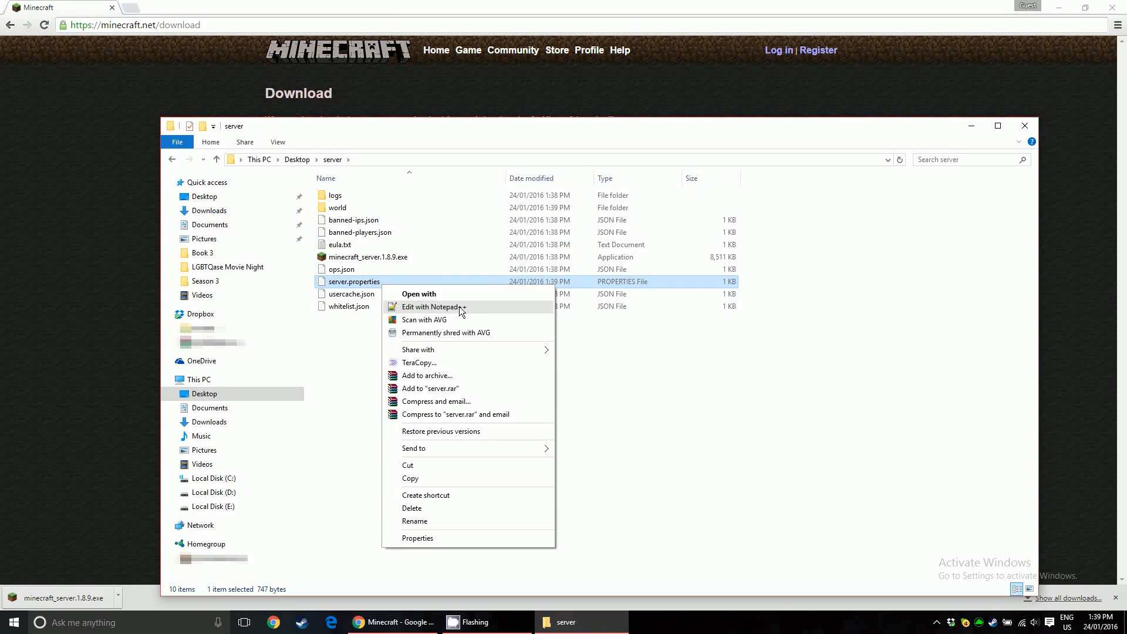
{"action": "left_click", "coordinate": [435, 307]}
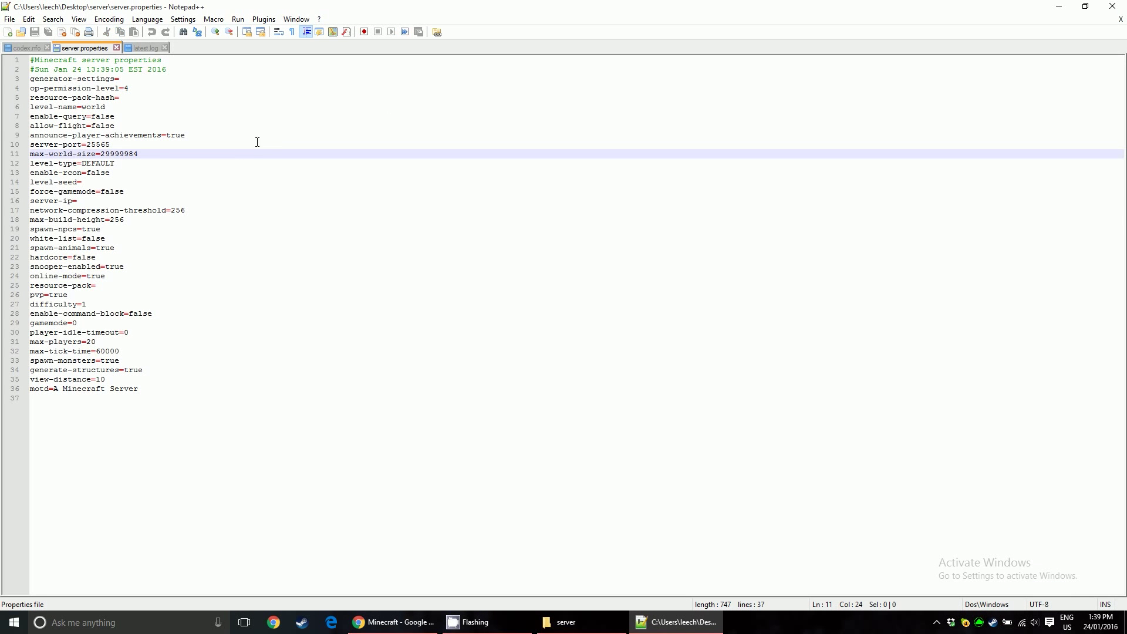
{"action": "mouse_move", "coordinate": [93, 127]}
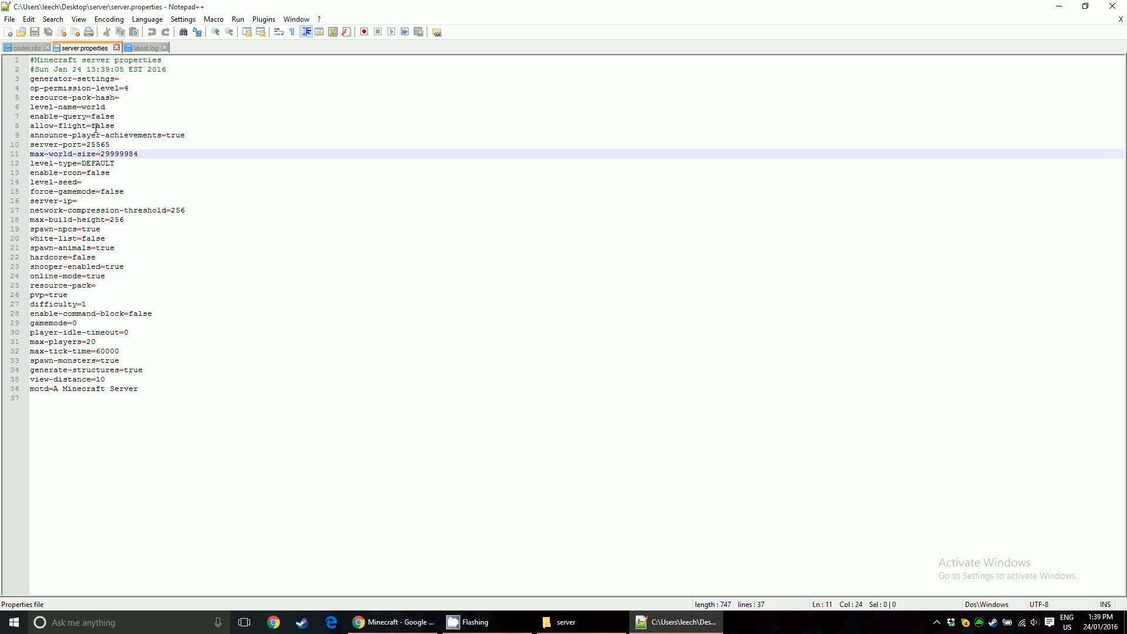
{"action": "left_click", "coordinate": [93, 145]}
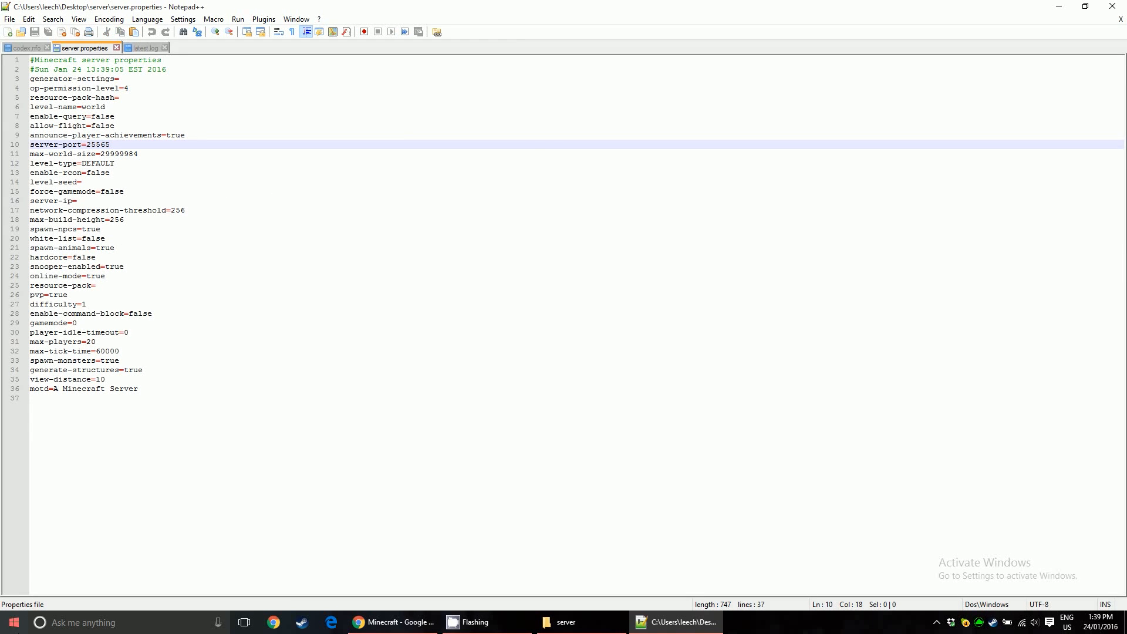
{"action": "left_click", "coordinate": [9, 623]}
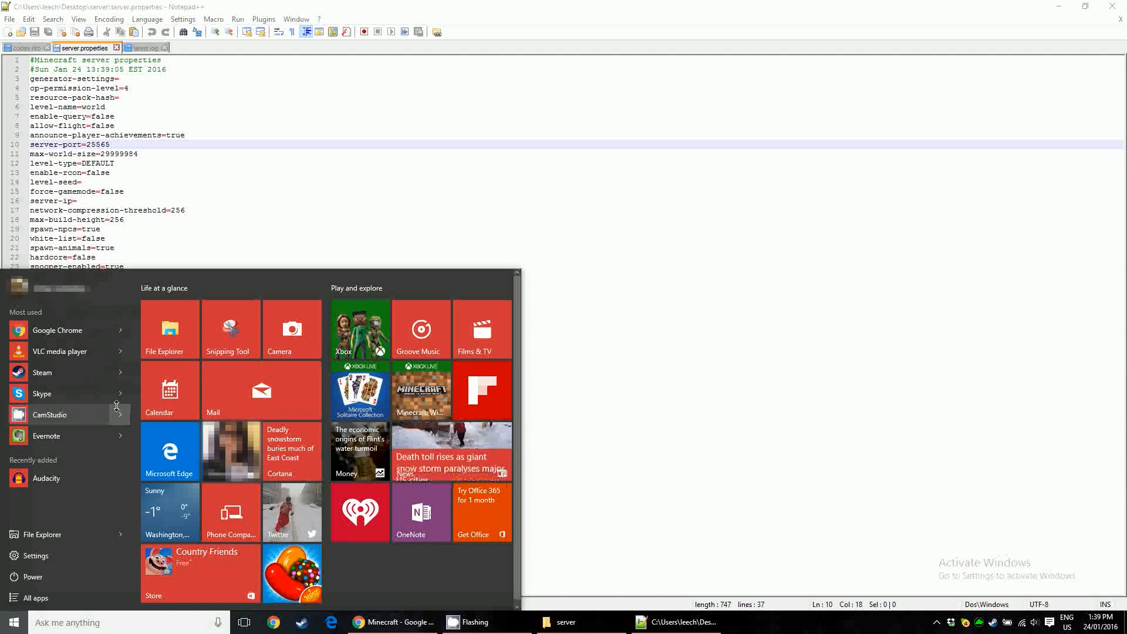
- Launch Notepad from Start search and type 'server-port' into a new note
{"action": "type", "text": "notepaed"}
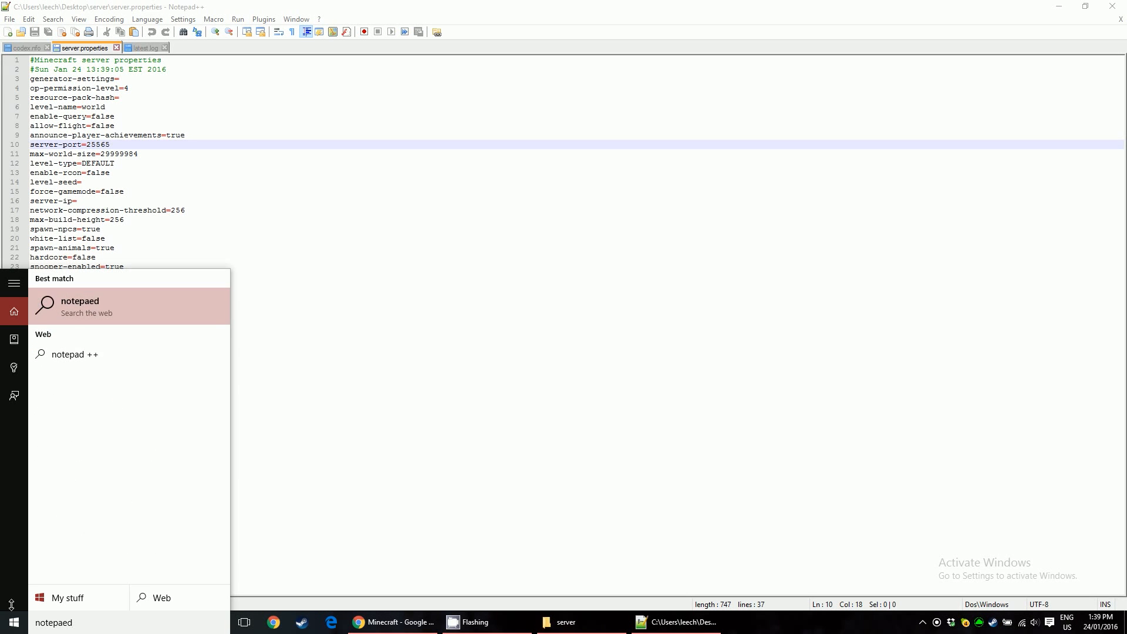
{"action": "left_click", "coordinate": [80, 301]}
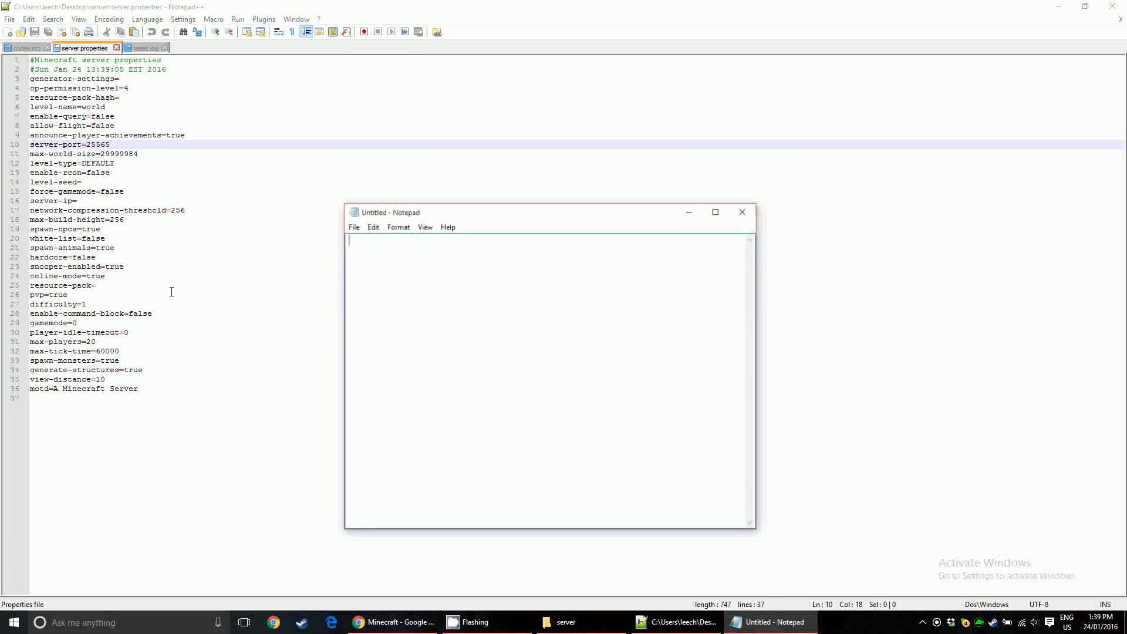
{"action": "type", "text": "serve"}
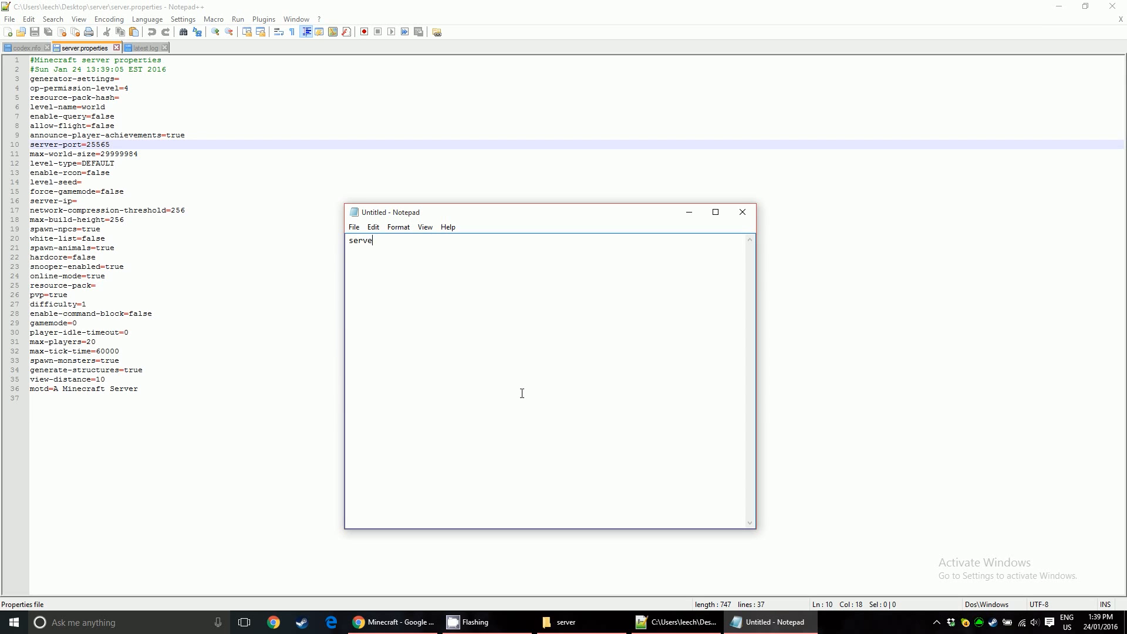
{"action": "type", "text": "r-port"}
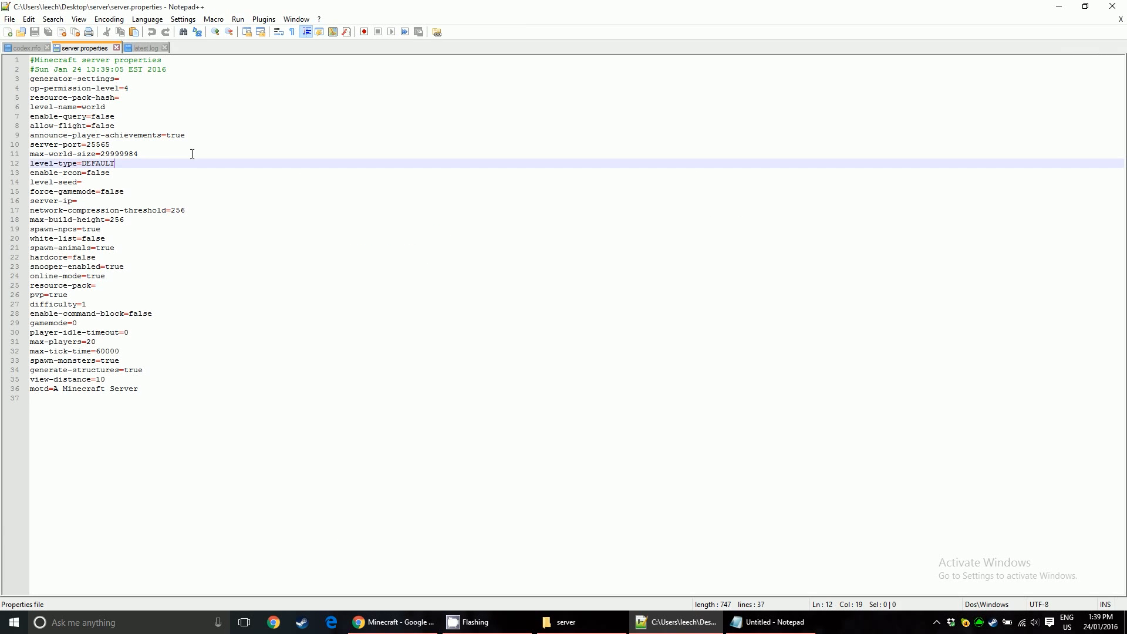
{"action": "mouse_move", "coordinate": [149, 101]}
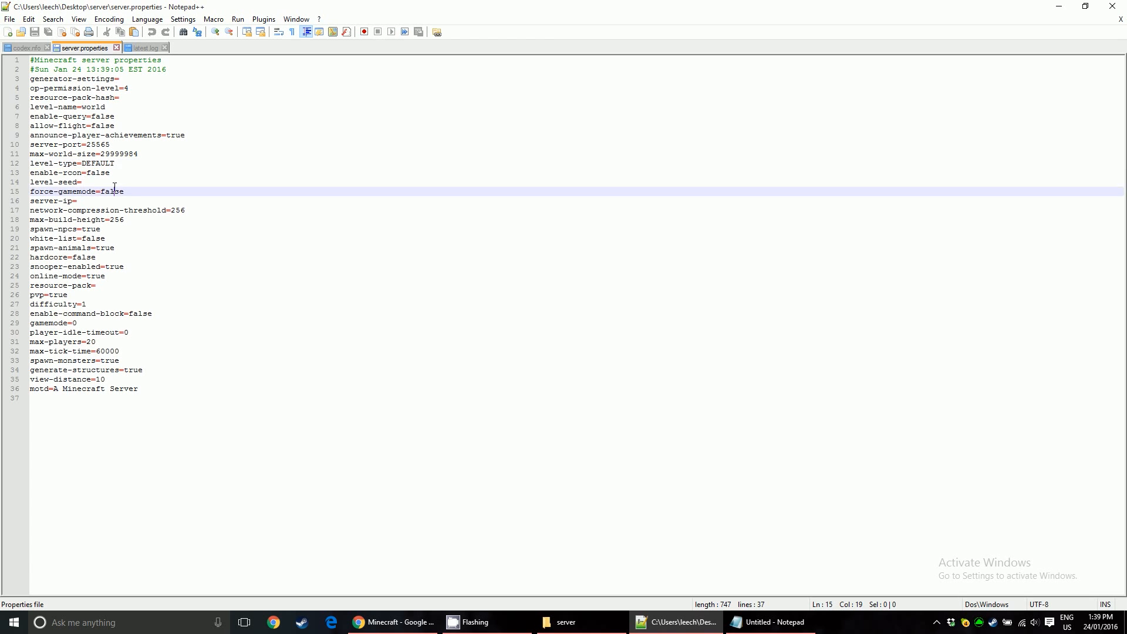
- Review the level-seed and online-mode lines, then close Notepad++ without changes
{"action": "left_click", "coordinate": [28, 172]}
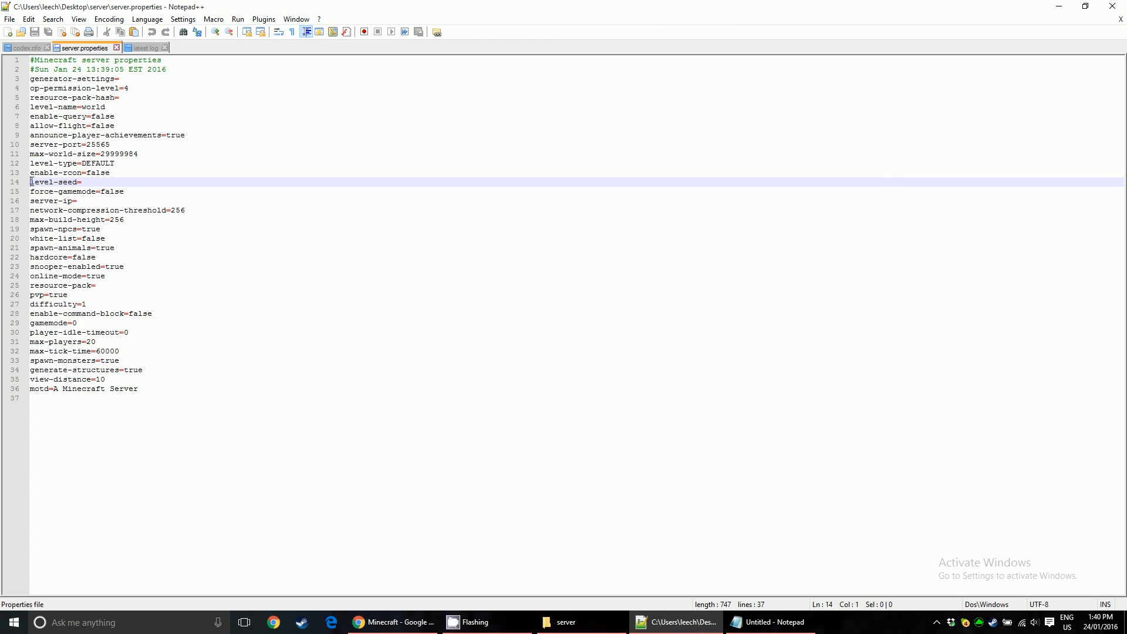
{"action": "left_click_drag", "start_coordinate": [31, 182], "coordinate": [81, 182]}
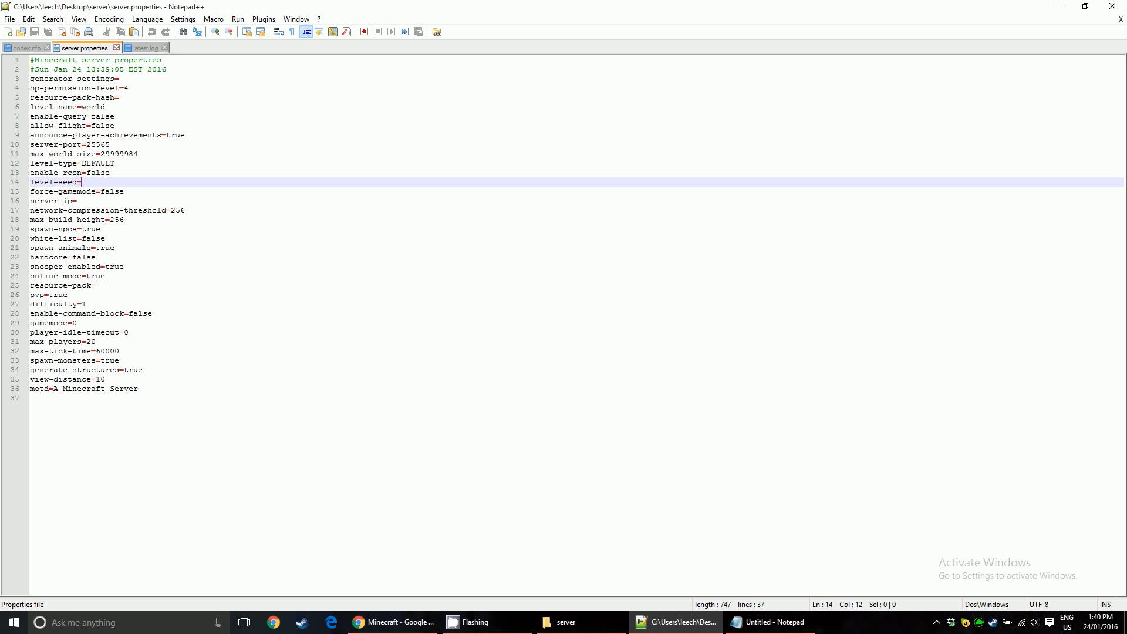
{"action": "mouse_move", "coordinate": [3, 281]}
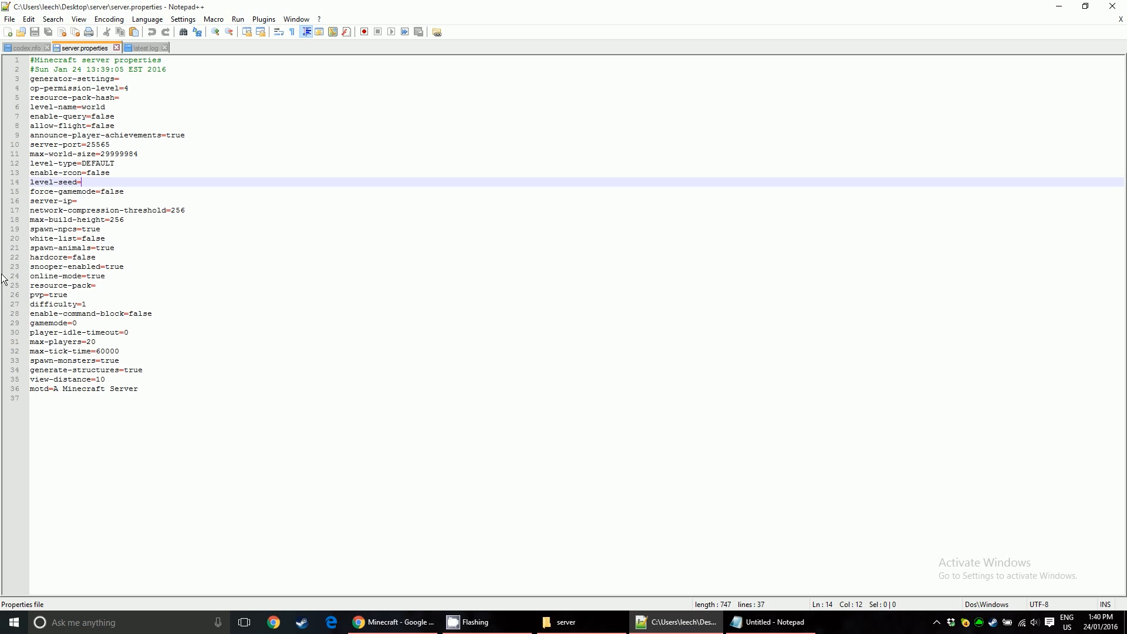
{"action": "mouse_move", "coordinate": [171, 220]}
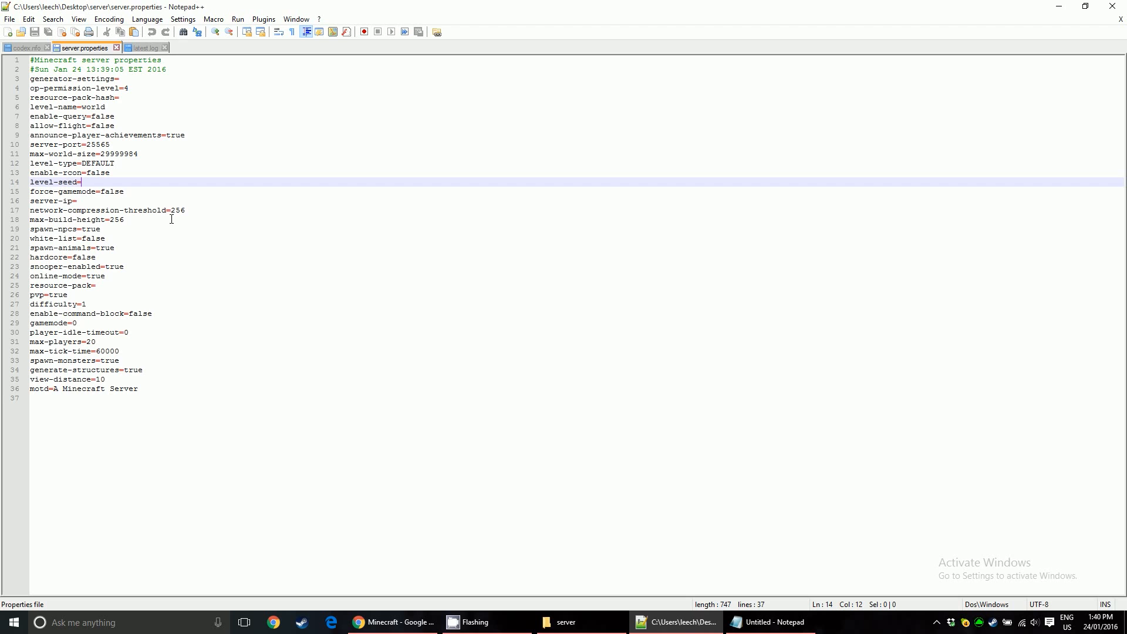
{"action": "mouse_move", "coordinate": [115, 247]}
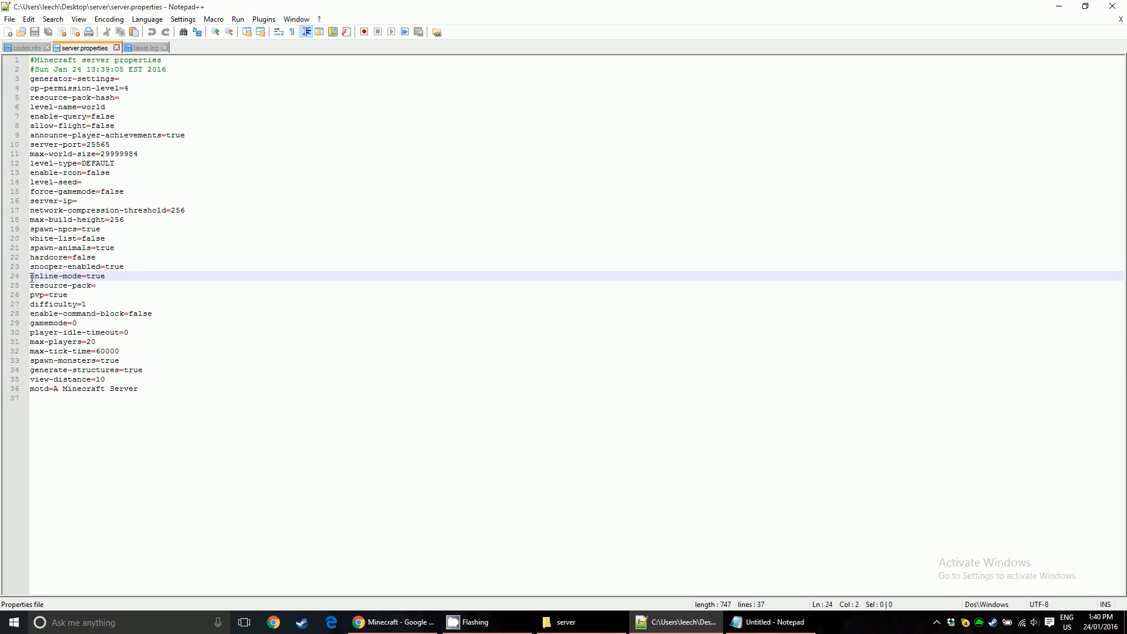
{"action": "left_click", "coordinate": [109, 276]}
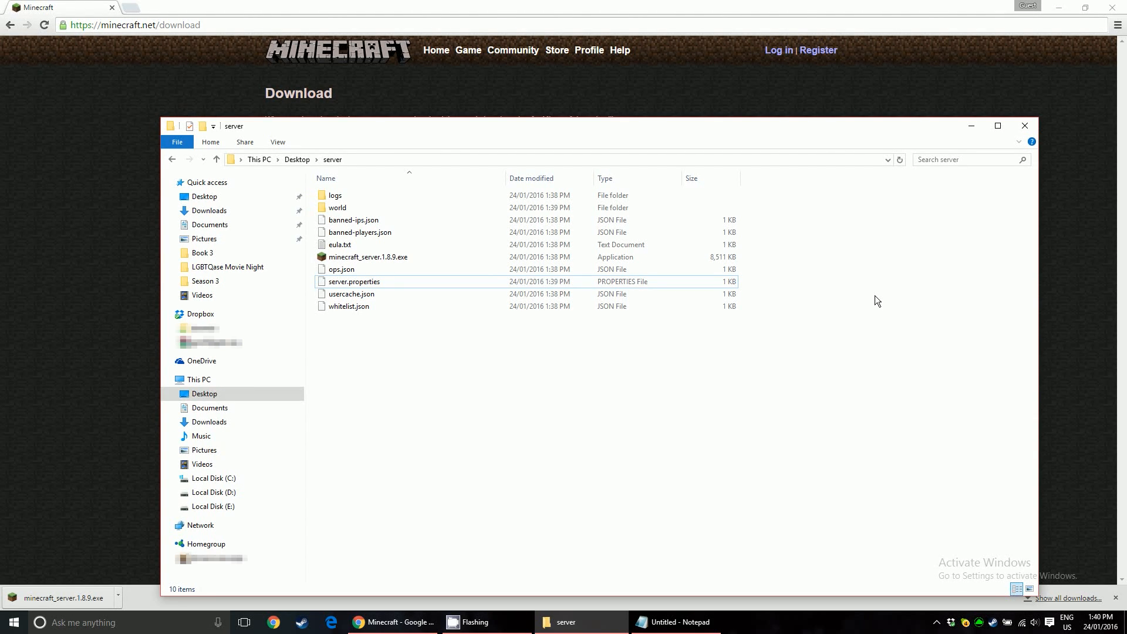
{"action": "mouse_move", "coordinate": [826, 440]}
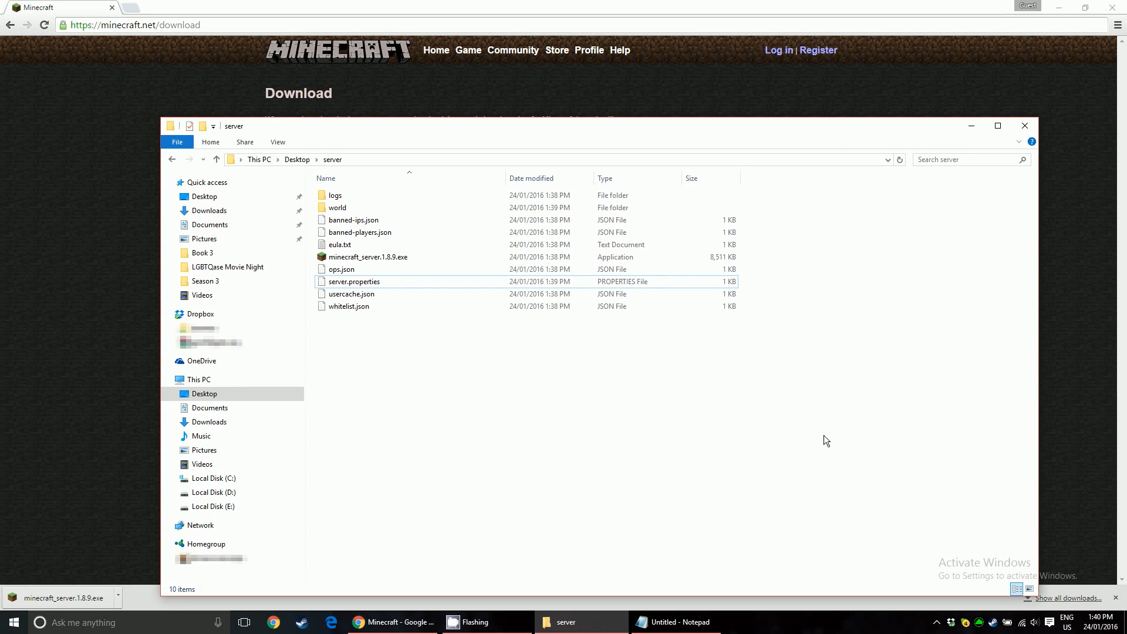
{"action": "mouse_move", "coordinate": [840, 427]}
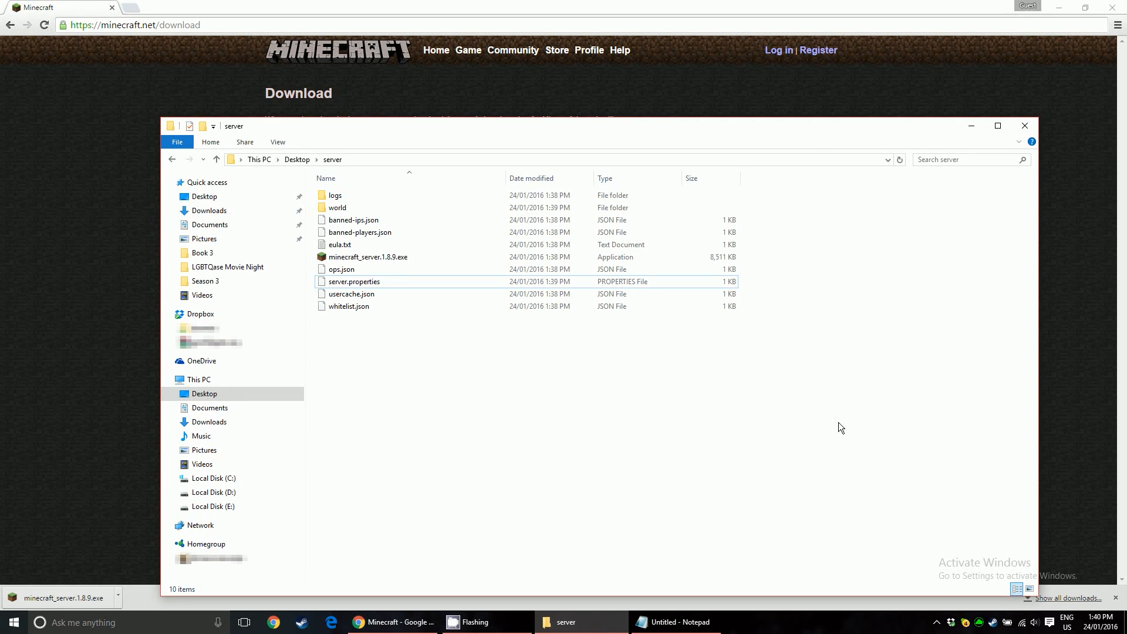
{"action": "mouse_move", "coordinate": [1038, 608]}
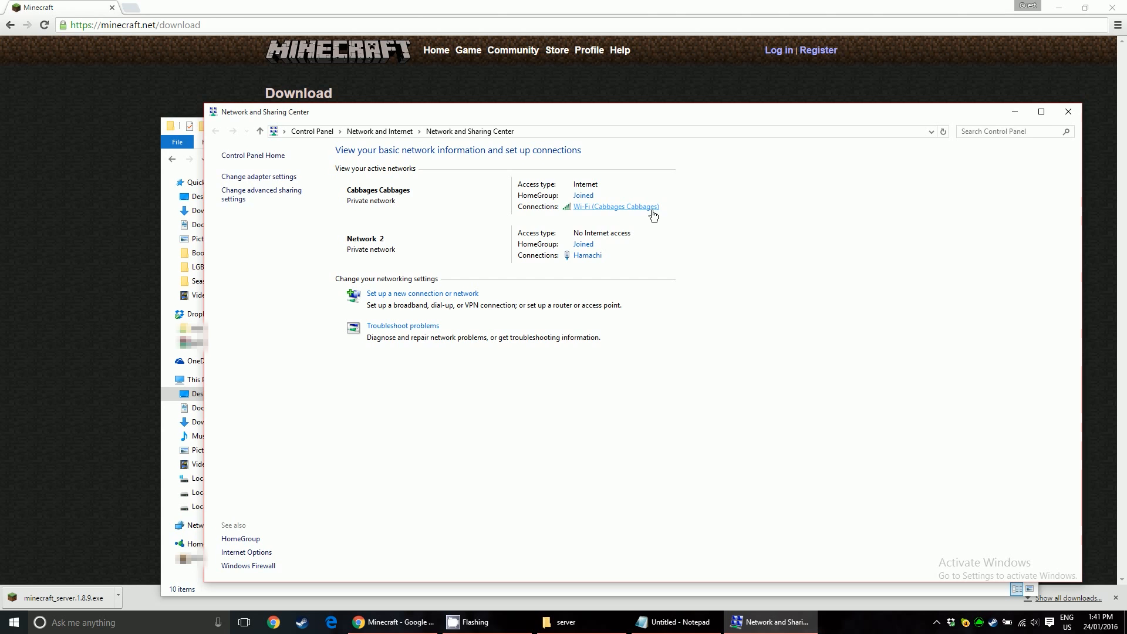
{"action": "mouse_move", "coordinate": [623, 209]}
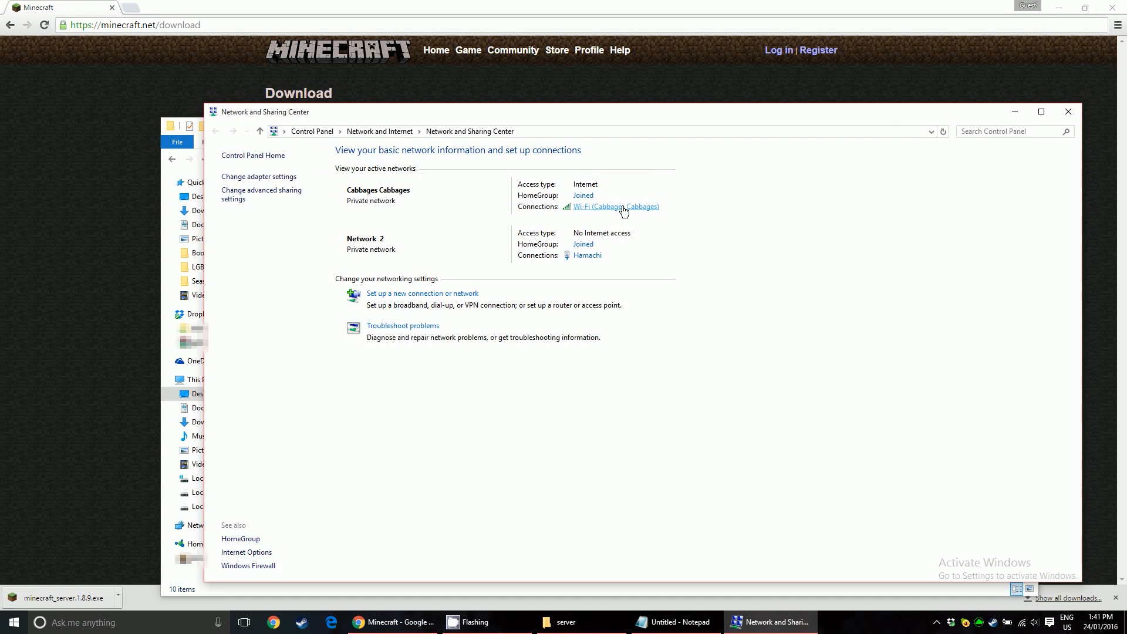
- Open the Wi-Fi connection Details and select the IPv4 address 192.168.0.100
{"action": "left_click", "coordinate": [615, 206]}
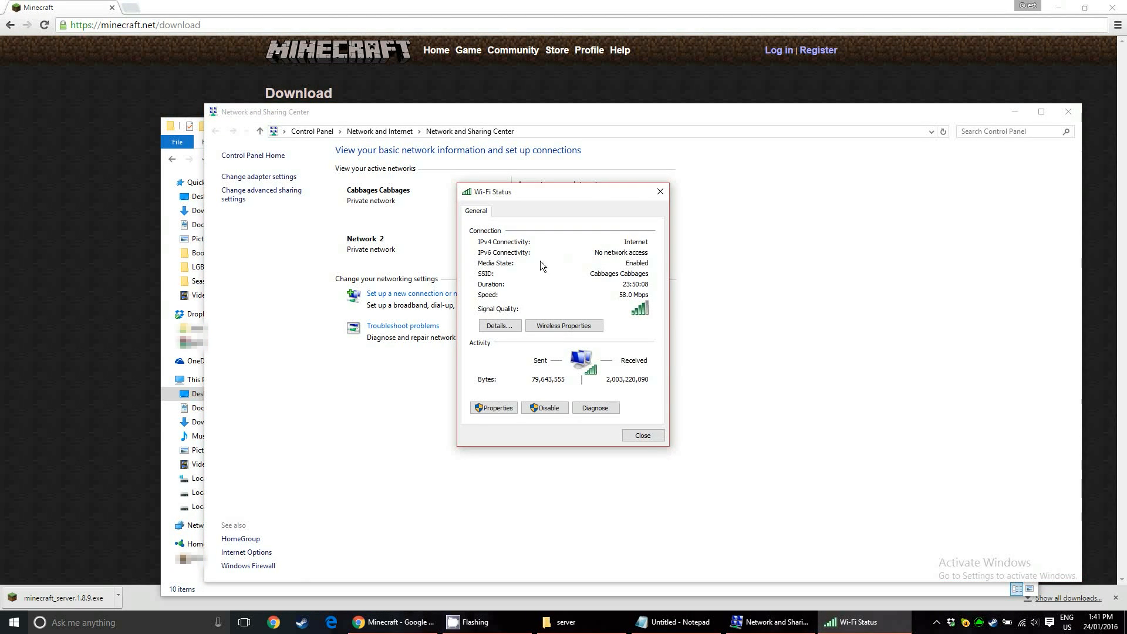
{"action": "left_click", "coordinate": [499, 325]}
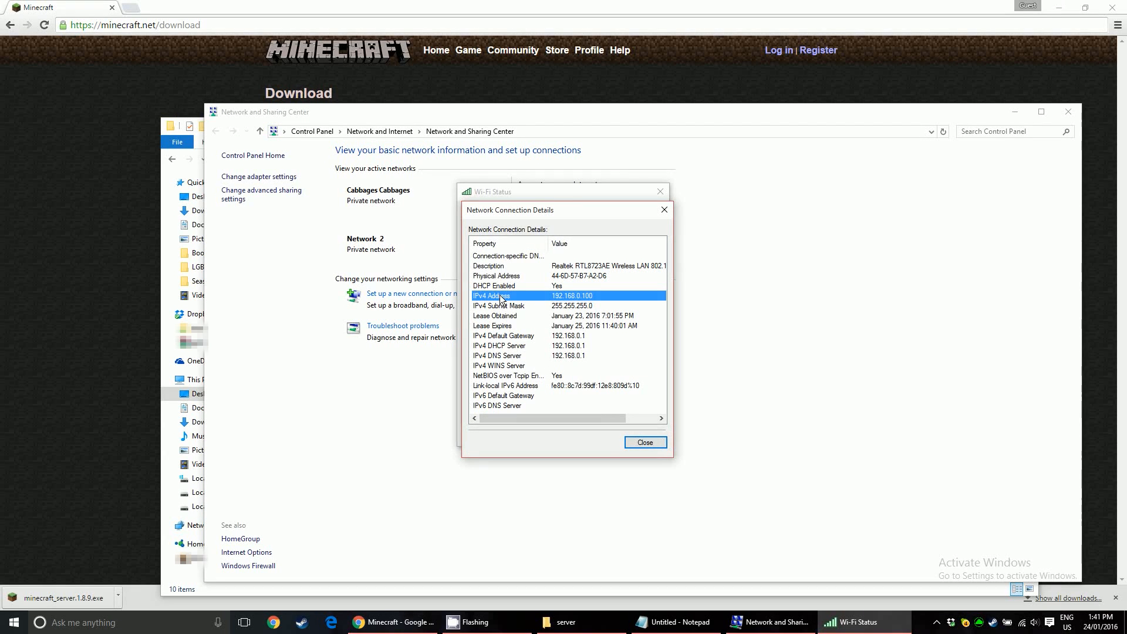
{"action": "mouse_move", "coordinate": [607, 297]}
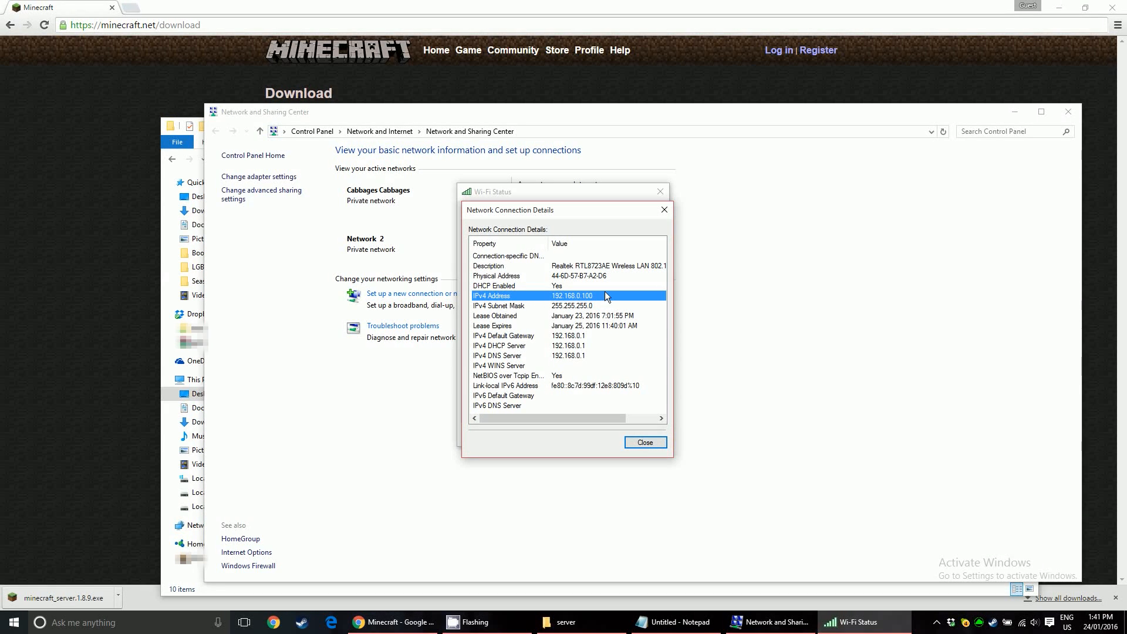
{"action": "left_click", "coordinate": [498, 306]}
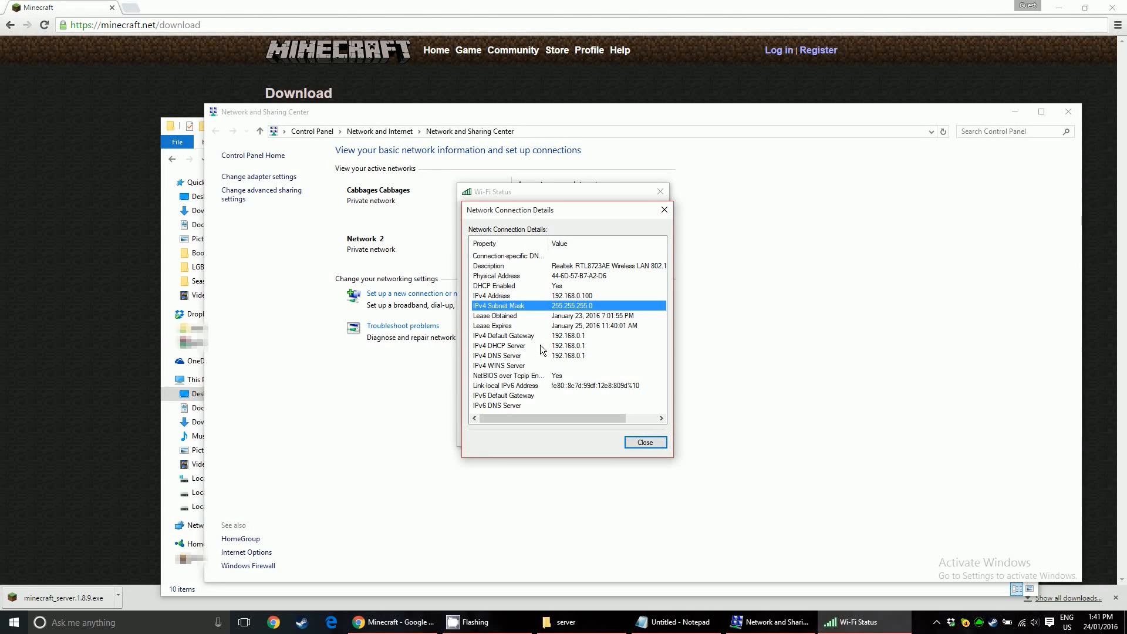
{"action": "left_click", "coordinate": [521, 355]}
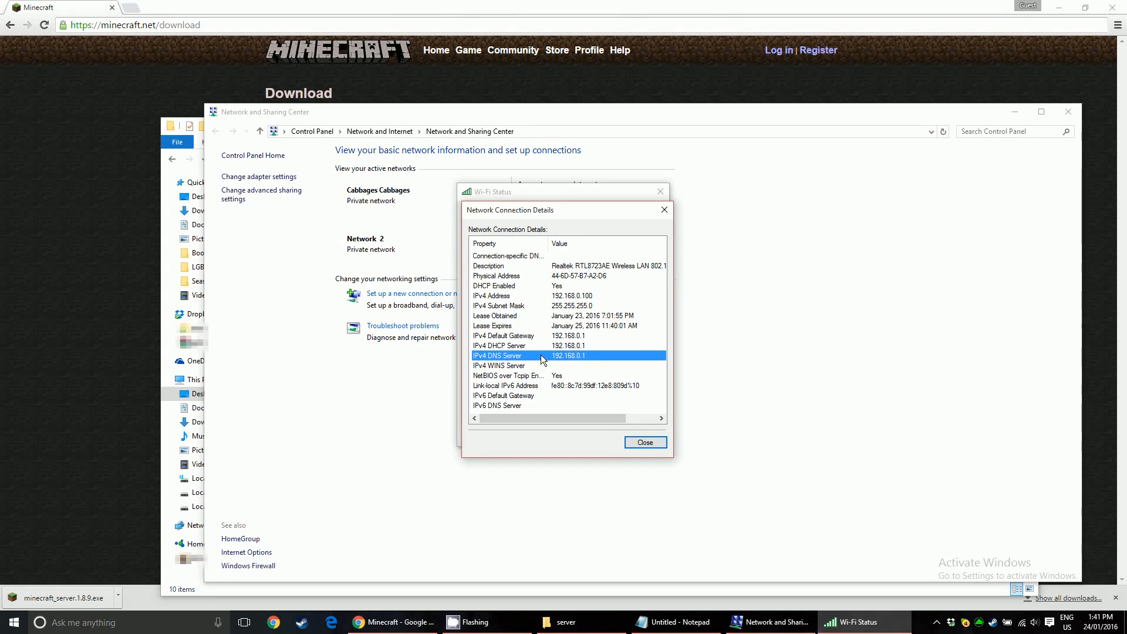
{"action": "left_click", "coordinate": [509, 295]}
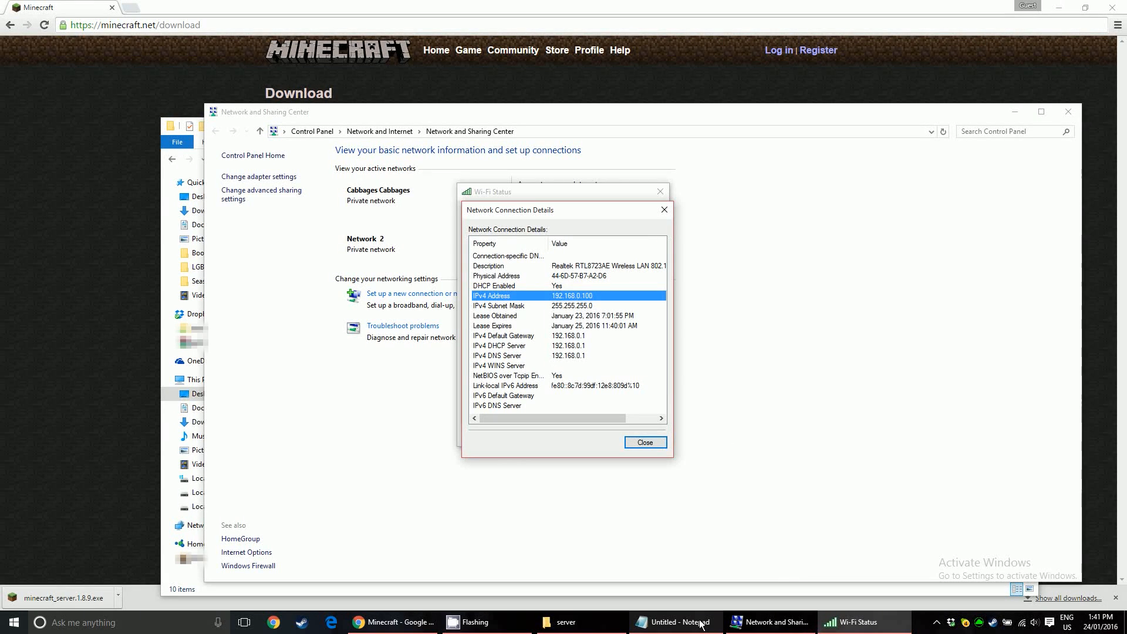
- Write 'internal ip 192.168.0.100' under server-port in the Notepad note
{"action": "left_click", "coordinate": [678, 621]}
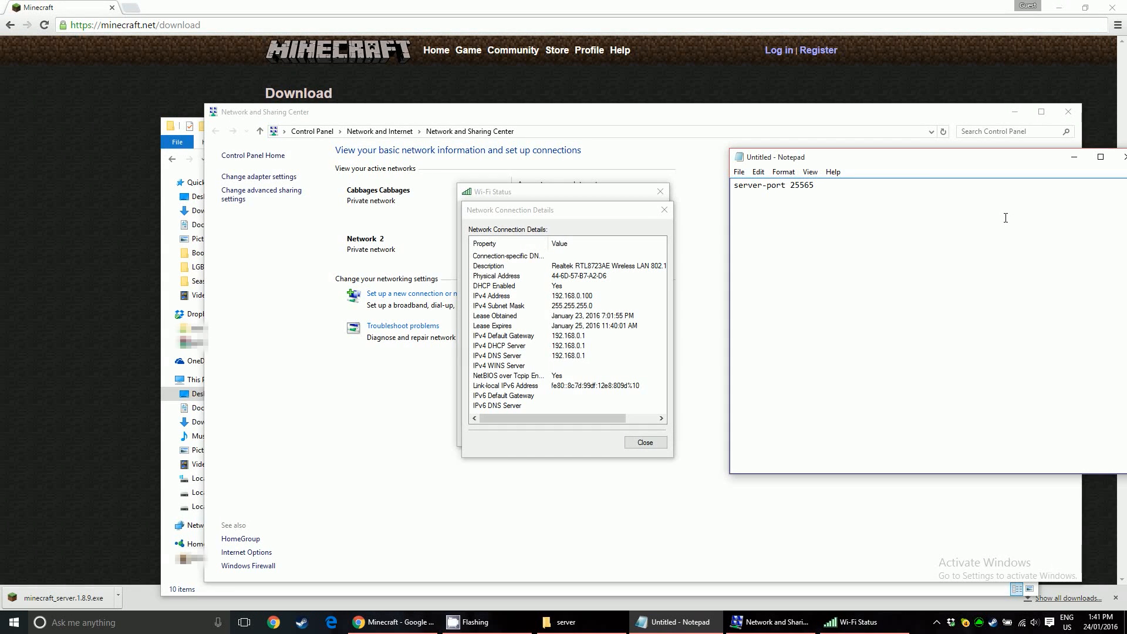
{"action": "type", "text": "ip"}
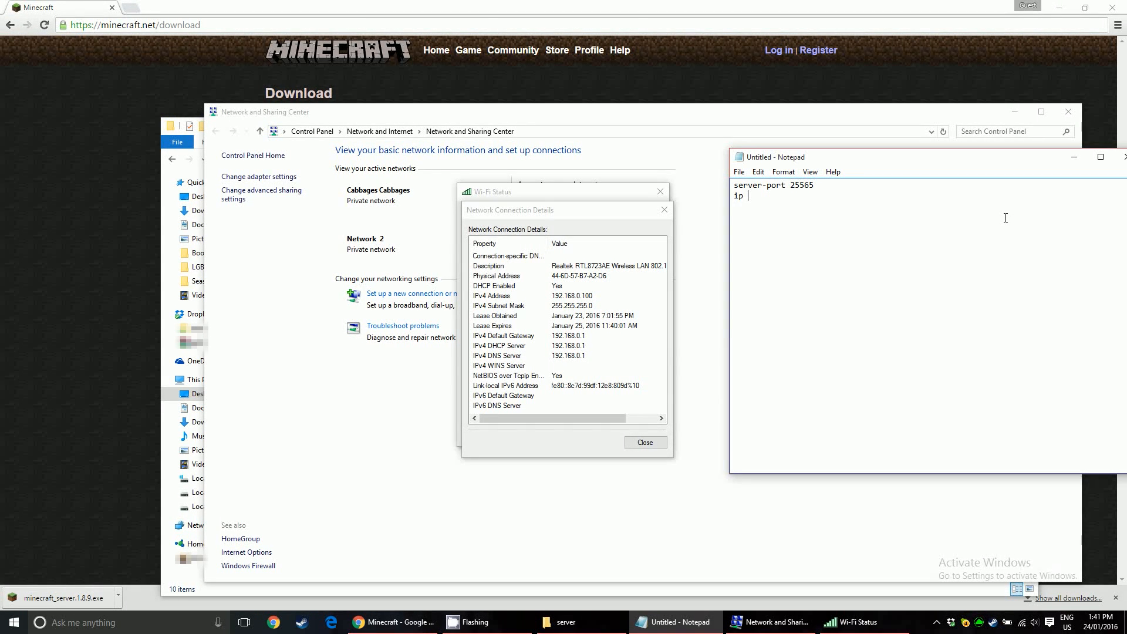
{"action": "type", "text": "internal"}
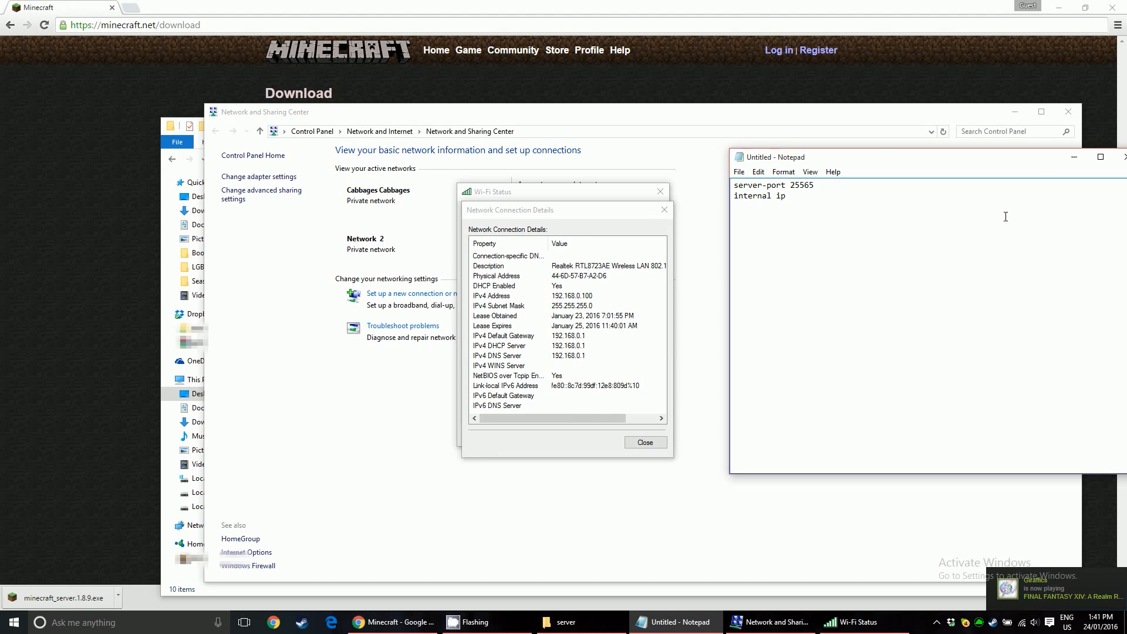
{"action": "type", "text": "192."}
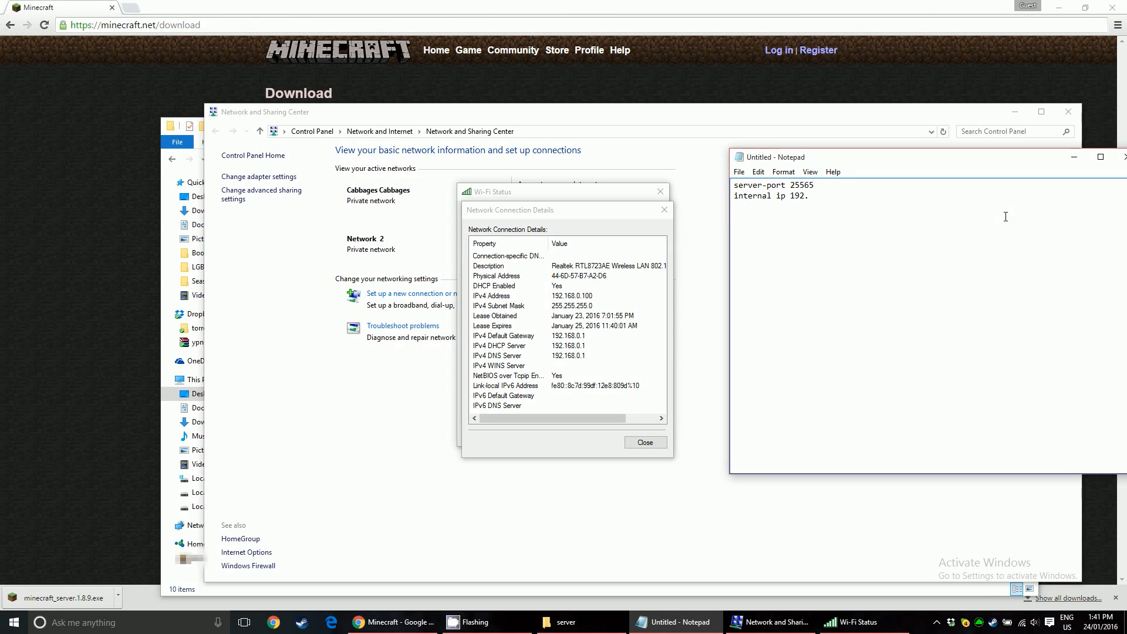
{"action": "type", "text": "168"}
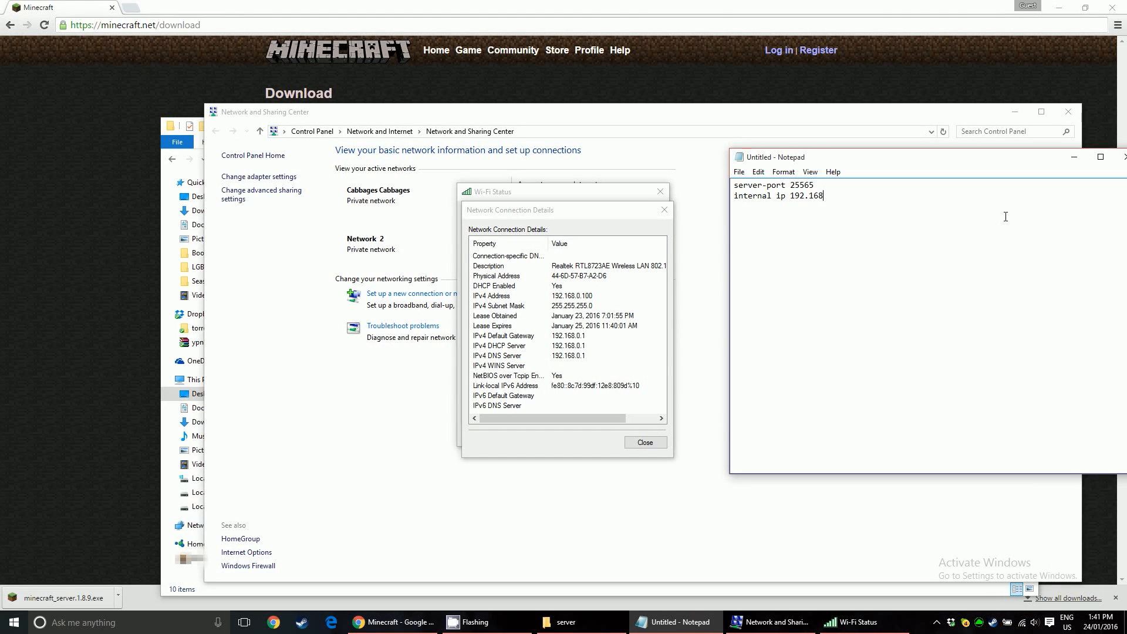
{"action": "type", "text": ".0.1"}
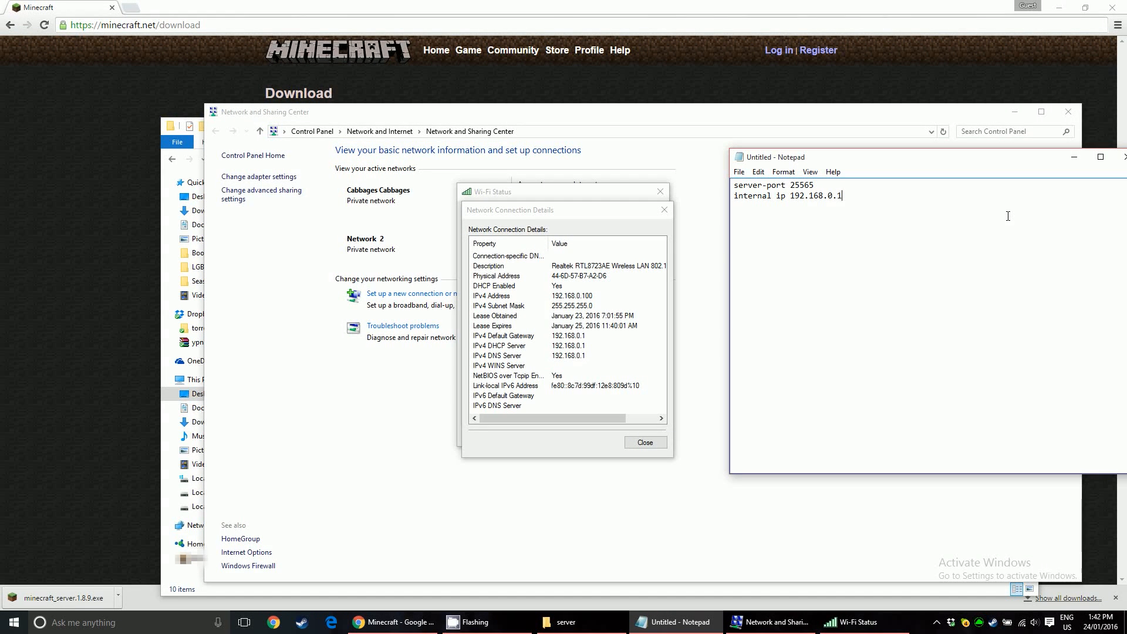
{"action": "type", "text": "00"}
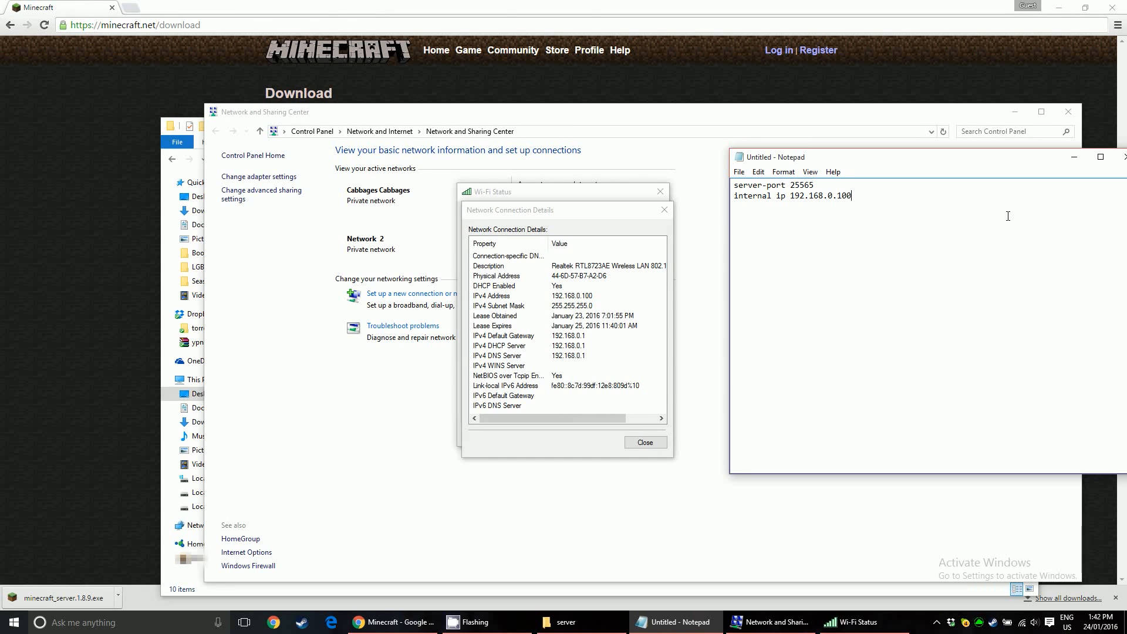
{"action": "mouse_move", "coordinate": [1120, 157]}
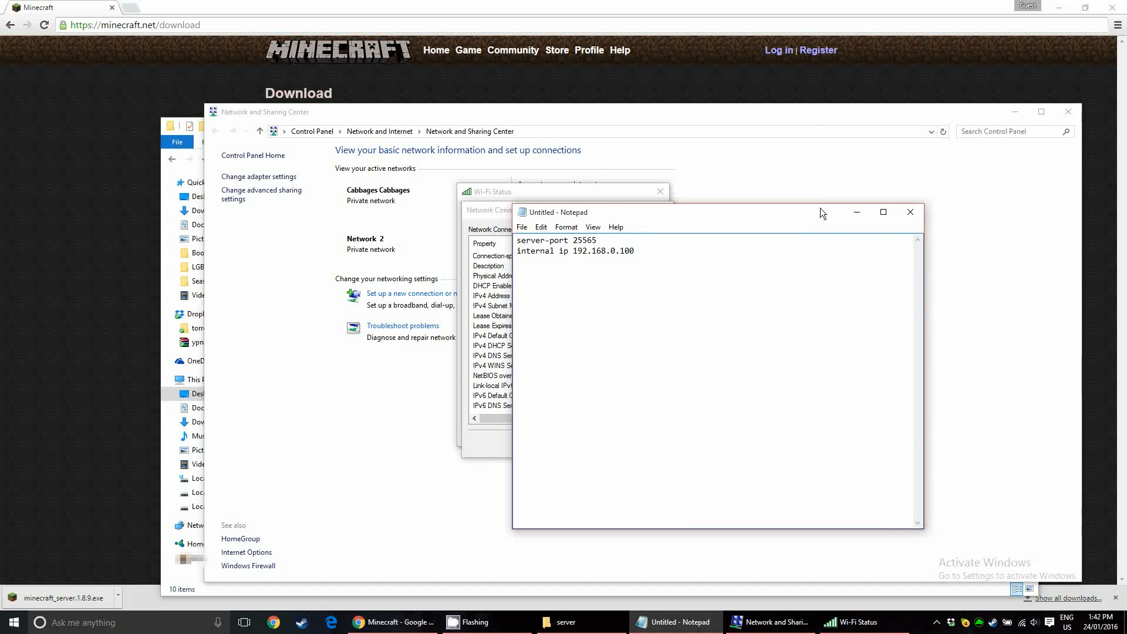
{"action": "mouse_move", "coordinate": [910, 212]}
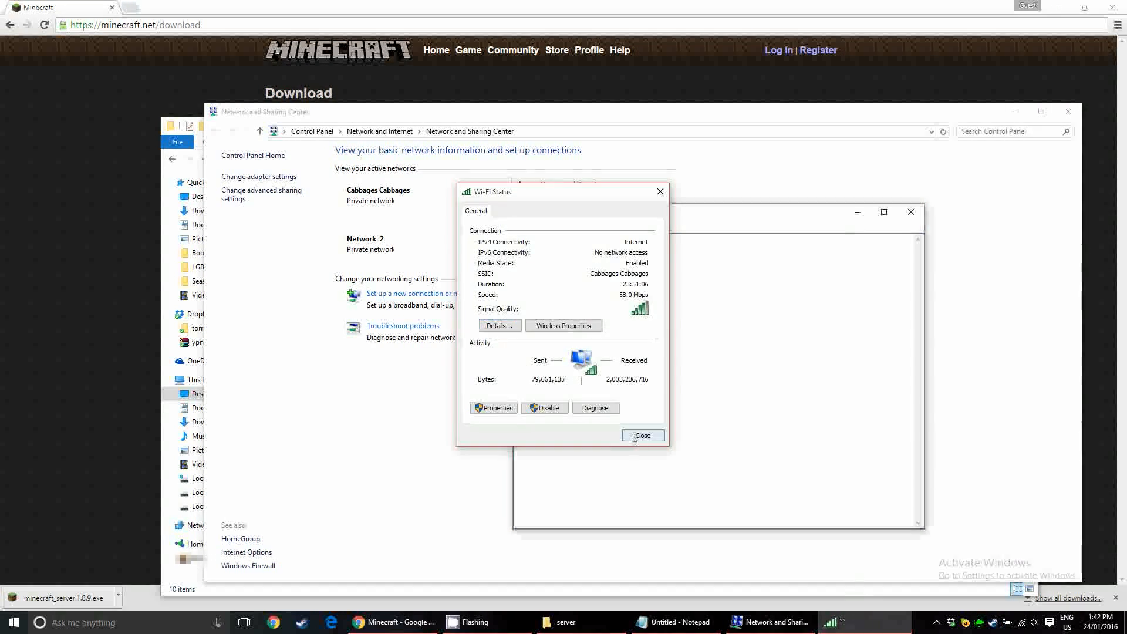
- Close the Wi-Fi Status window and the server folder window
{"action": "left_click", "coordinate": [642, 435]}
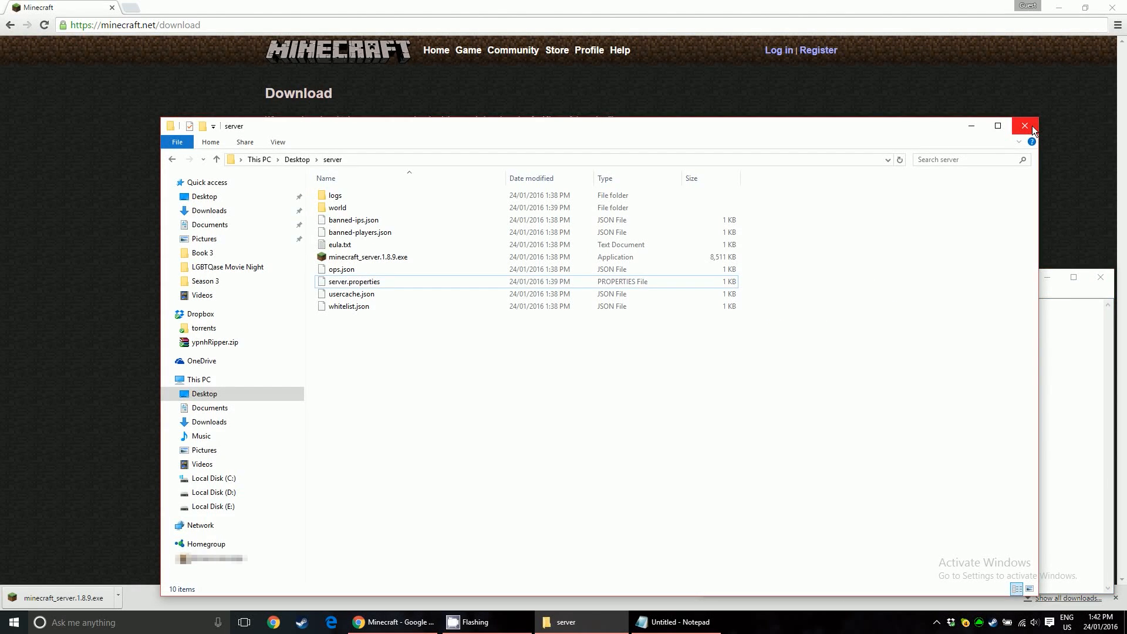
{"action": "left_click", "coordinate": [10, 622]}
{"action": "type", "text": "ip"}
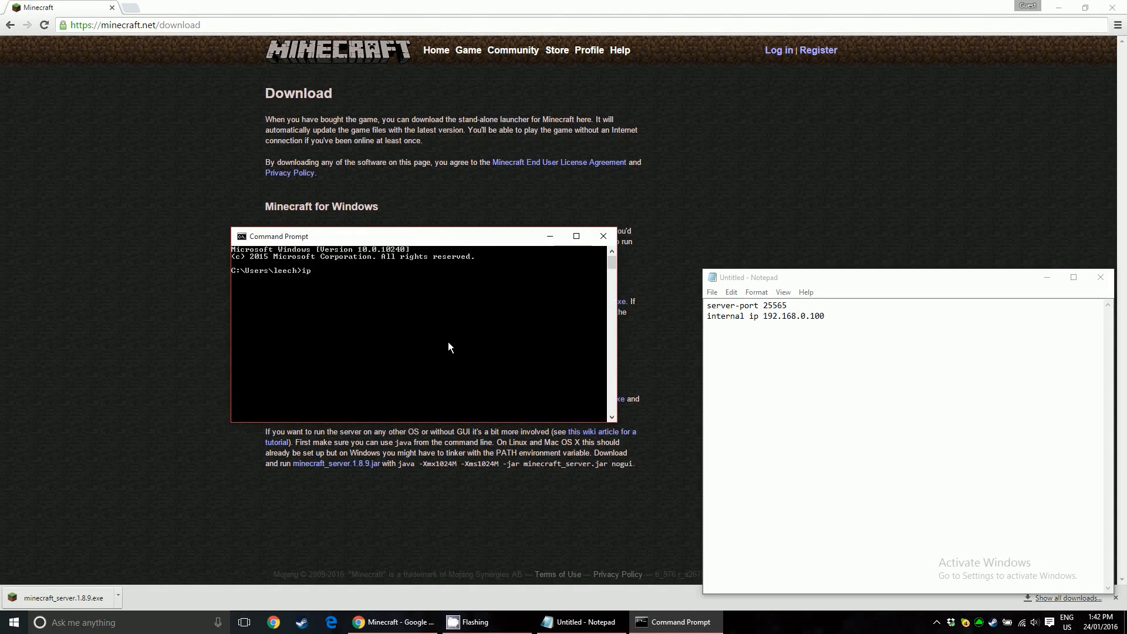
- Run ipconfig, confirm the Wi-Fi IPv4 address is 192.168.0.100, and close Command Prompt
{"action": "type", "text": "config"}
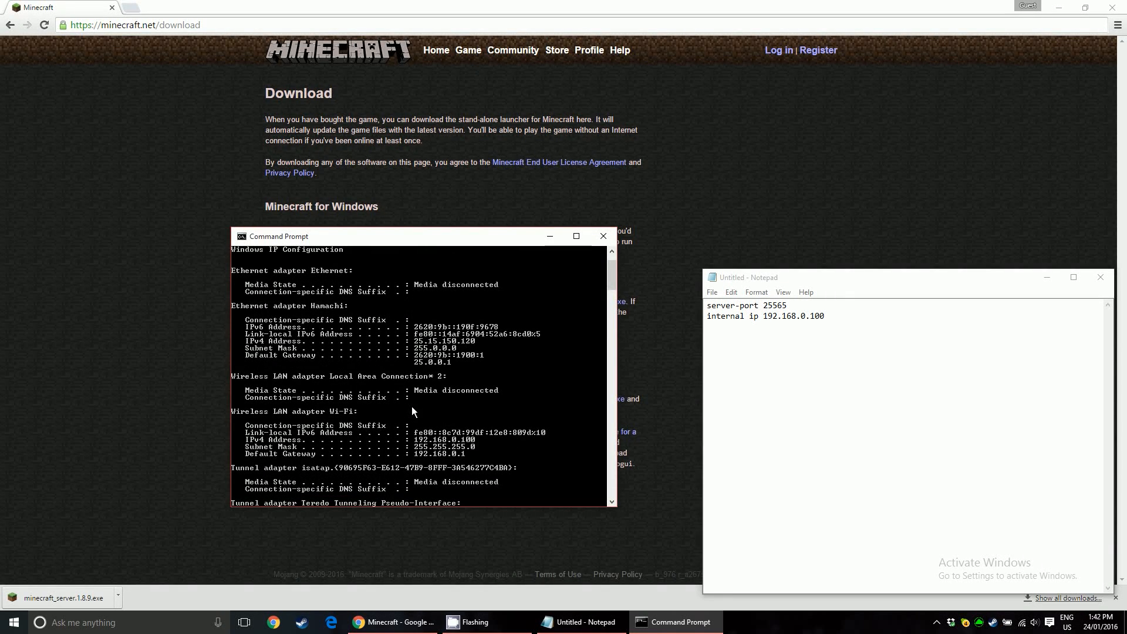
{"action": "mouse_move", "coordinate": [458, 408]}
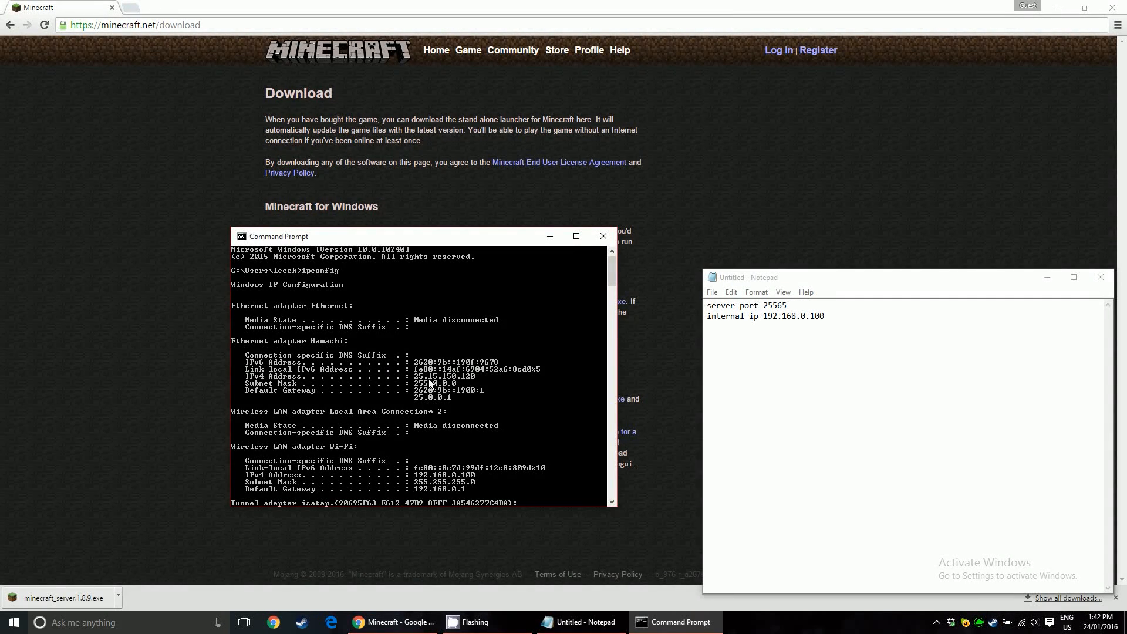
{"action": "scroll", "scroll_direction": "down", "scroll_amount": 3}
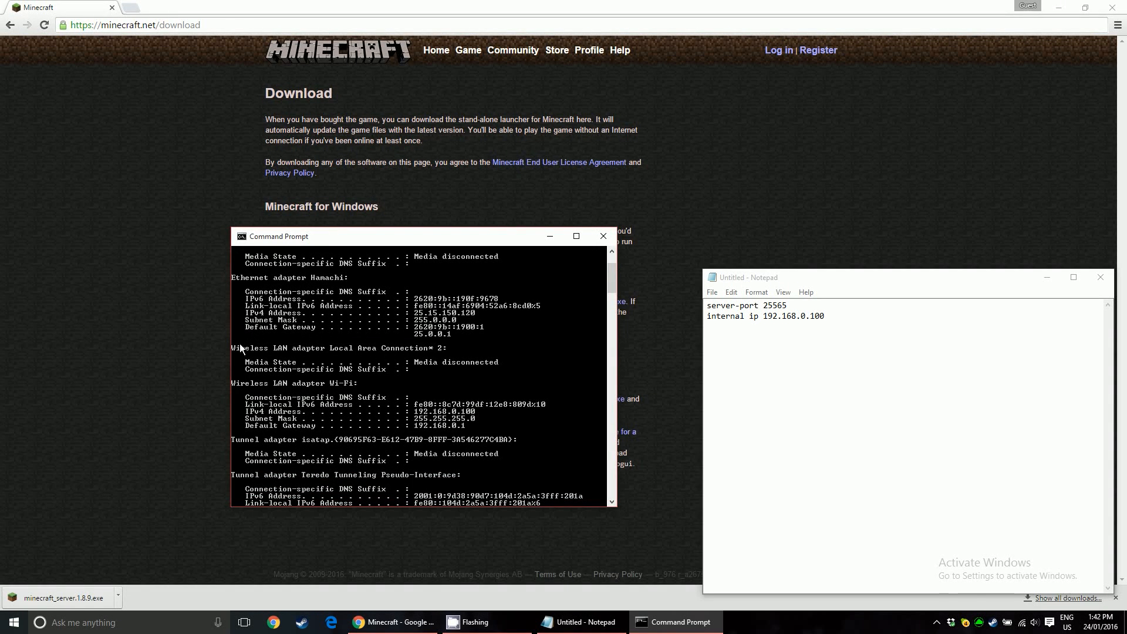
{"action": "mouse_move", "coordinate": [244, 355]}
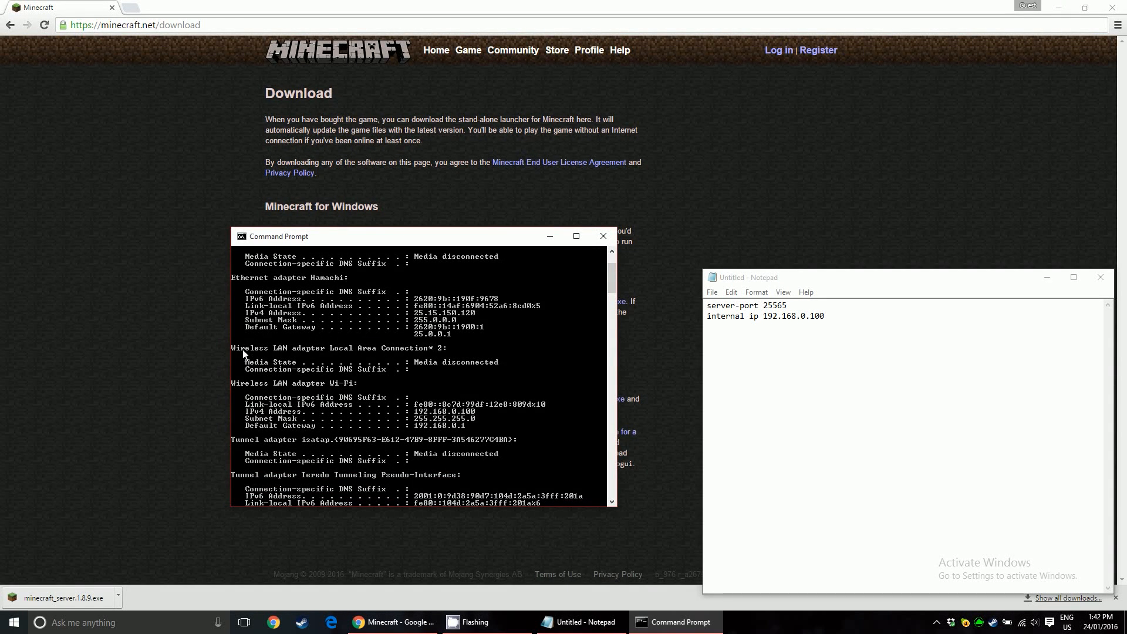
{"action": "mouse_move", "coordinate": [287, 391]}
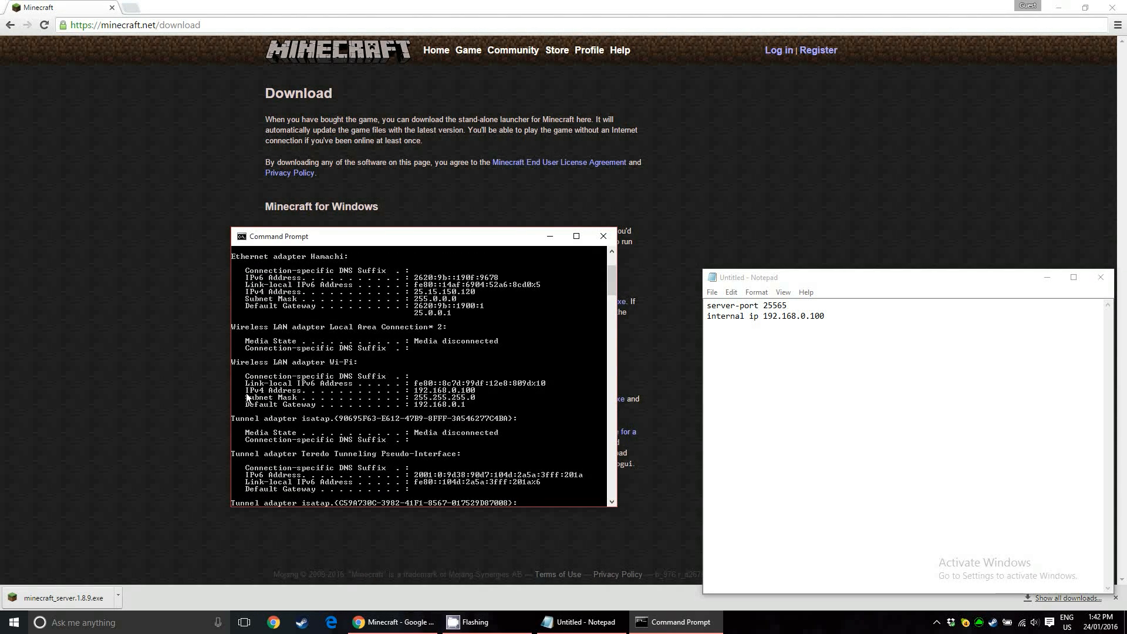
{"action": "mouse_move", "coordinate": [426, 395]}
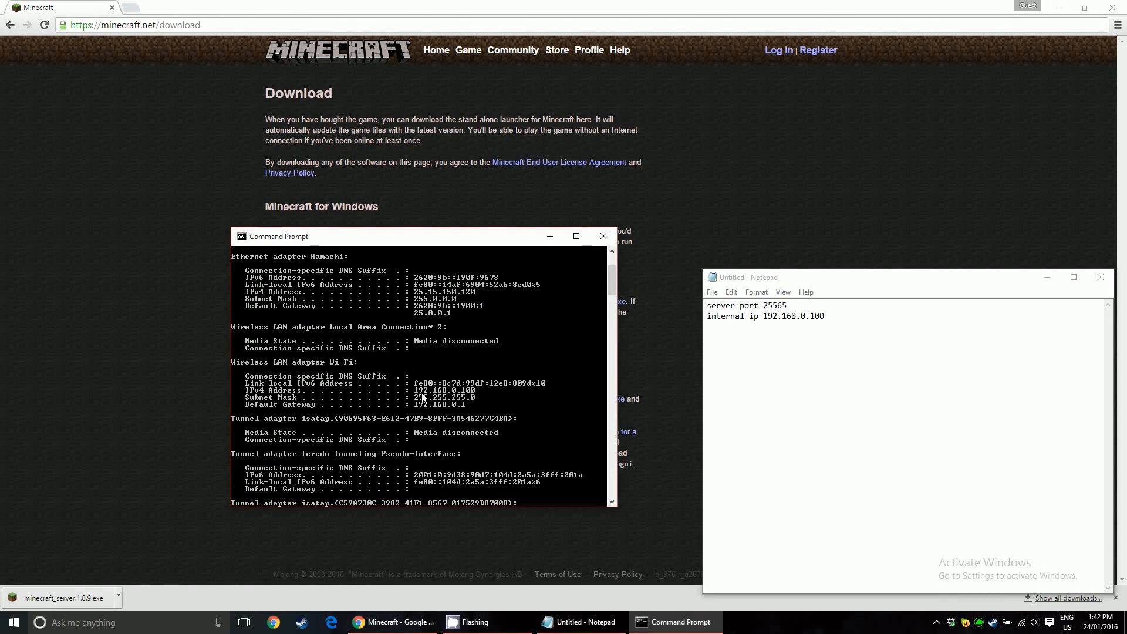
{"action": "double_click", "coordinate": [793, 316]}
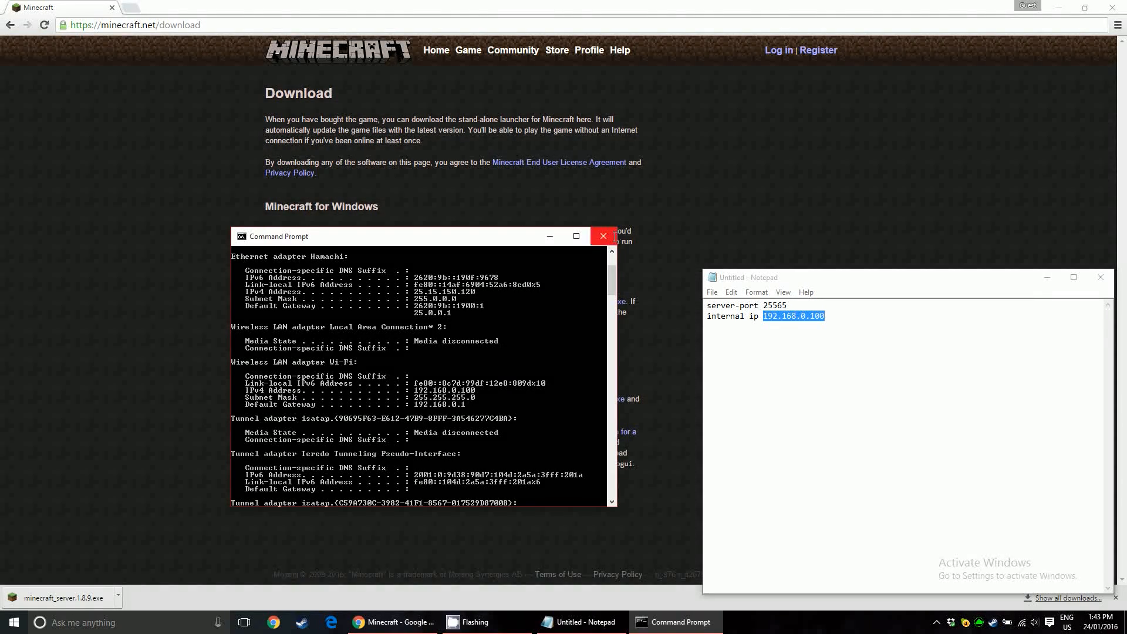
{"action": "left_click", "coordinate": [603, 236]}
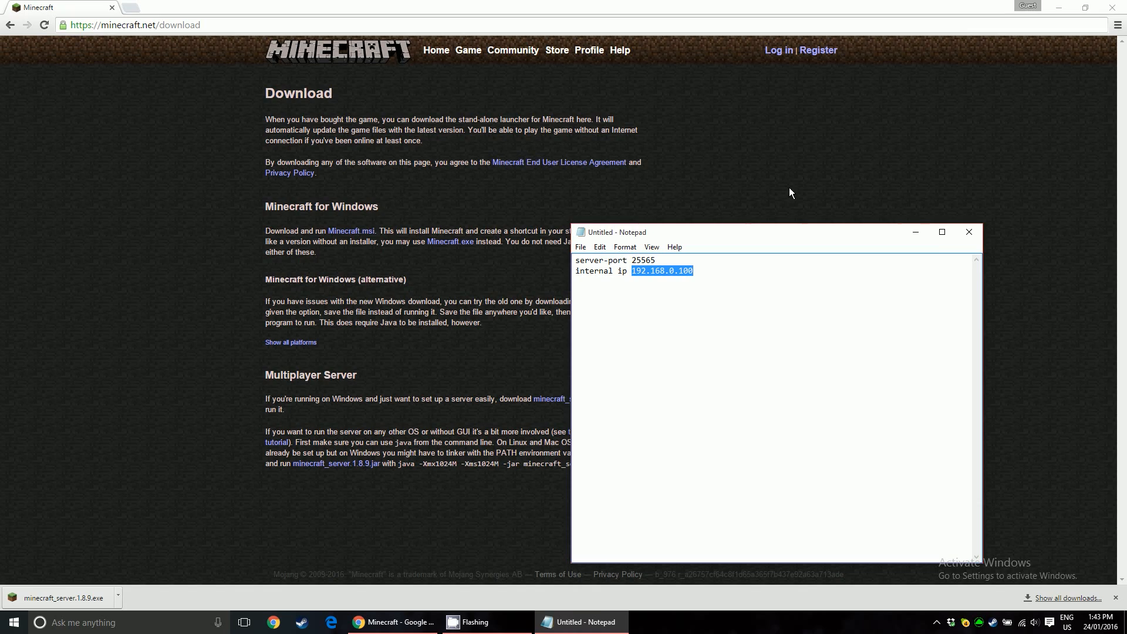
- Load the router login page by entering 192.168.0.1 in Chrome's address bar
{"action": "left_click", "coordinate": [690, 271]}
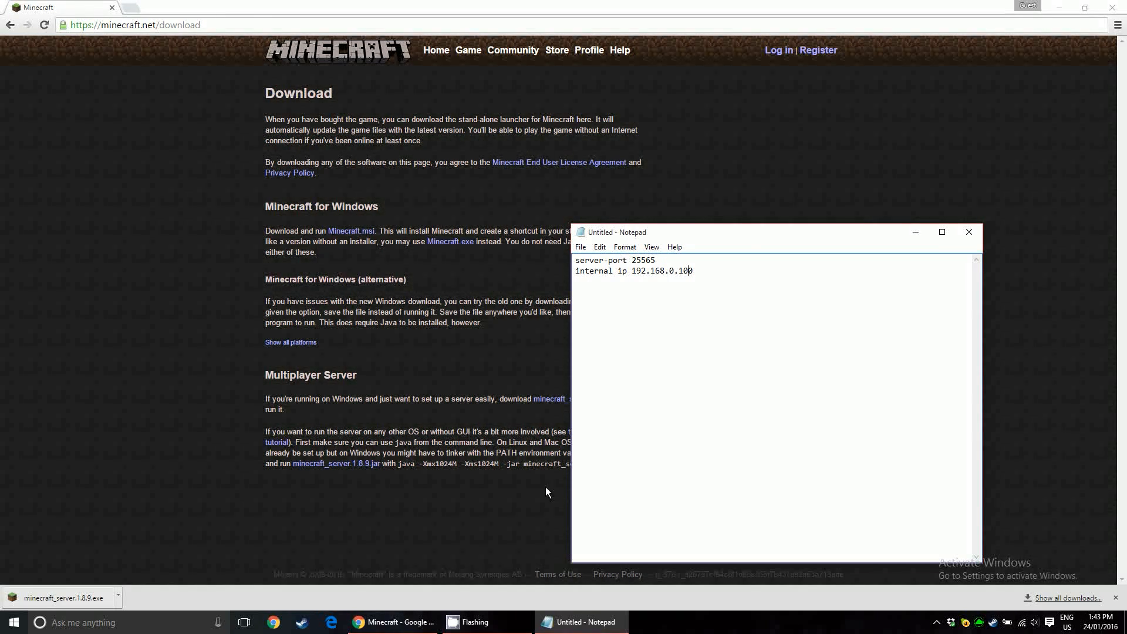
{"action": "left_click", "coordinate": [119, 26]}
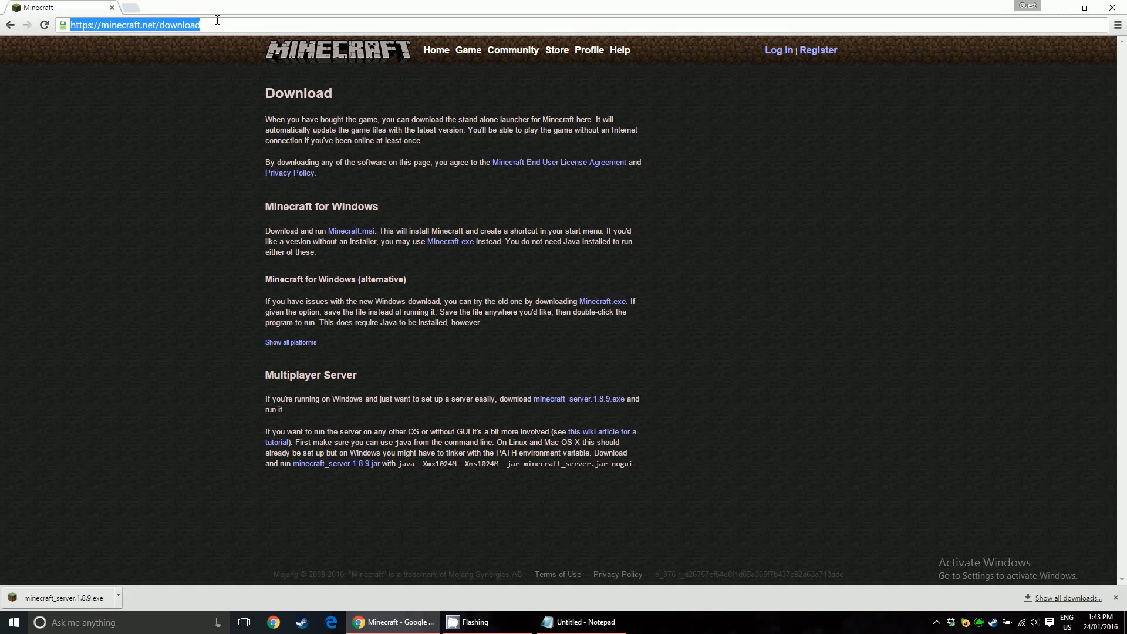
{"action": "type", "text": "19"}
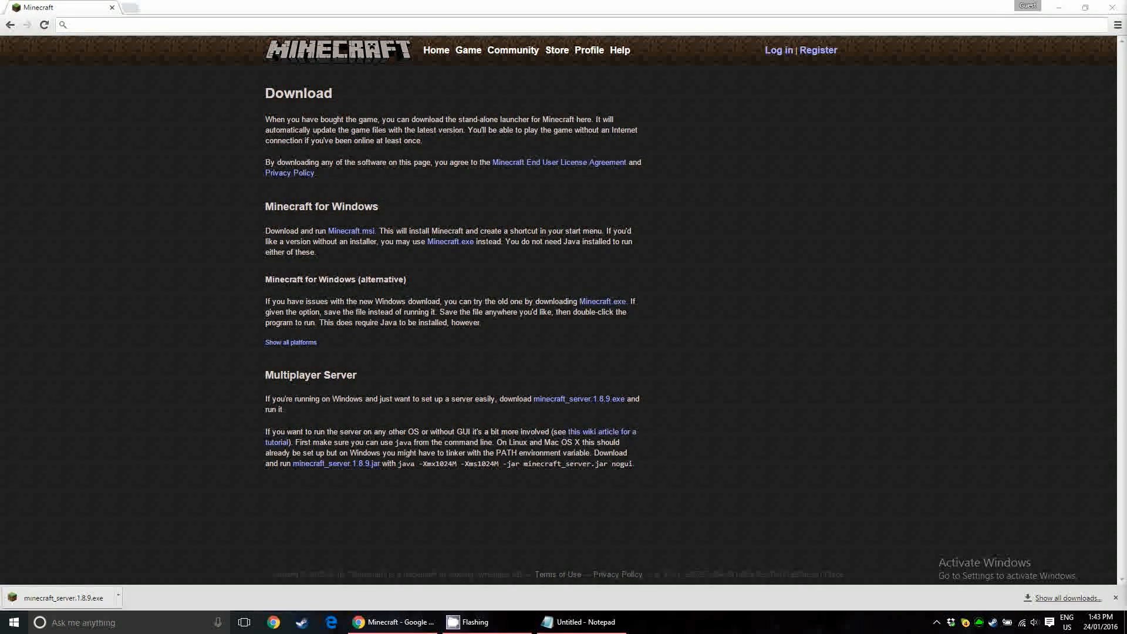
{"action": "type", "text": "192.168.0.1"}
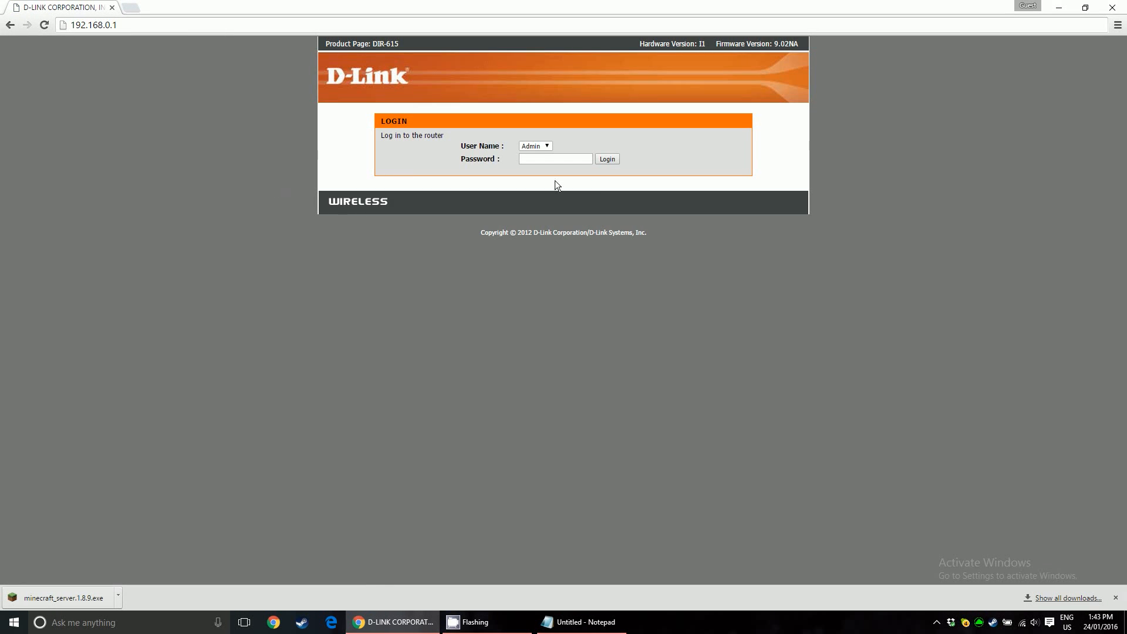
- Enter the router password and log in to the D-Link Device Information page
{"action": "left_click", "coordinate": [556, 158]}
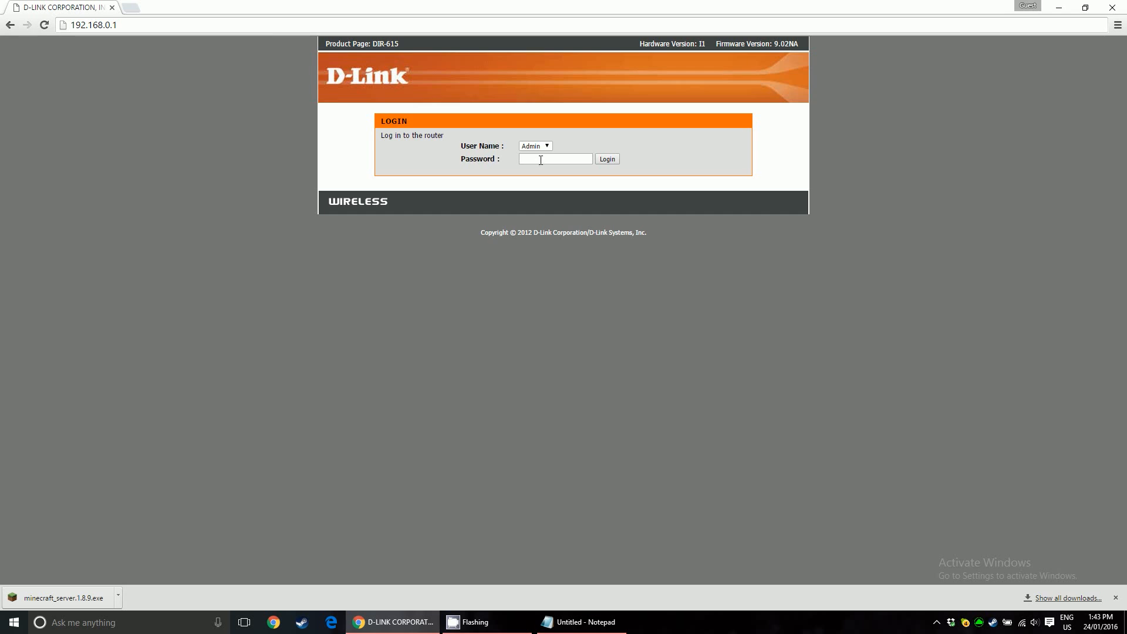
{"action": "left_click", "coordinate": [555, 158]}
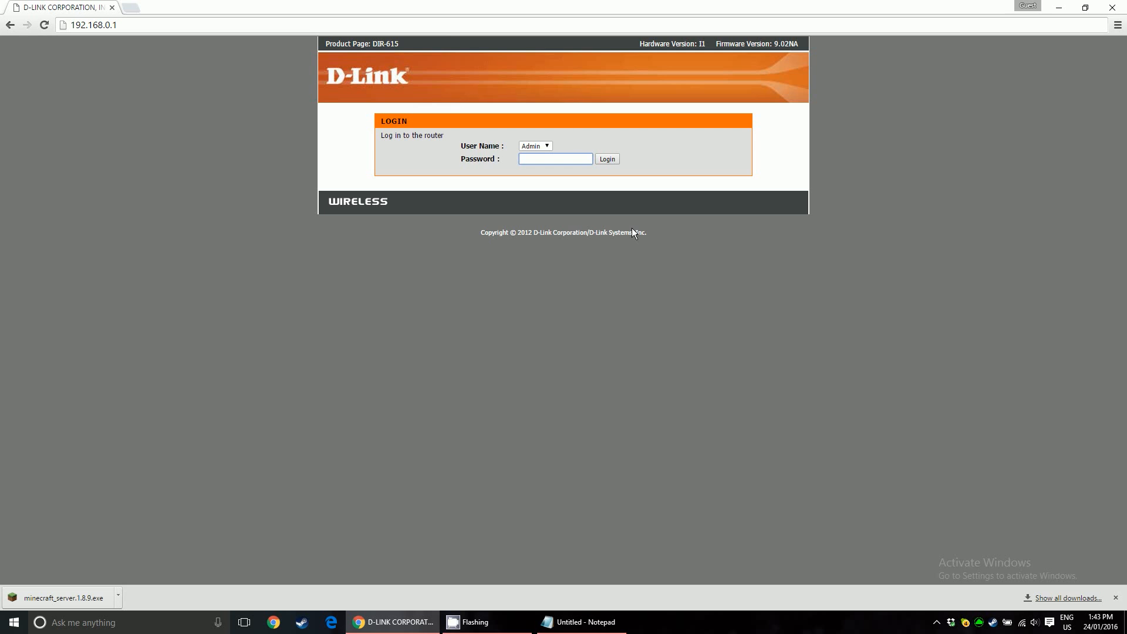
{"action": "left_click", "coordinate": [554, 158]}
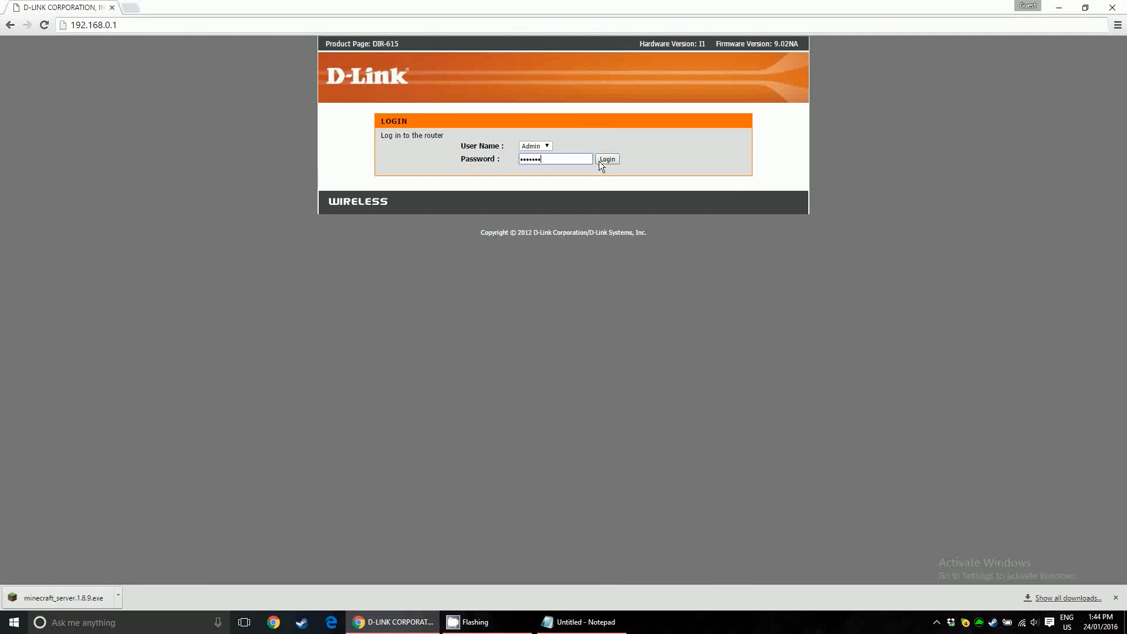
{"action": "left_click", "coordinate": [607, 159]}
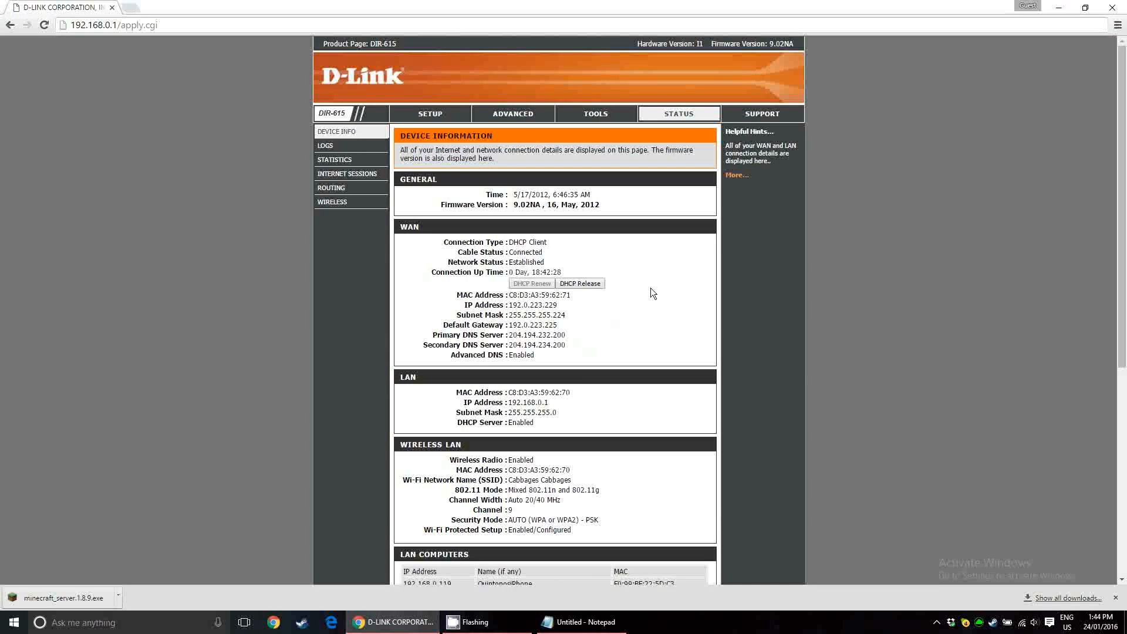
- Save virtual server 'Minecraft Server': 192.168.0.100, port 25565, protocol Both, schedule Always
{"action": "left_click", "coordinate": [512, 113]}
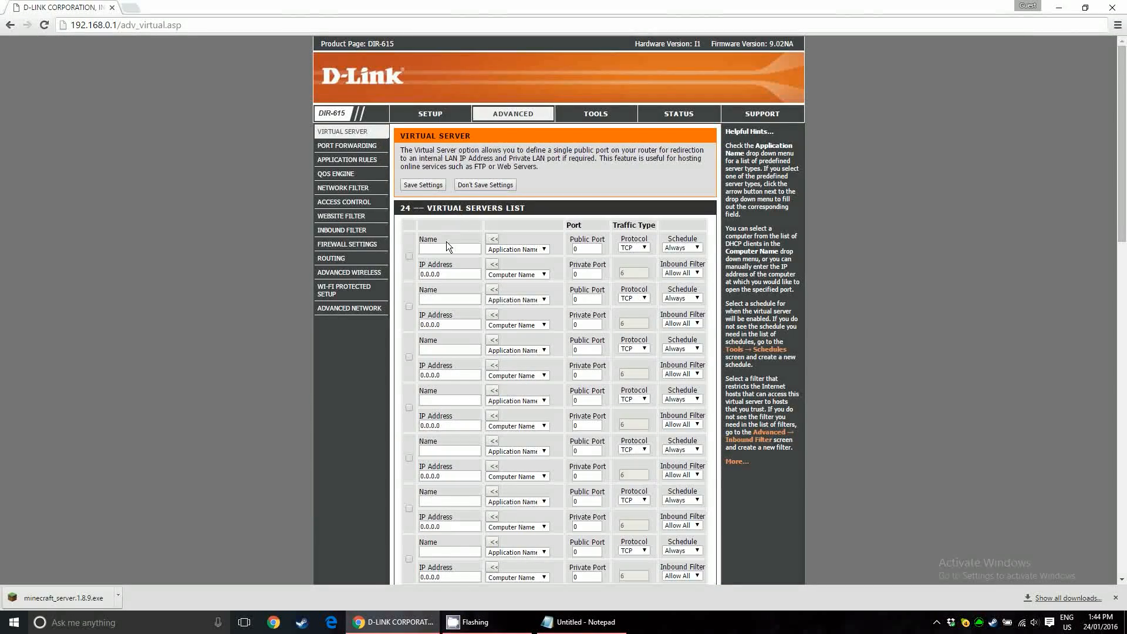
{"action": "left_click", "coordinate": [450, 248]}
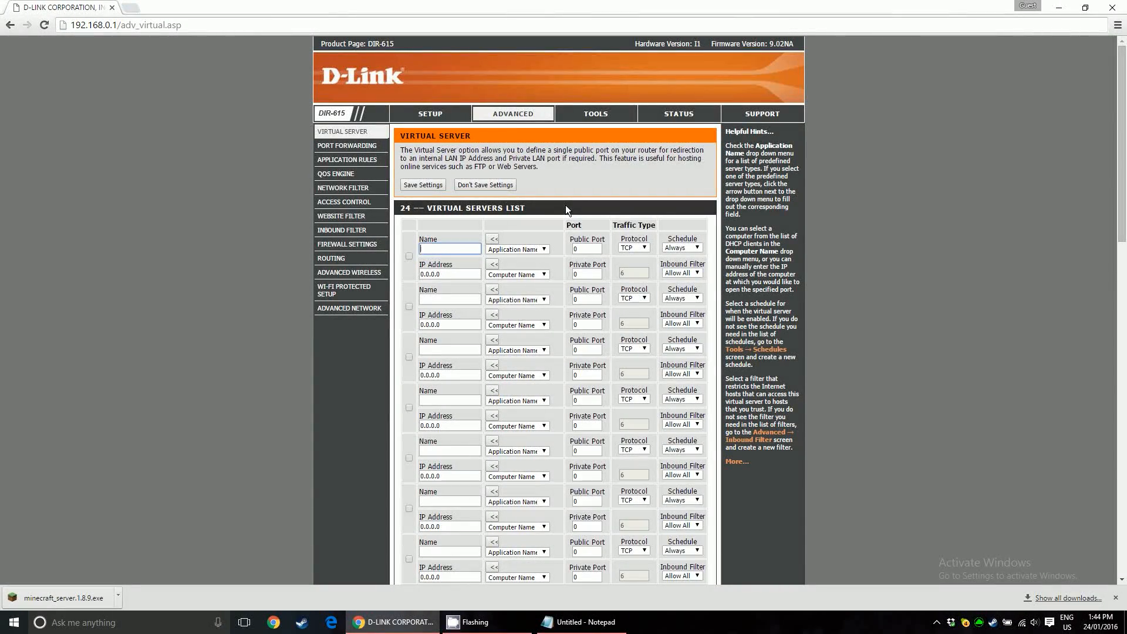
{"action": "type", "text": "Minecraft Server"}
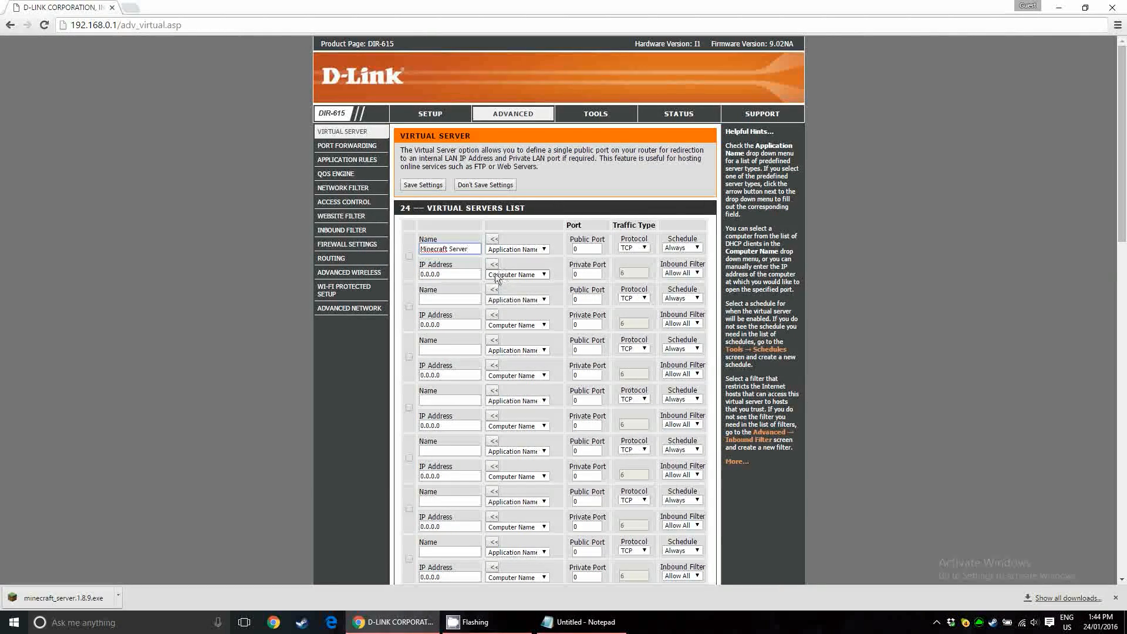
{"action": "left_click", "coordinate": [581, 621]}
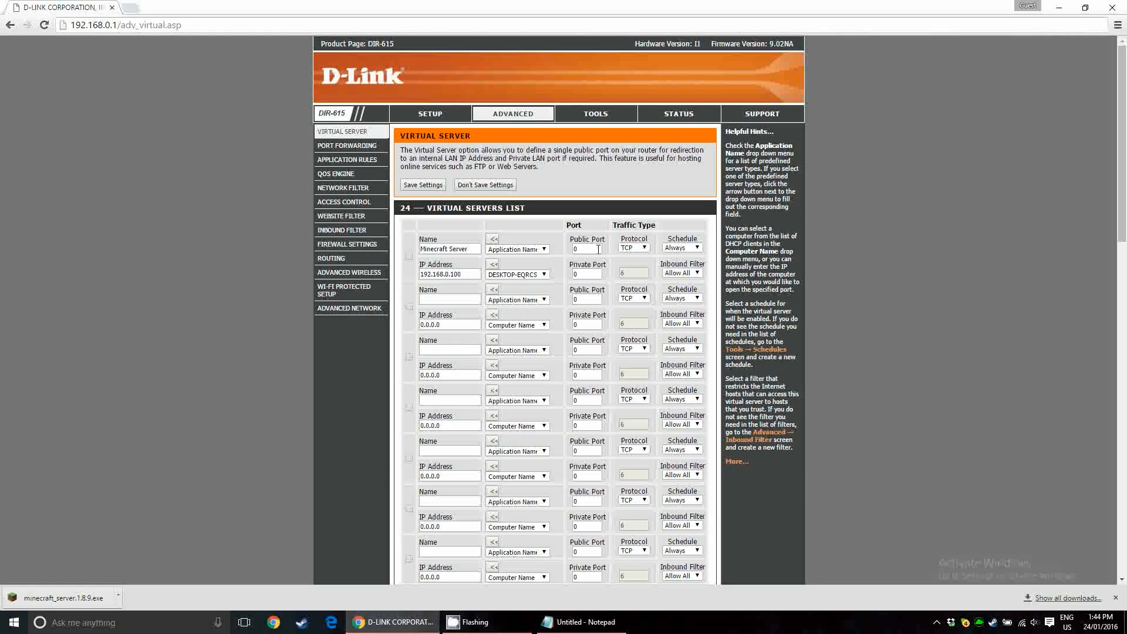
{"action": "left_click", "coordinate": [586, 248]}
{"action": "type", "text": "25565"}
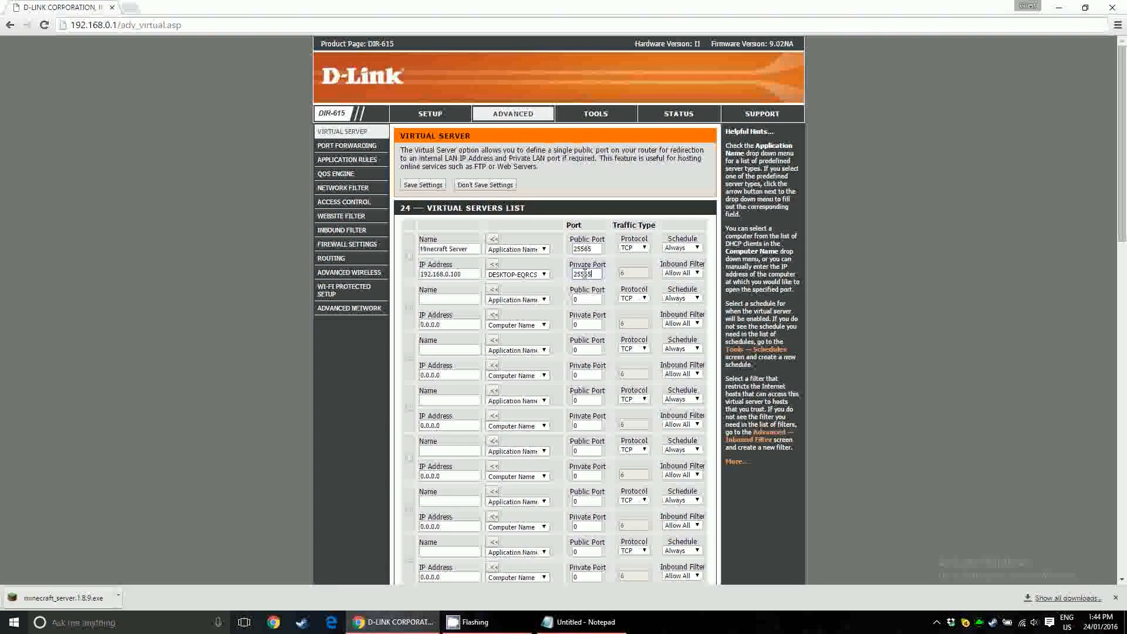
{"action": "left_click", "coordinate": [633, 247]}
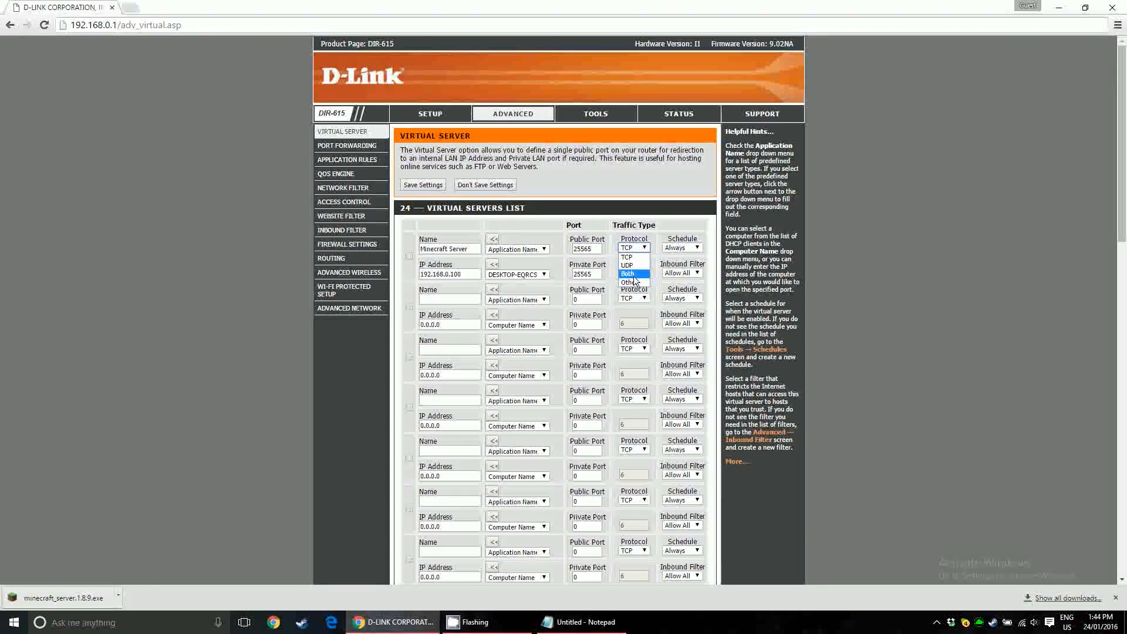
{"action": "left_click", "coordinate": [634, 273]}
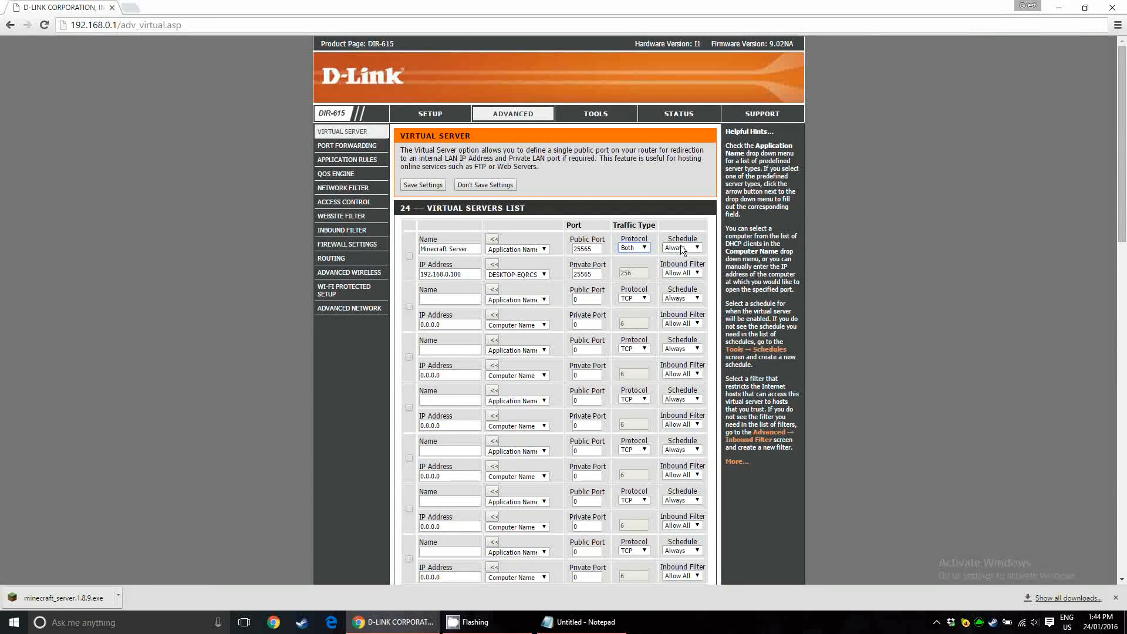
{"action": "left_click", "coordinate": [696, 247]}
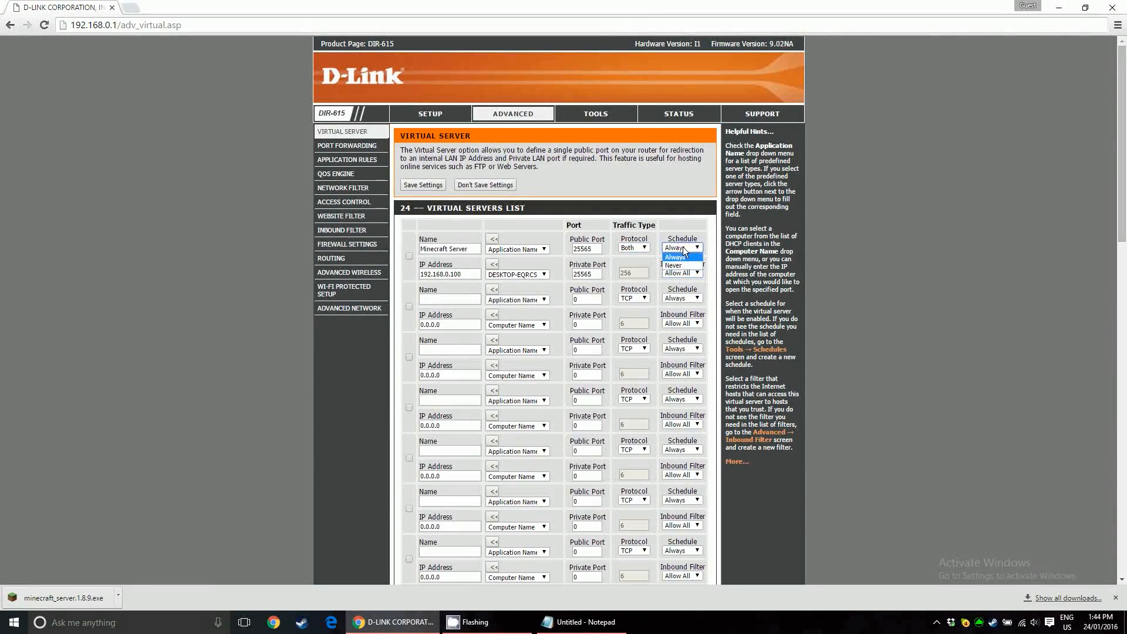
{"action": "left_click", "coordinate": [682, 257]}
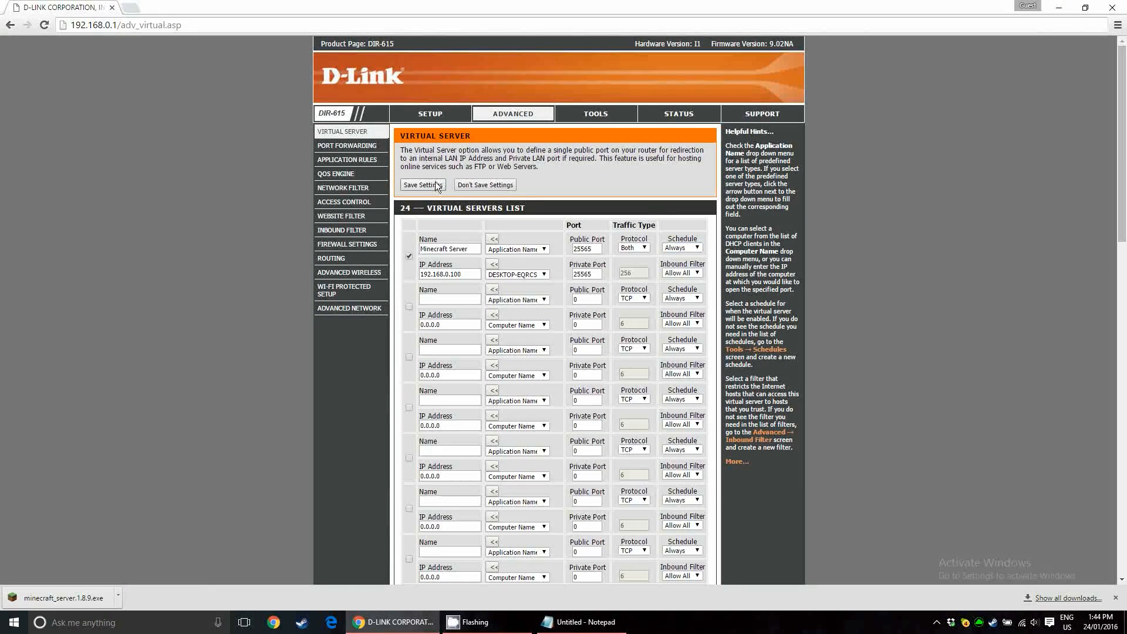
{"action": "left_click", "coordinate": [421, 184]}
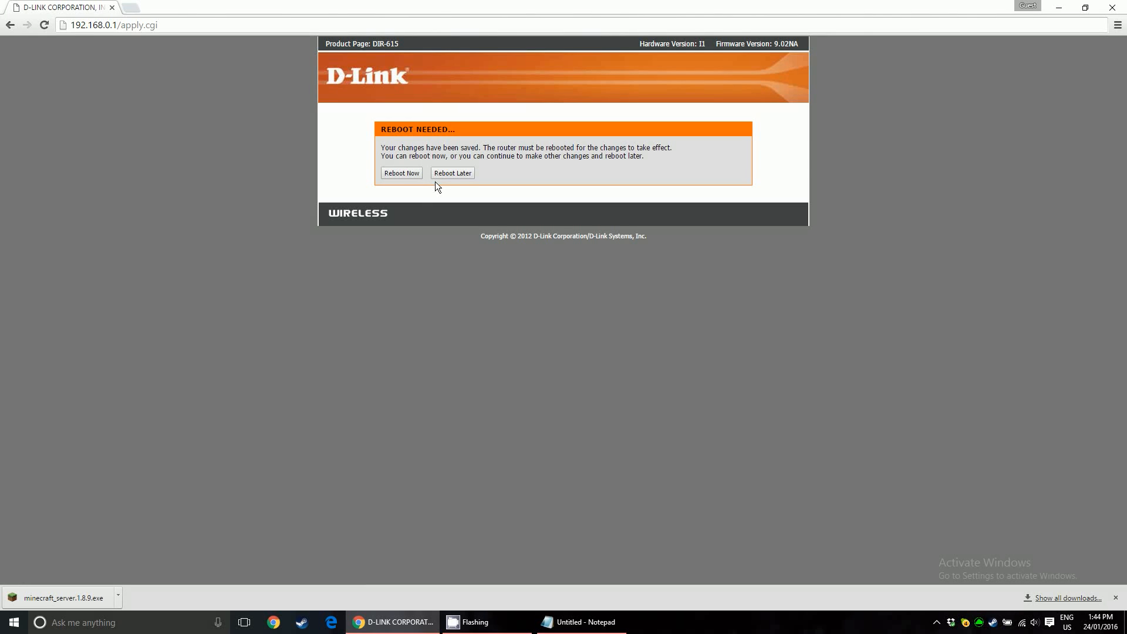
- Choose Reboot Later, then go to Setup > Network Settings
{"action": "left_click_drag", "start_coordinate": [380, 148], "coordinate": [518, 147]}
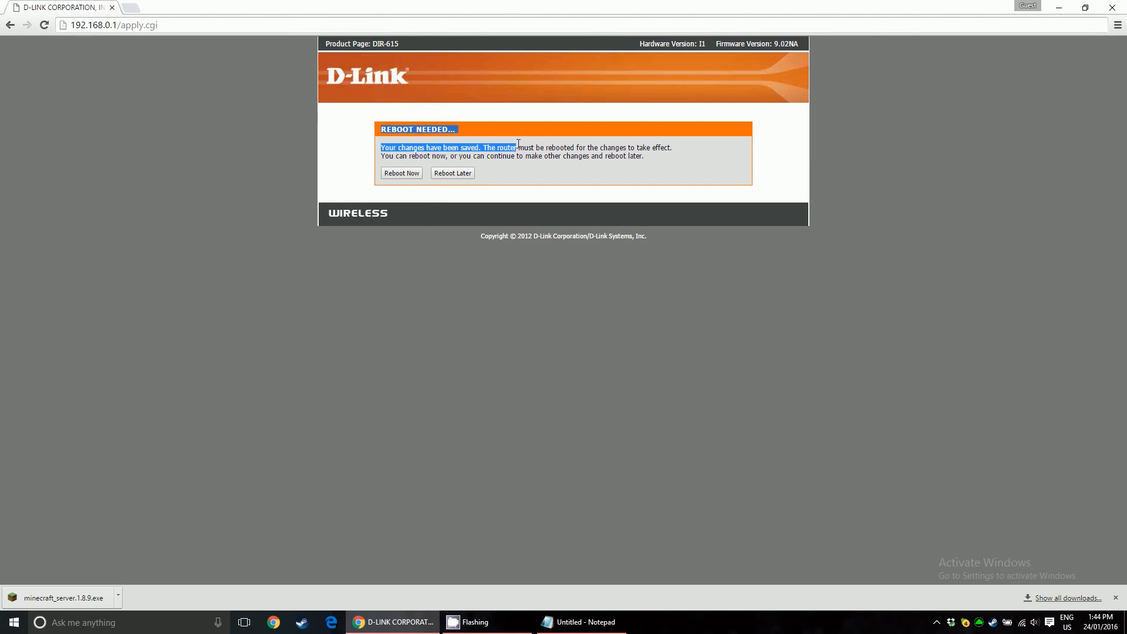
{"action": "left_click", "coordinate": [451, 173]}
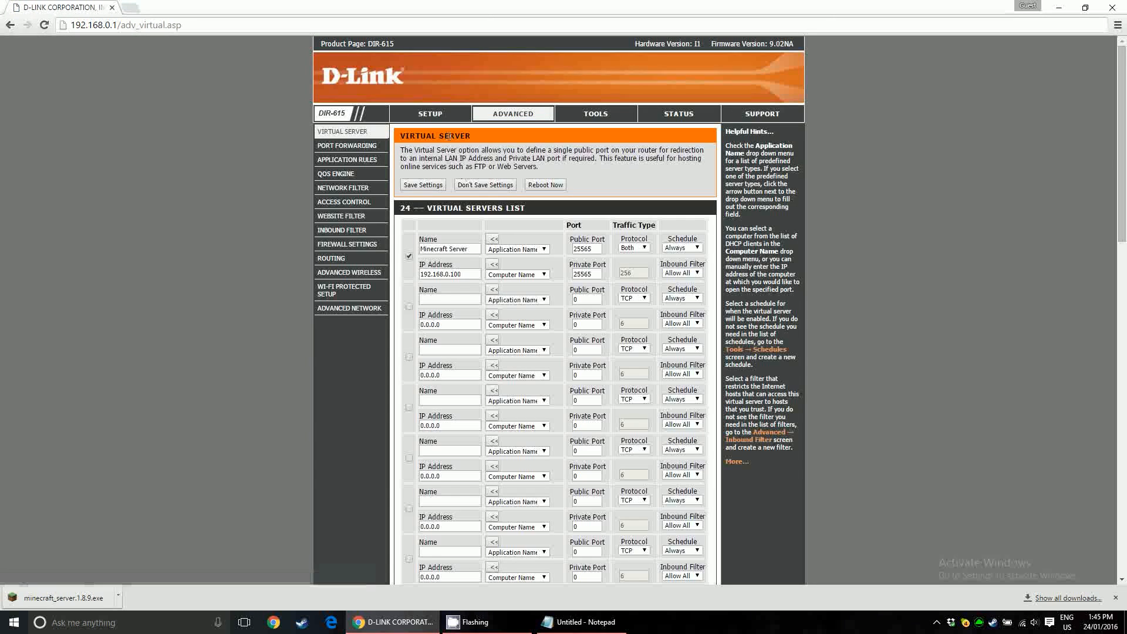
{"action": "left_click", "coordinate": [429, 113]}
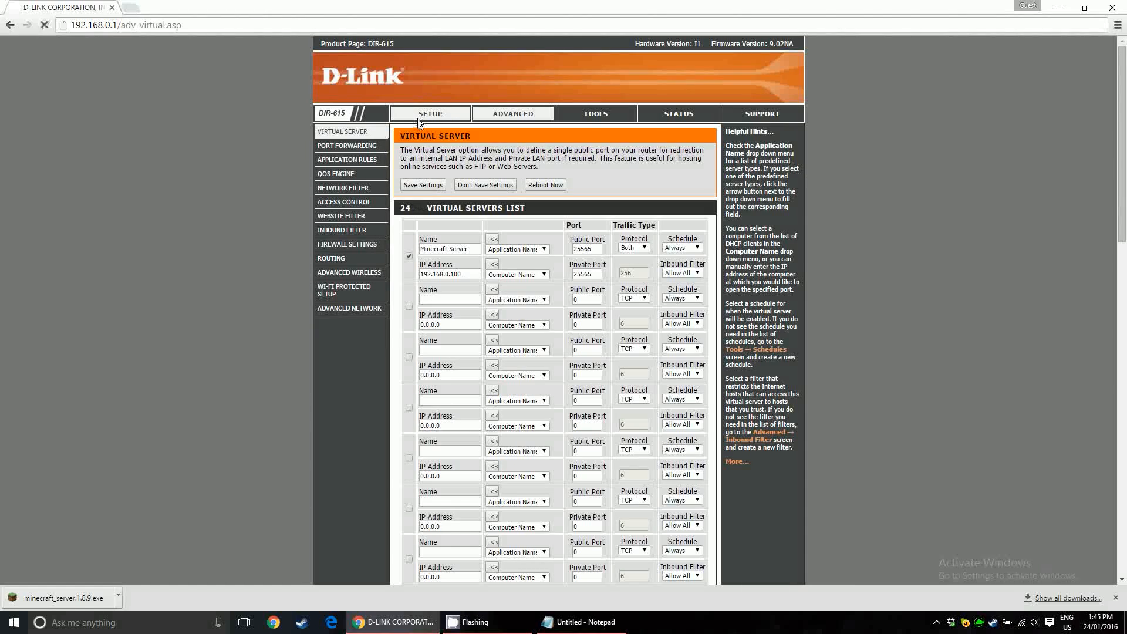
{"action": "left_click", "coordinate": [431, 113]}
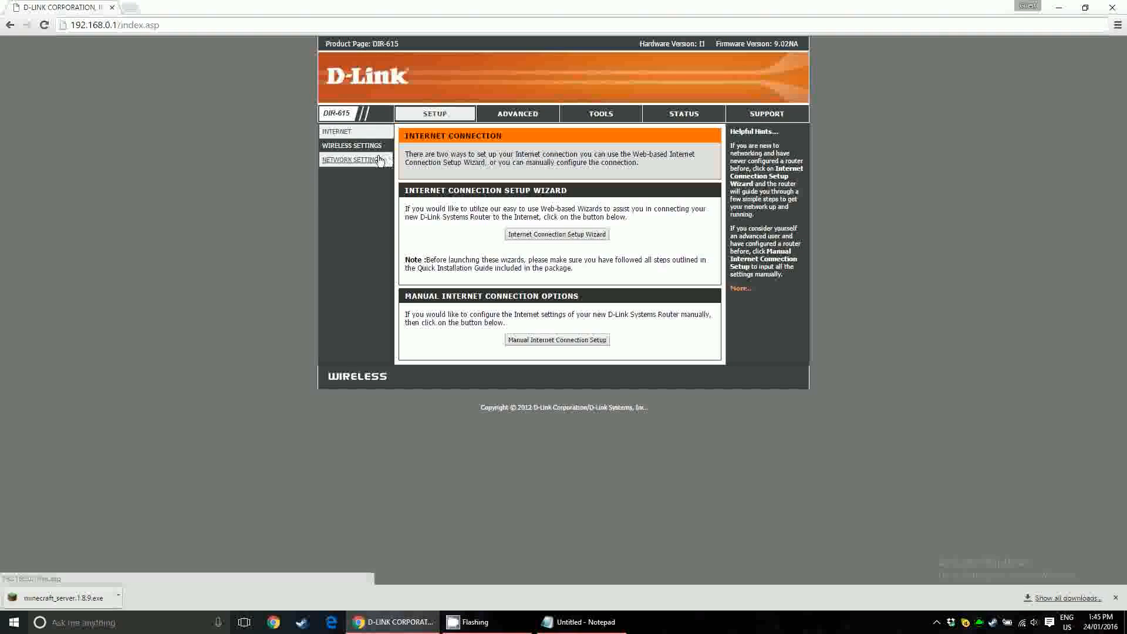
{"action": "left_click", "coordinate": [352, 160]}
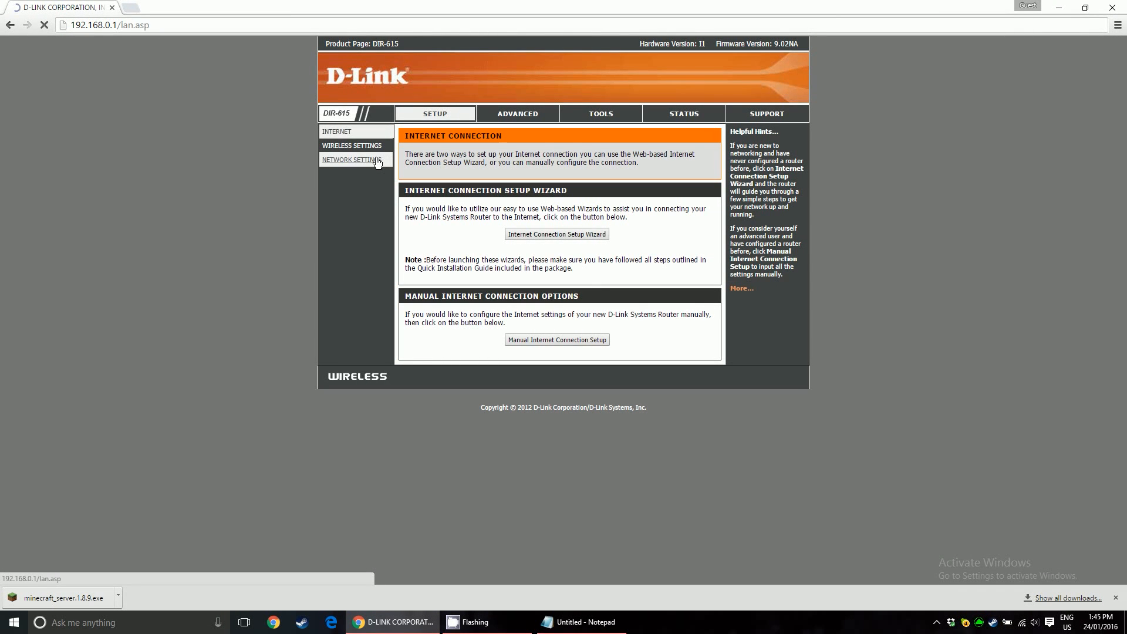
{"action": "left_click", "coordinate": [352, 159]}
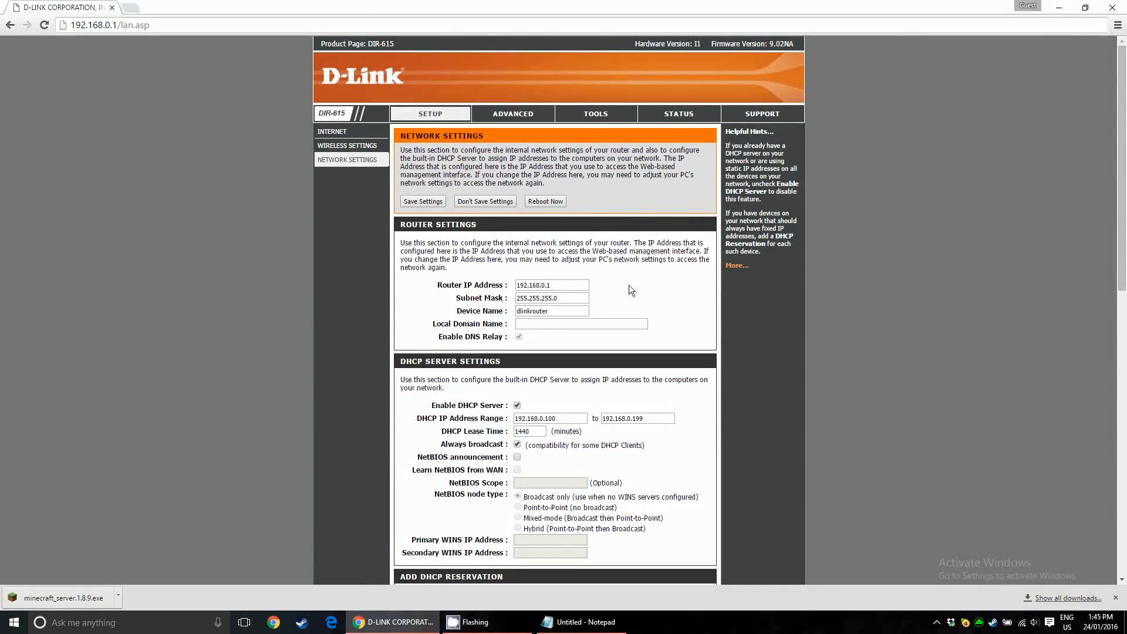
{"action": "scroll", "scroll_direction": "down", "scroll_amount": 3}
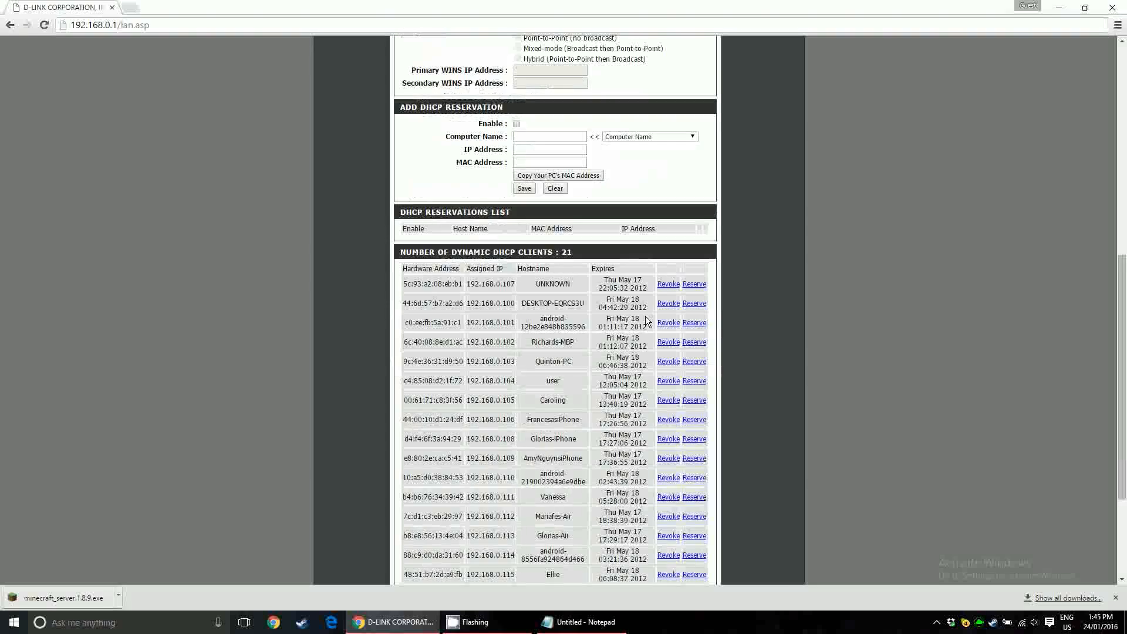
{"action": "mouse_move", "coordinate": [464, 292]}
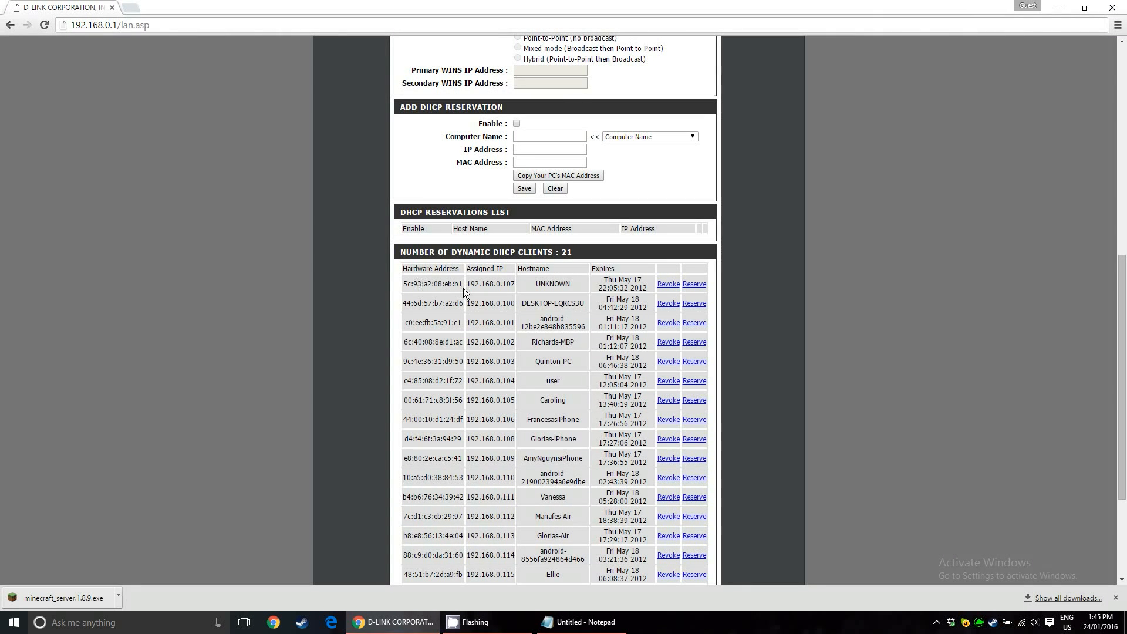
{"action": "mouse_move", "coordinate": [508, 274]}
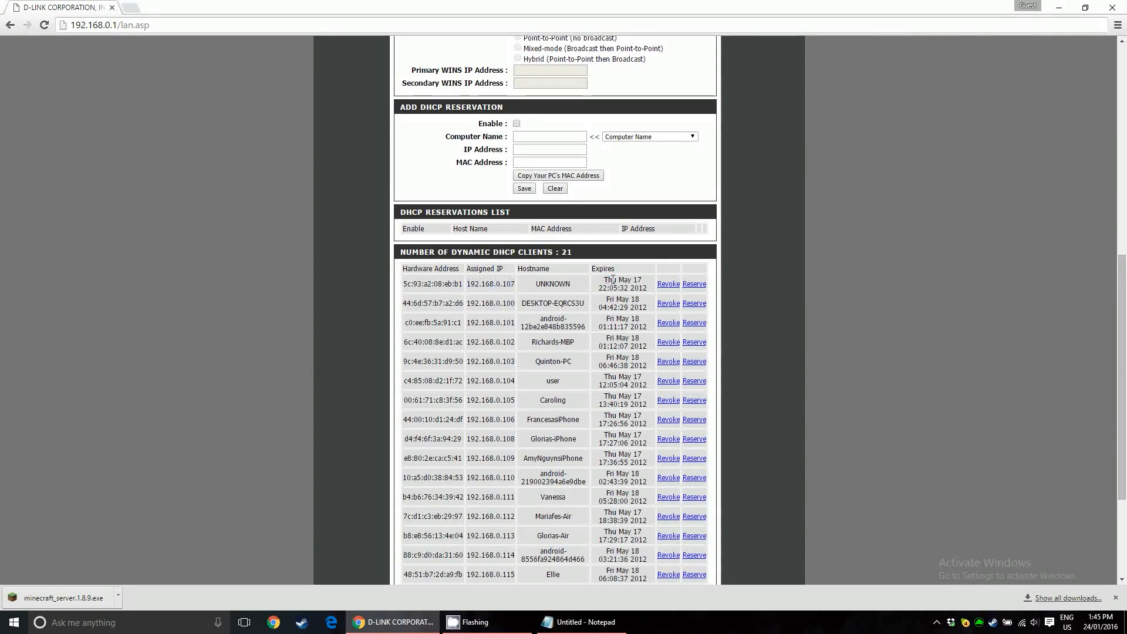
{"action": "double_click", "coordinate": [622, 284]}
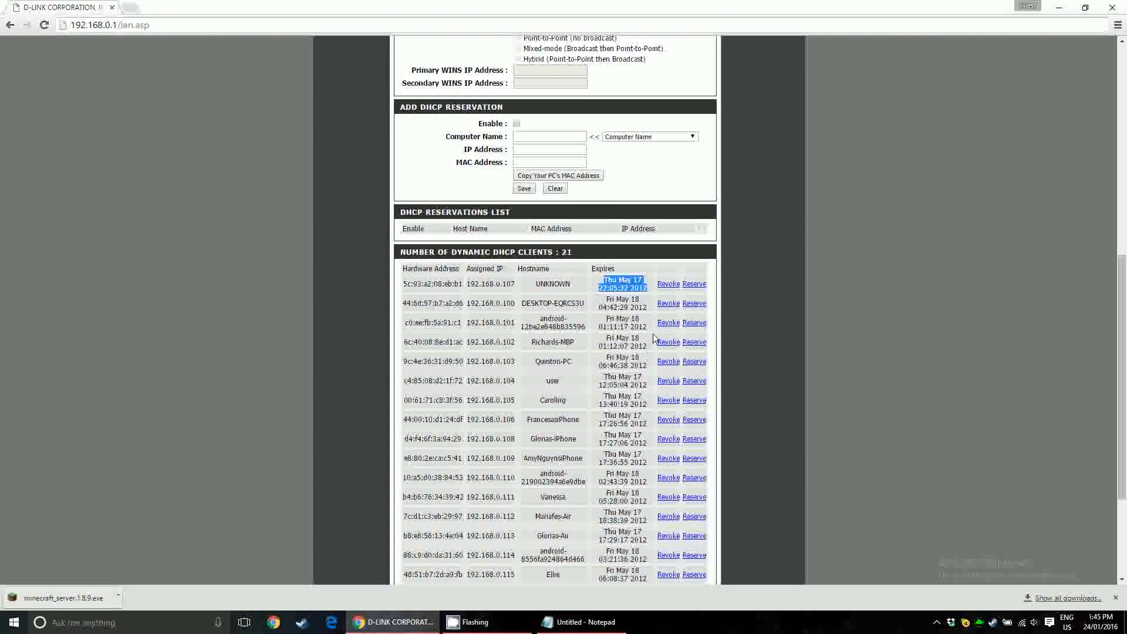
{"action": "scroll", "scroll_direction": "up", "scroll_amount": 3}
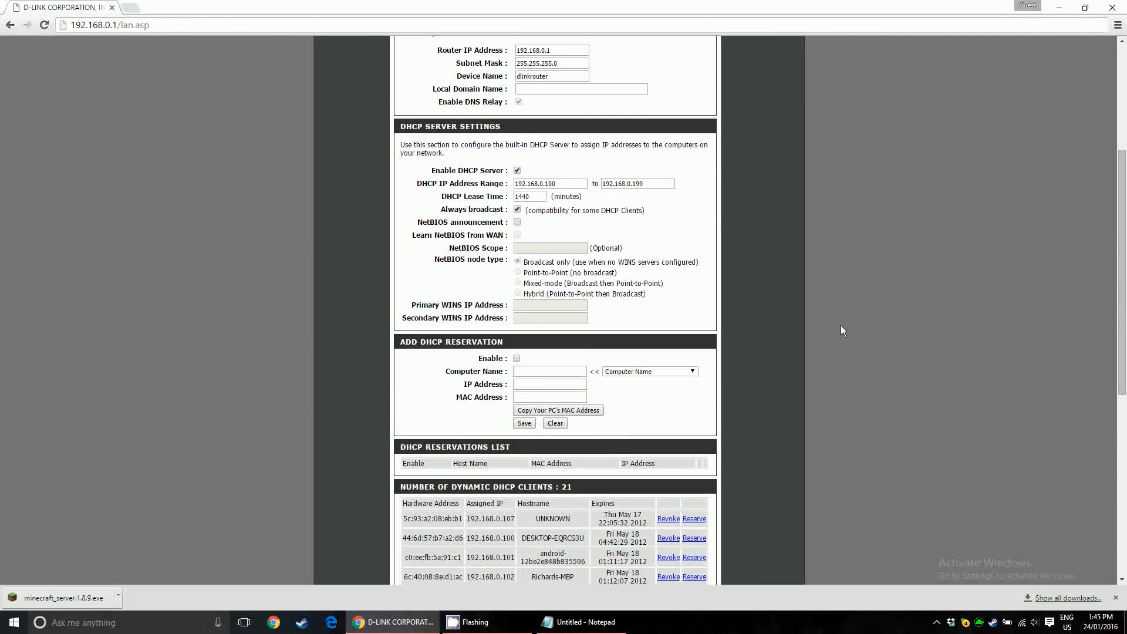
{"action": "mouse_move", "coordinate": [854, 284]}
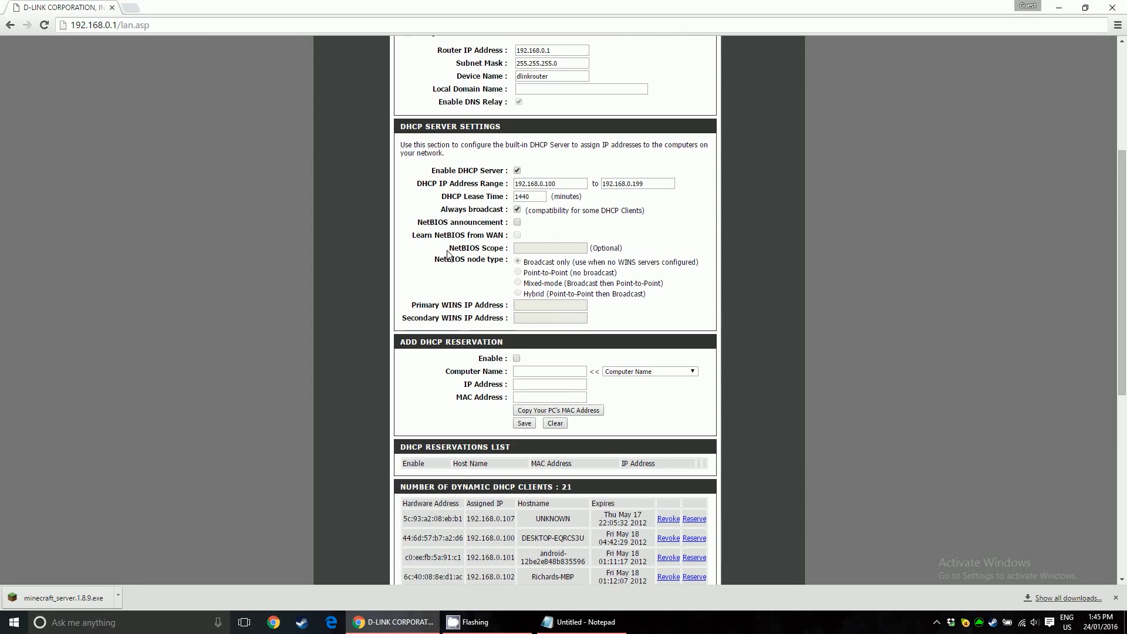
{"action": "scroll", "scroll_direction": "up", "scroll_amount": 3}
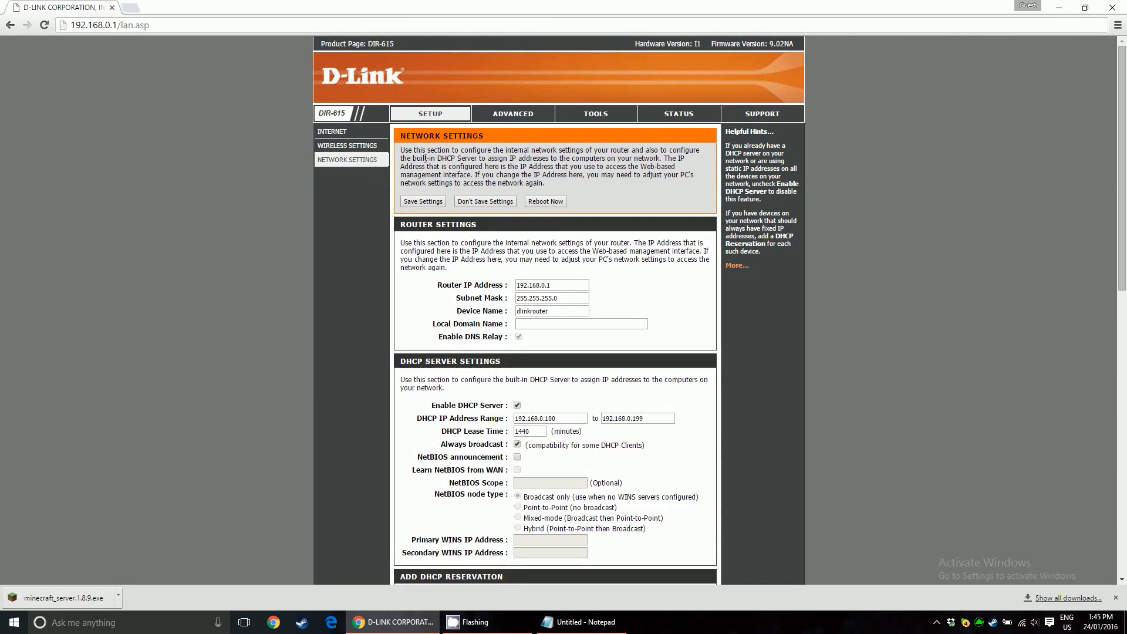
- Add a DHCP reservation for DESKTOP-EQRCS3U at 192.168.0.100 and check the reservations list
{"action": "scroll", "scroll_direction": "down", "scroll_amount": 3}
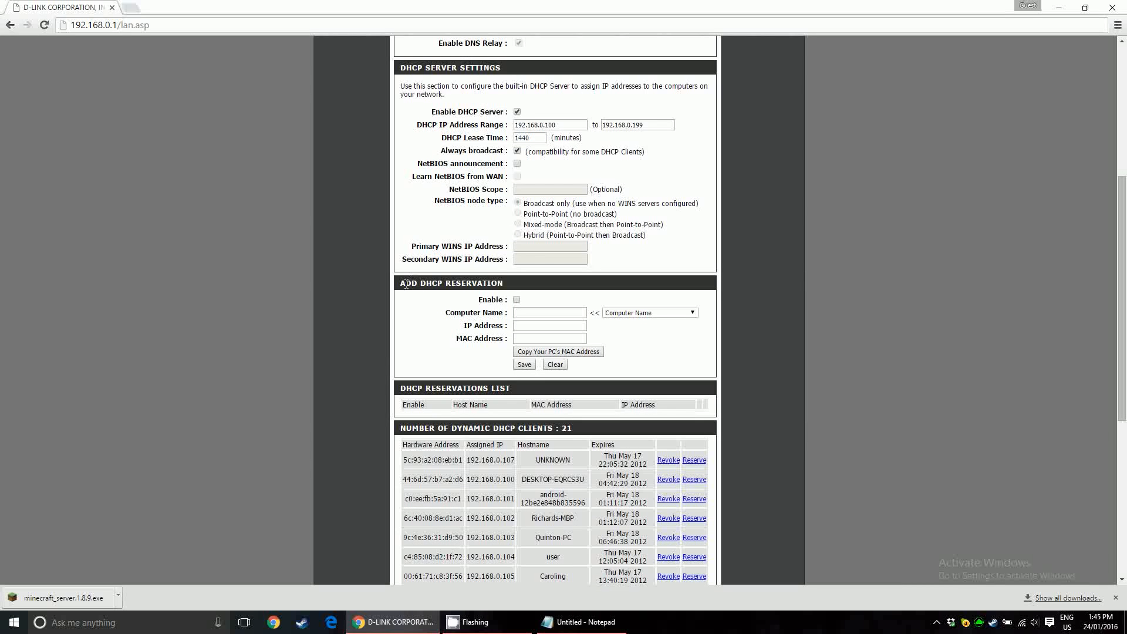
{"action": "left_click", "coordinate": [517, 299]}
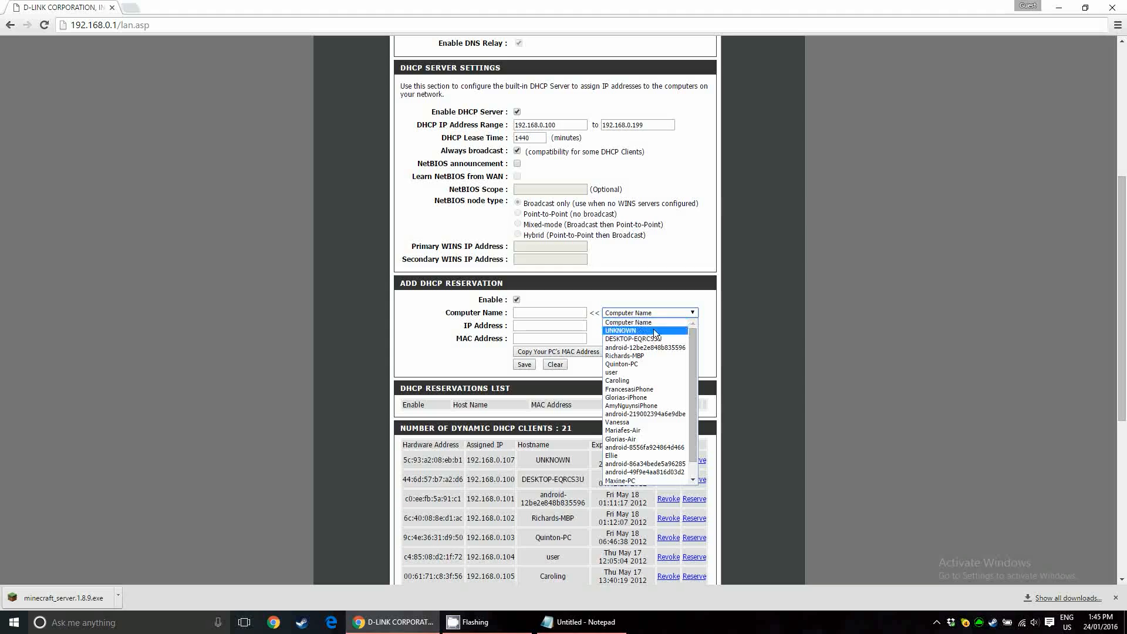
{"action": "left_click", "coordinate": [633, 338]}
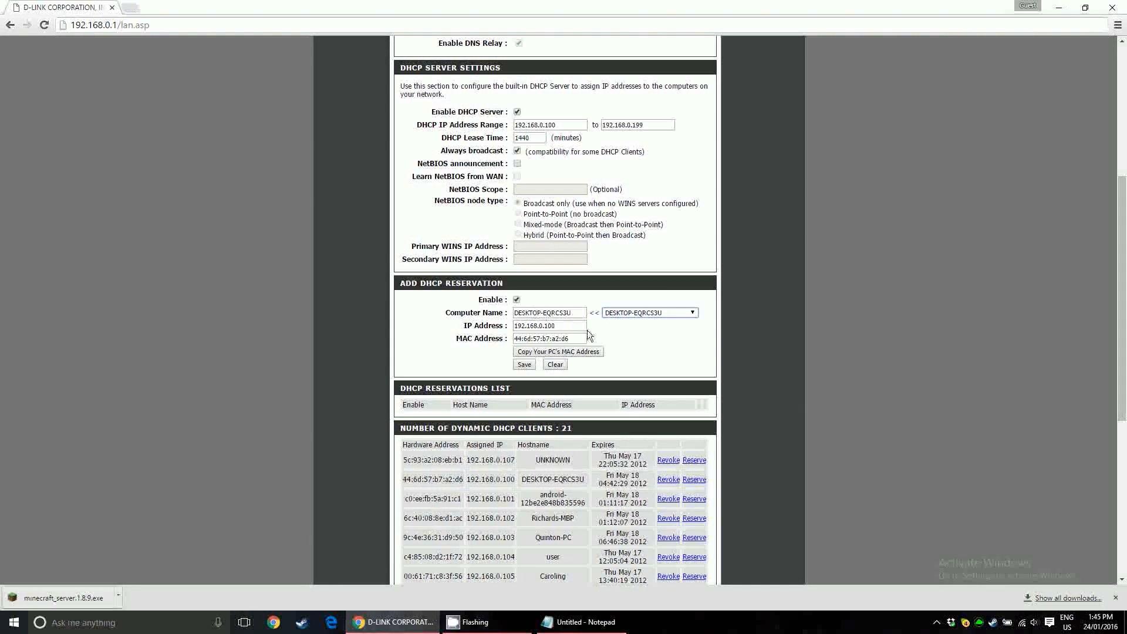
{"action": "left_click", "coordinate": [524, 364]}
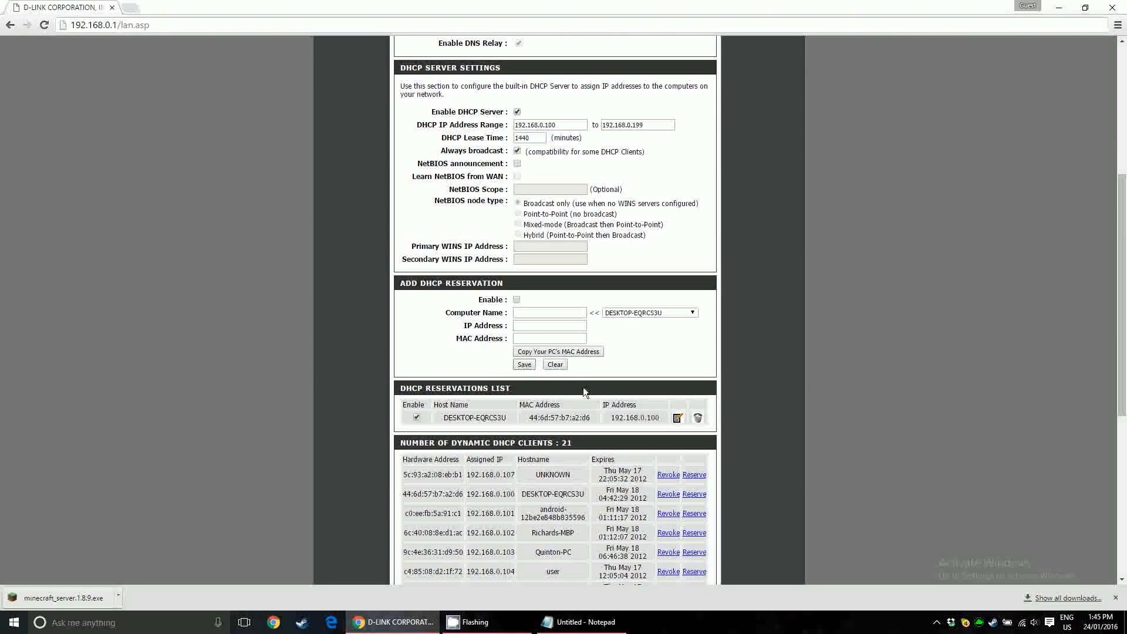
{"action": "mouse_move", "coordinate": [621, 428]}
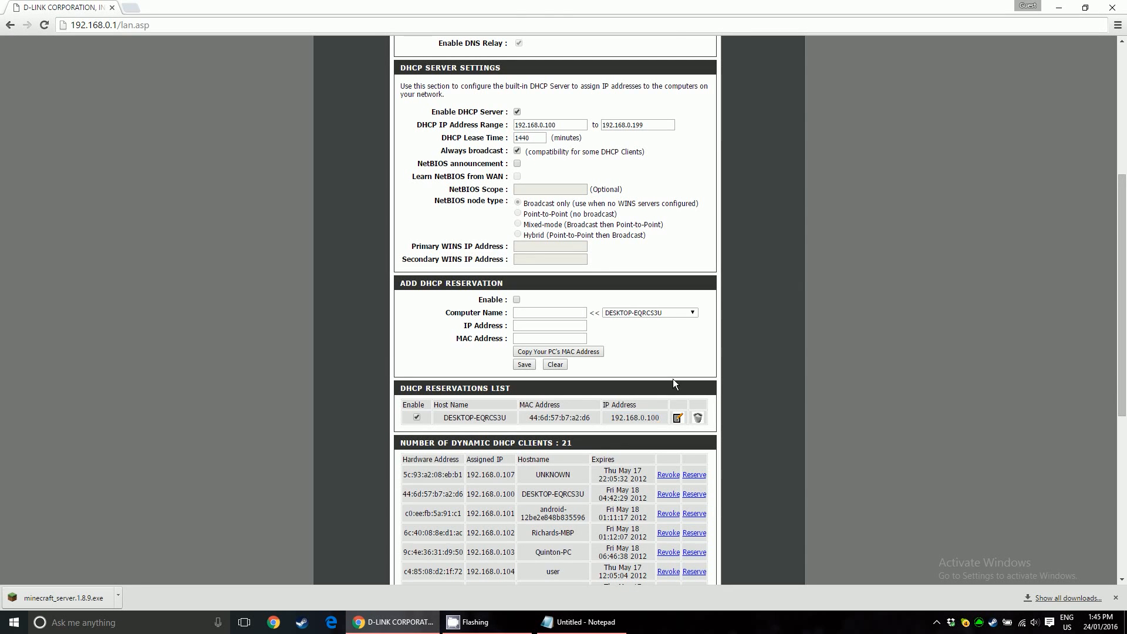
{"action": "scroll", "scroll_direction": "up", "scroll_amount": 3}
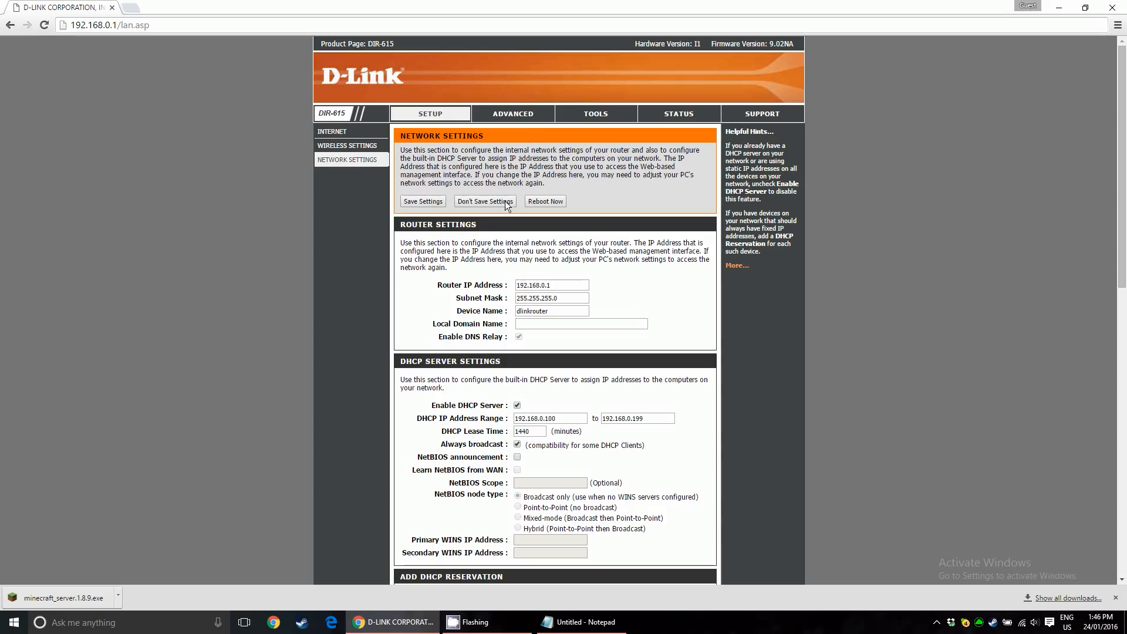
{"action": "scroll", "scroll_direction": "down", "scroll_amount": 3}
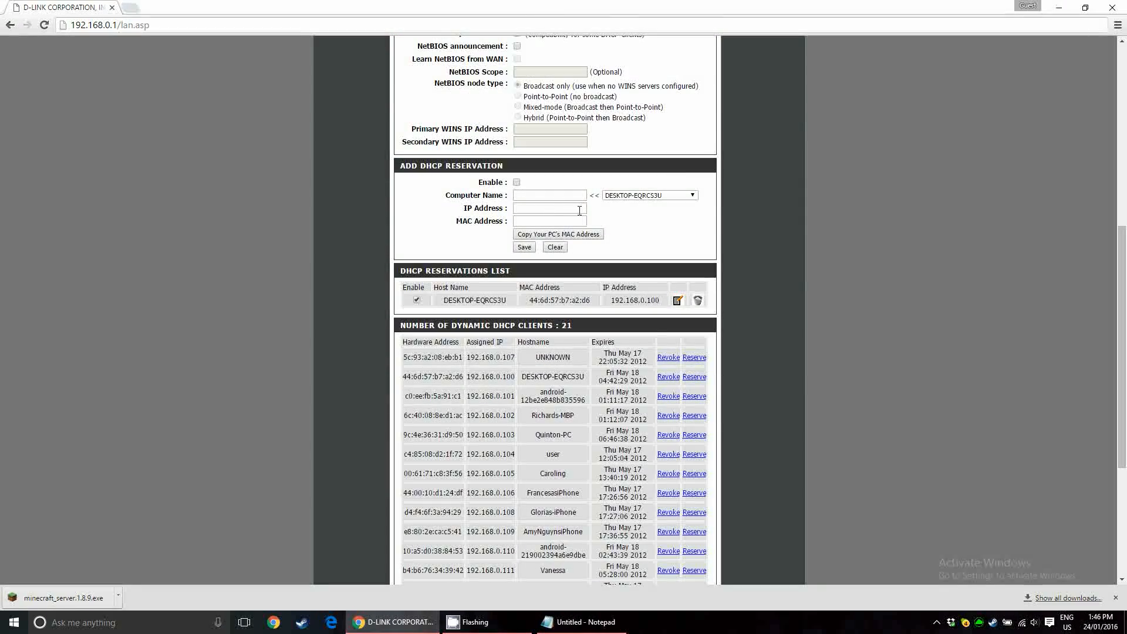
{"action": "scroll", "scroll_direction": "down", "scroll_amount": 3}
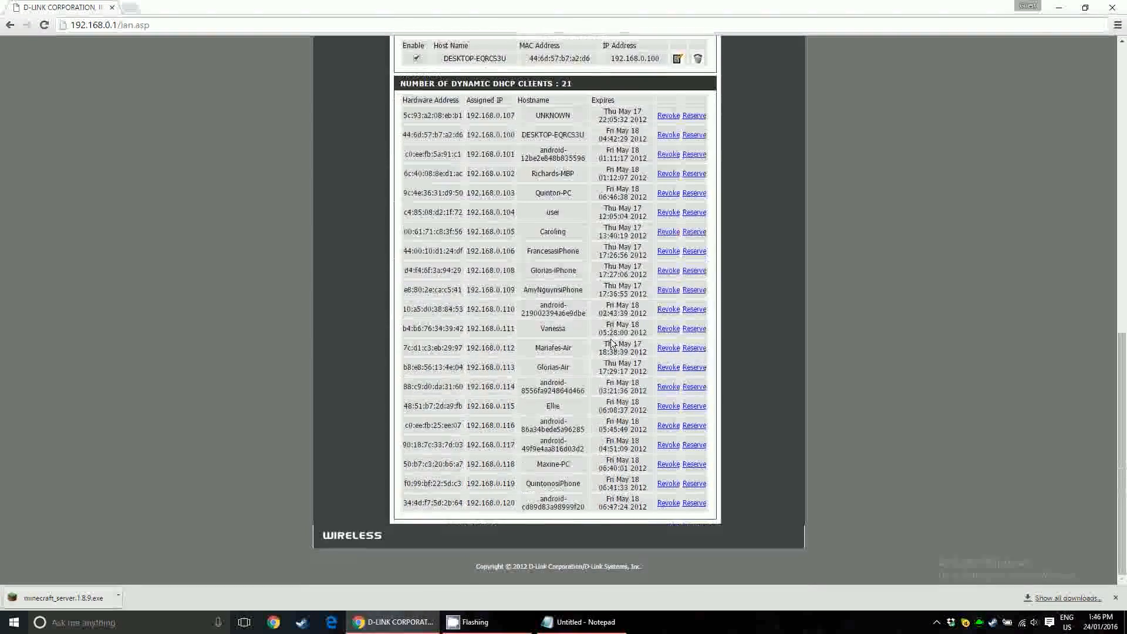
{"action": "scroll", "scroll_direction": "up", "scroll_amount": 3}
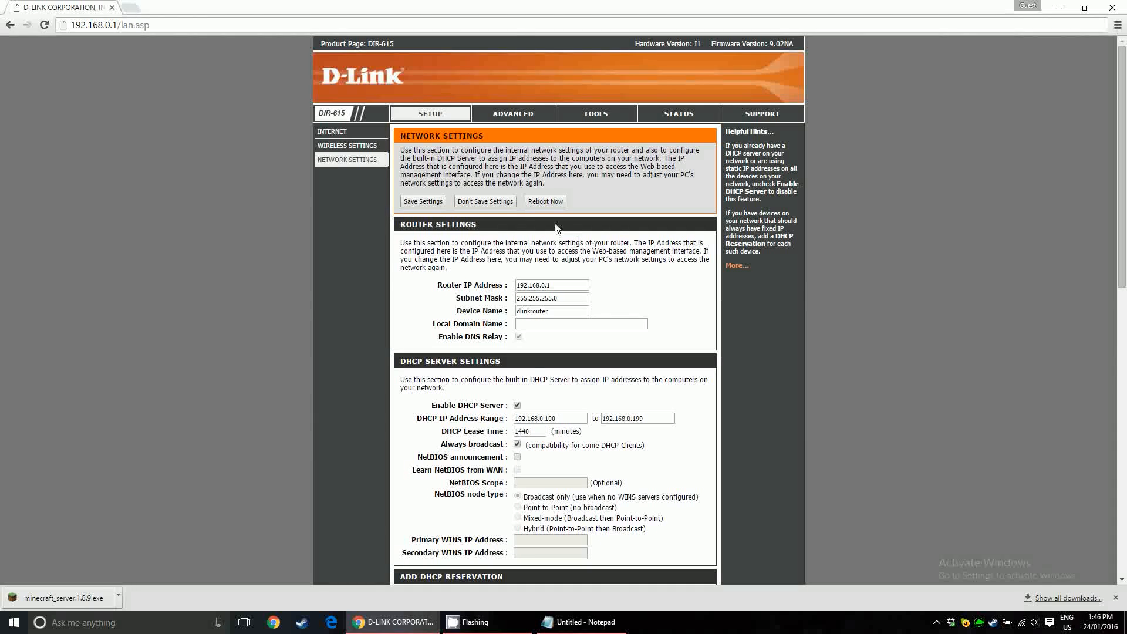
- Save the network settings, reboot the router now, and close the browser
{"action": "left_click", "coordinate": [423, 201]}
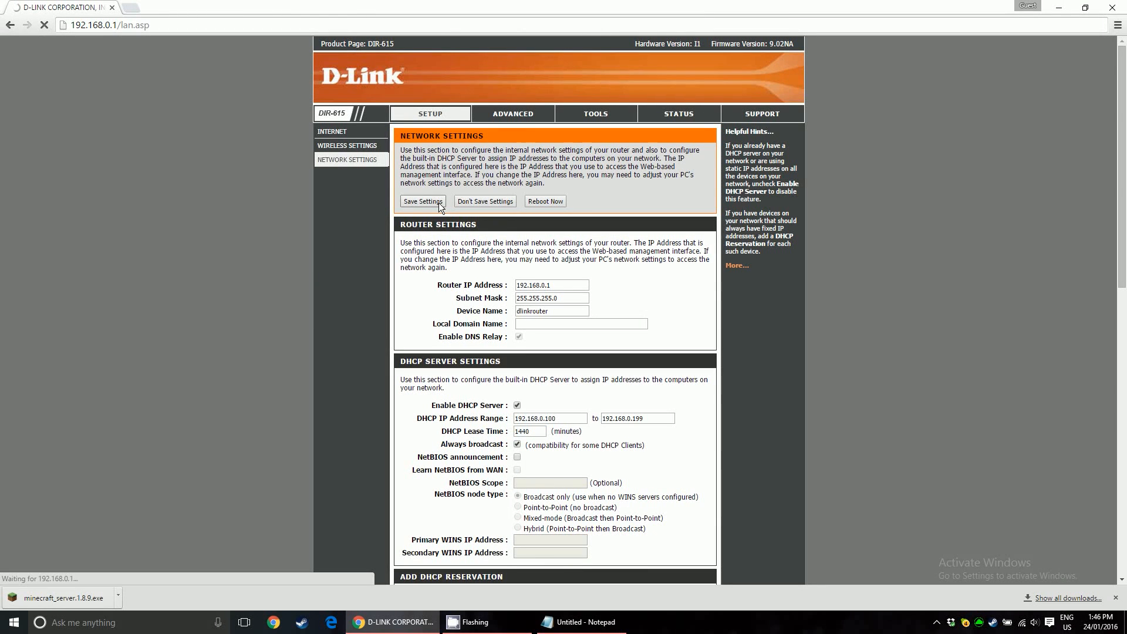
{"action": "left_click", "coordinate": [423, 201]}
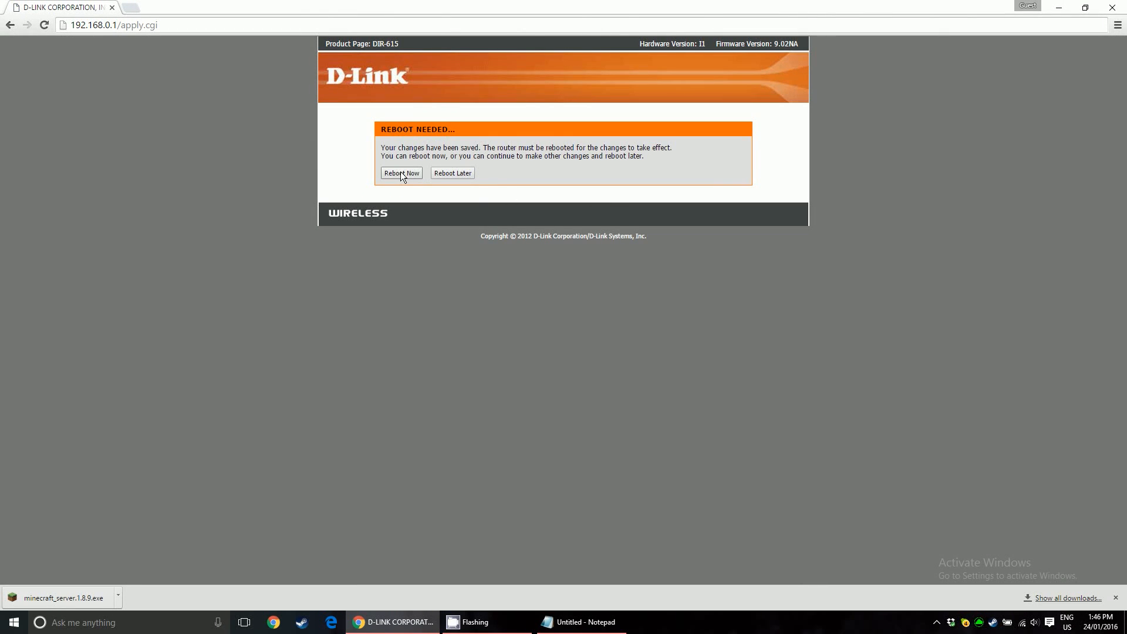
{"action": "mouse_move", "coordinate": [417, 189]}
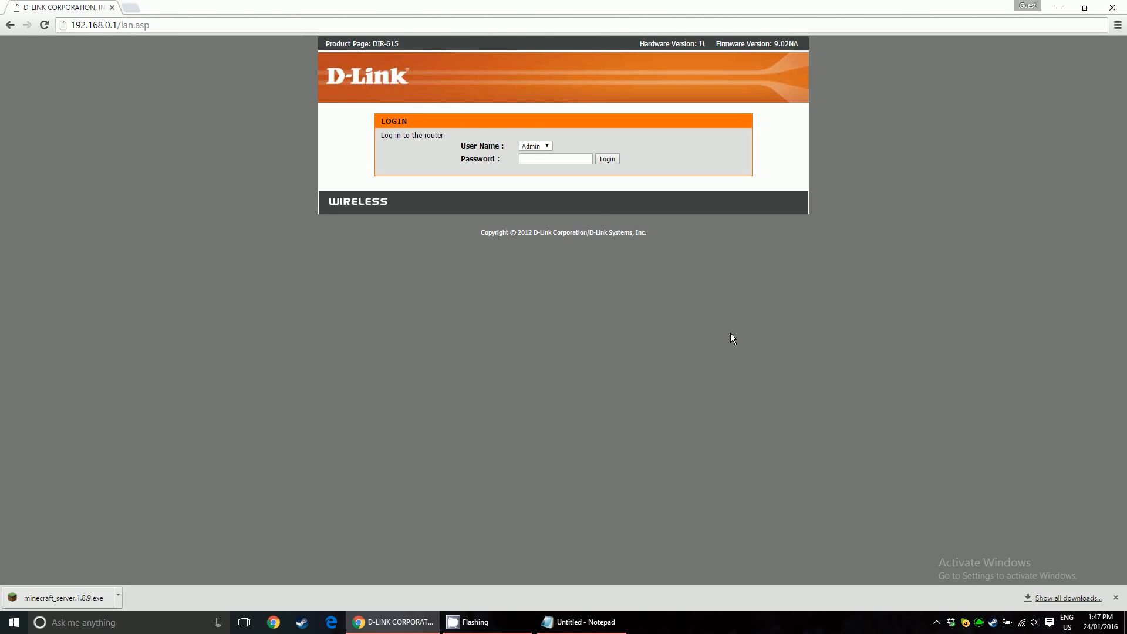
{"action": "mouse_move", "coordinate": [88, 94]}
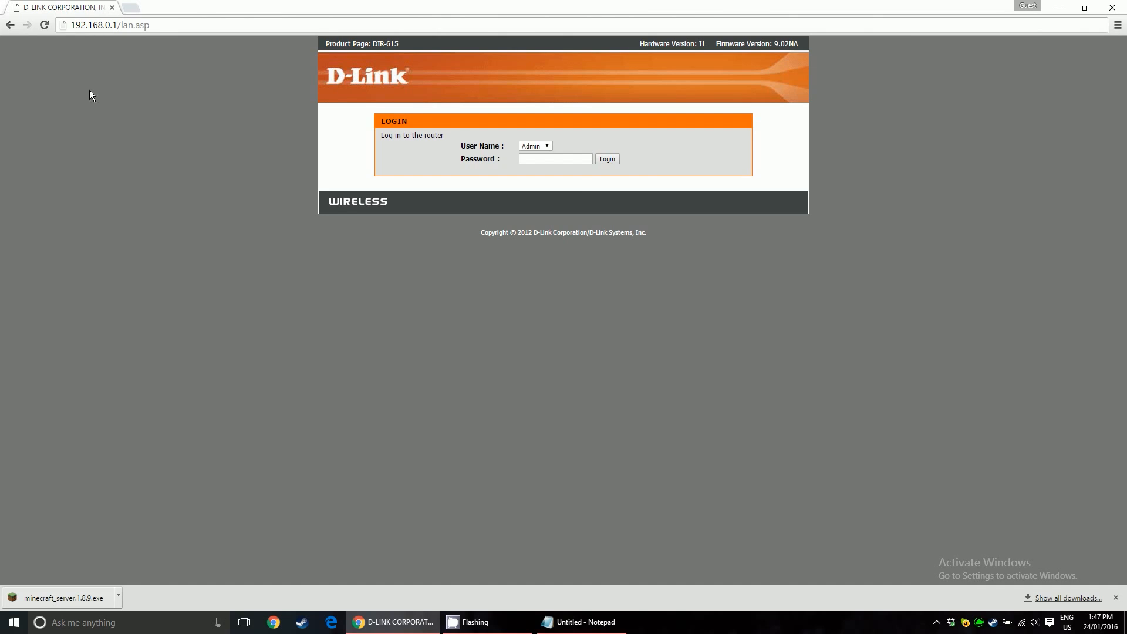
{"action": "left_click", "coordinate": [607, 159]}
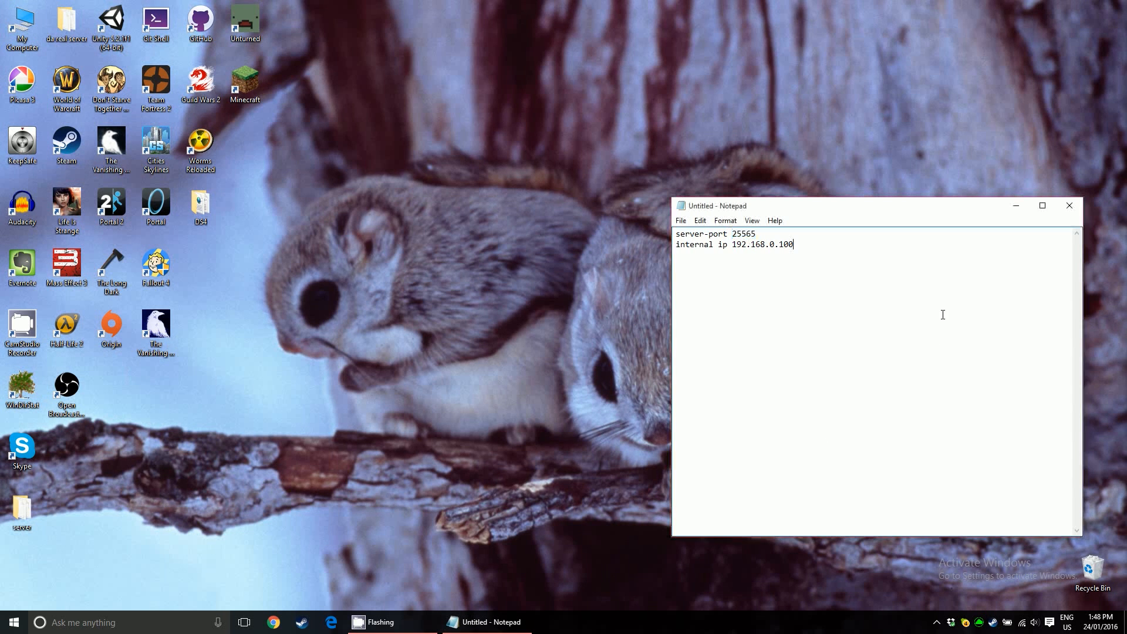
{"action": "mouse_move", "coordinate": [839, 289]}
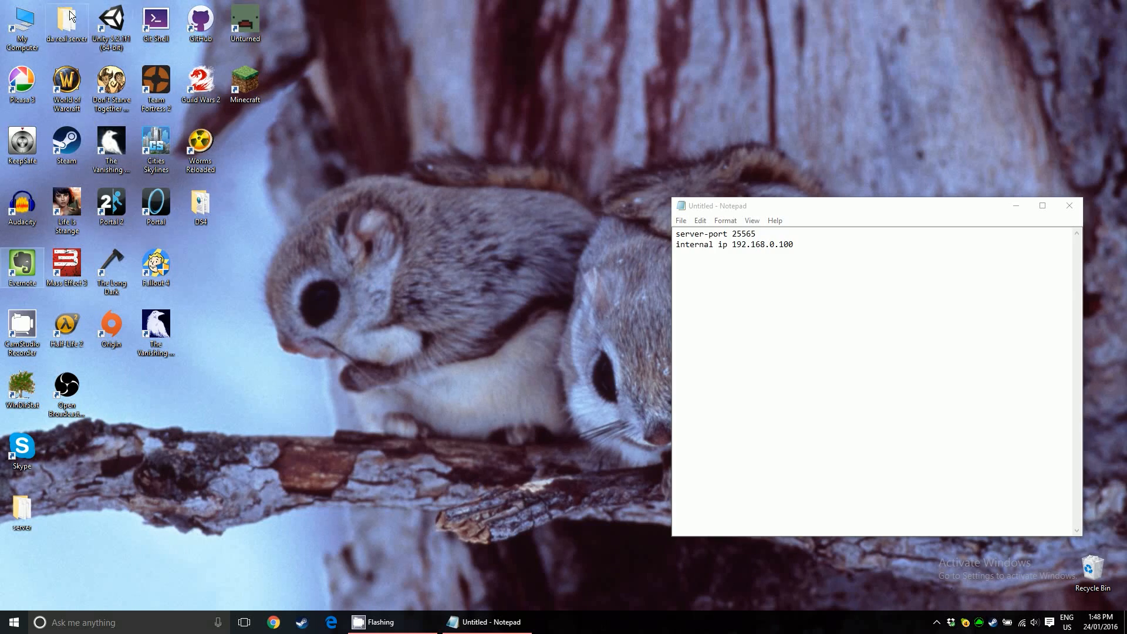
- Launch minecraft_server.1.8.9.exe from the Desktop server folder
{"action": "double_click", "coordinate": [21, 505]}
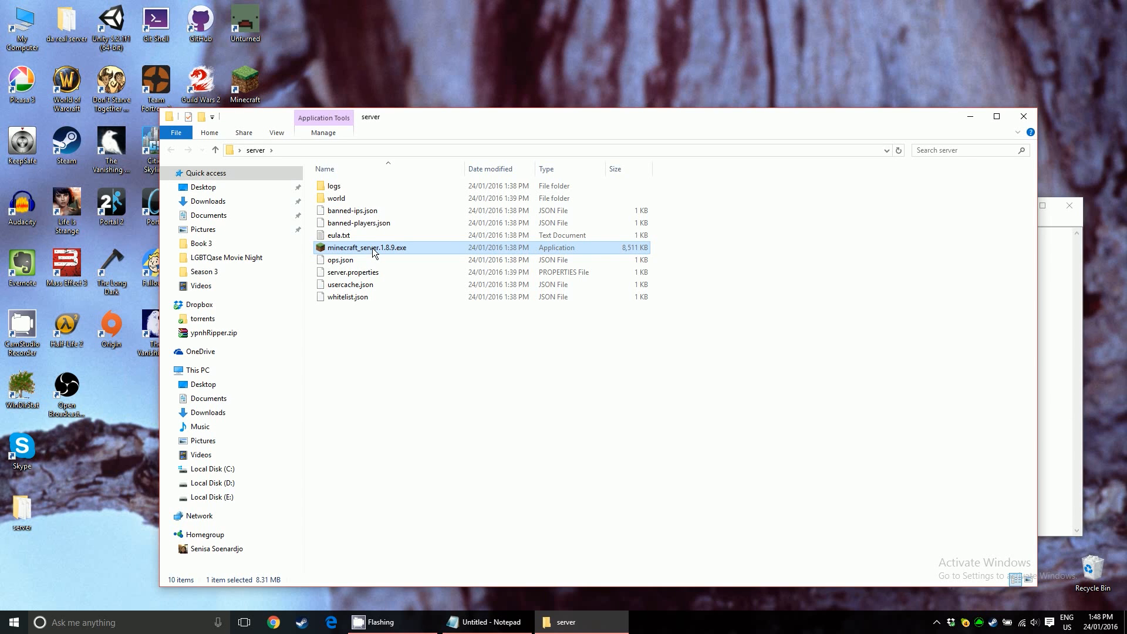
{"action": "mouse_move", "coordinate": [811, 373]}
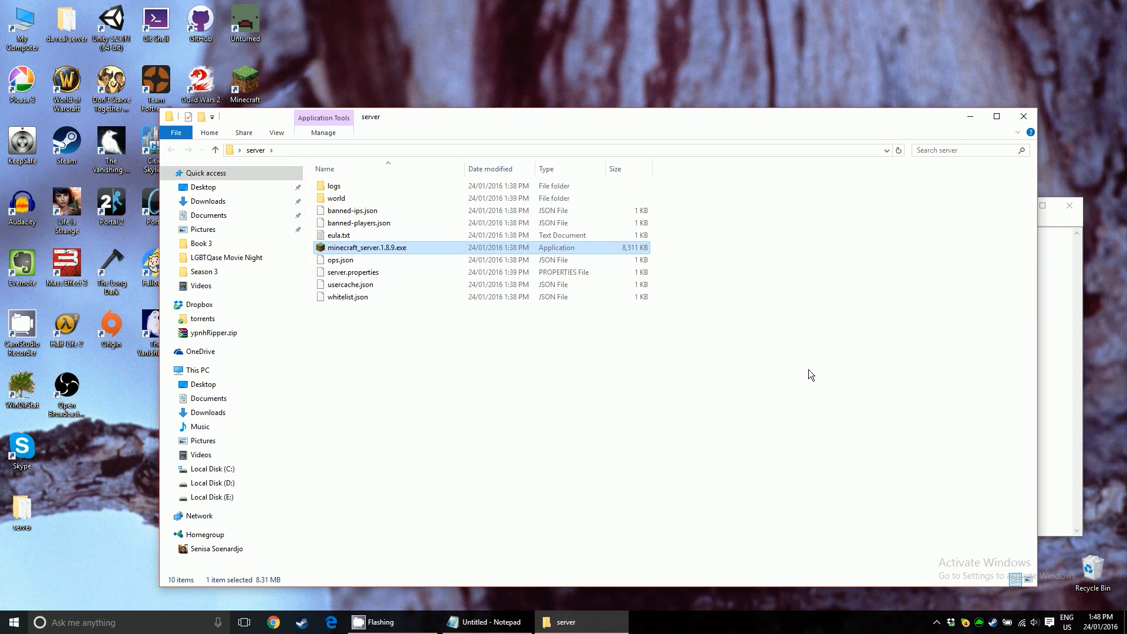
{"action": "double_click", "coordinate": [367, 247]}
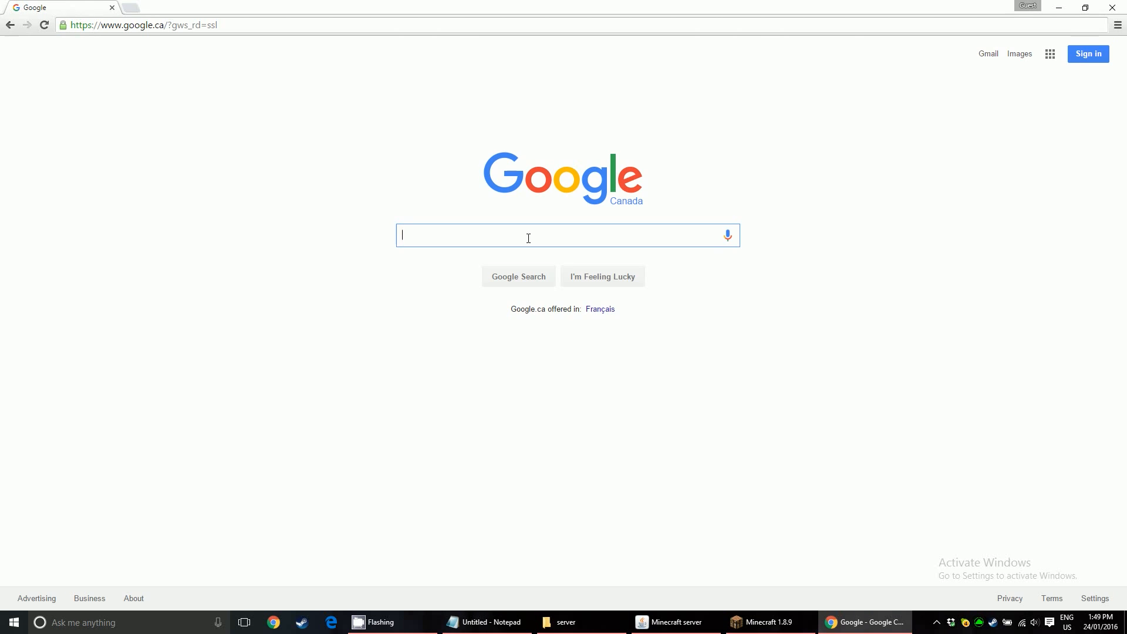
{"action": "type", "text": "ip"}
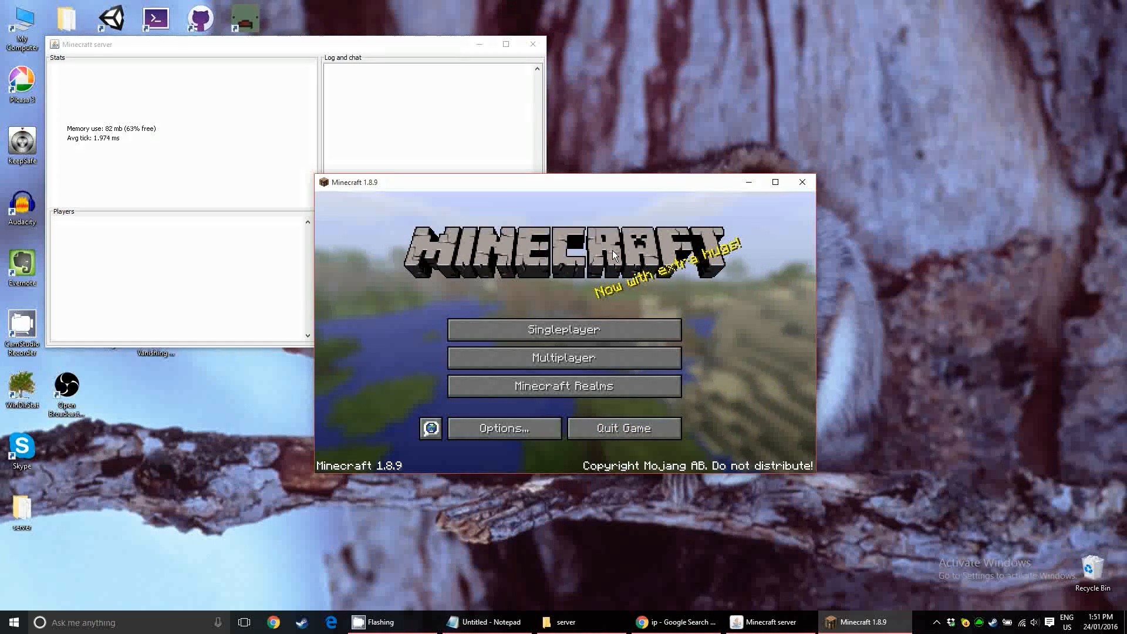
{"action": "mouse_move", "coordinate": [574, 361]}
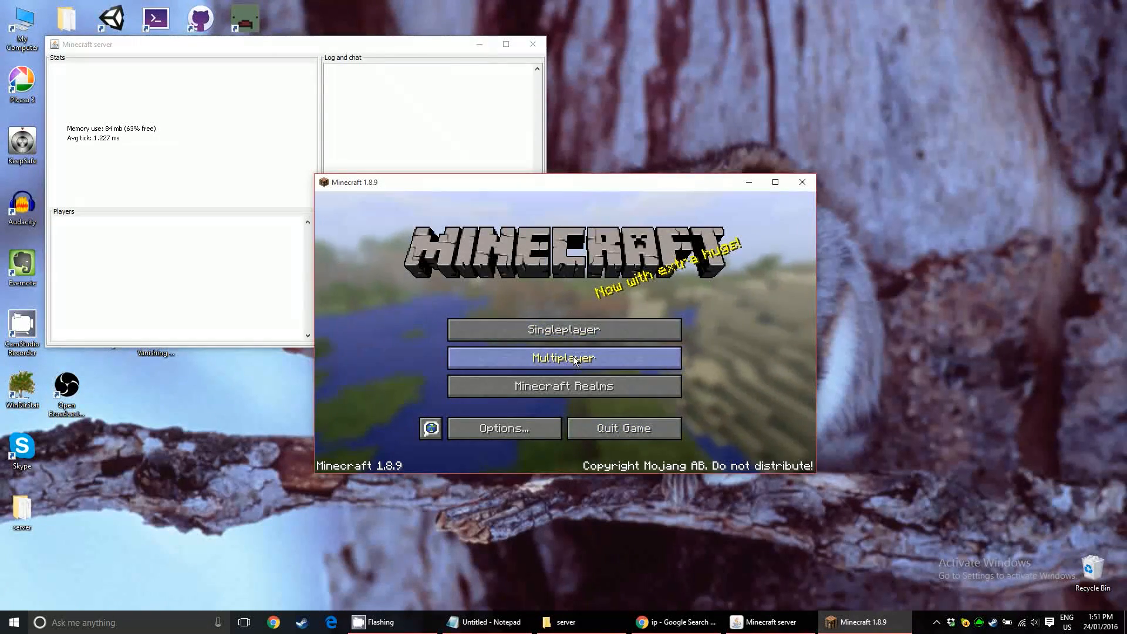
- In Multiplayer, save the 'Minecraft Server' entry with its address and join it
{"action": "left_click", "coordinate": [564, 358]}
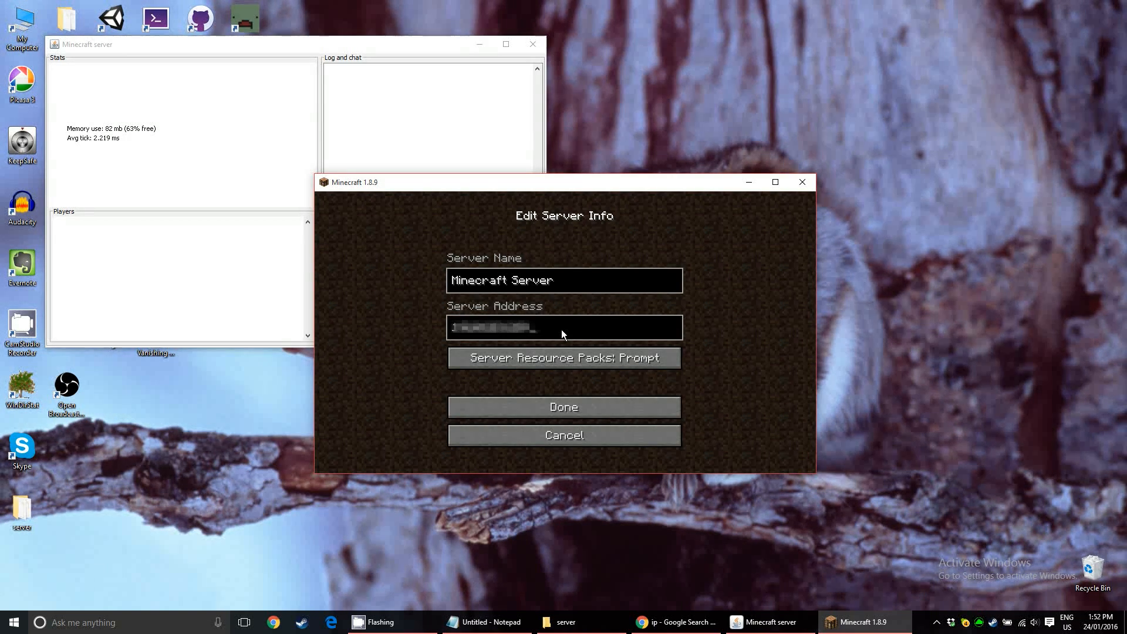
{"action": "left_click", "coordinate": [564, 406]}
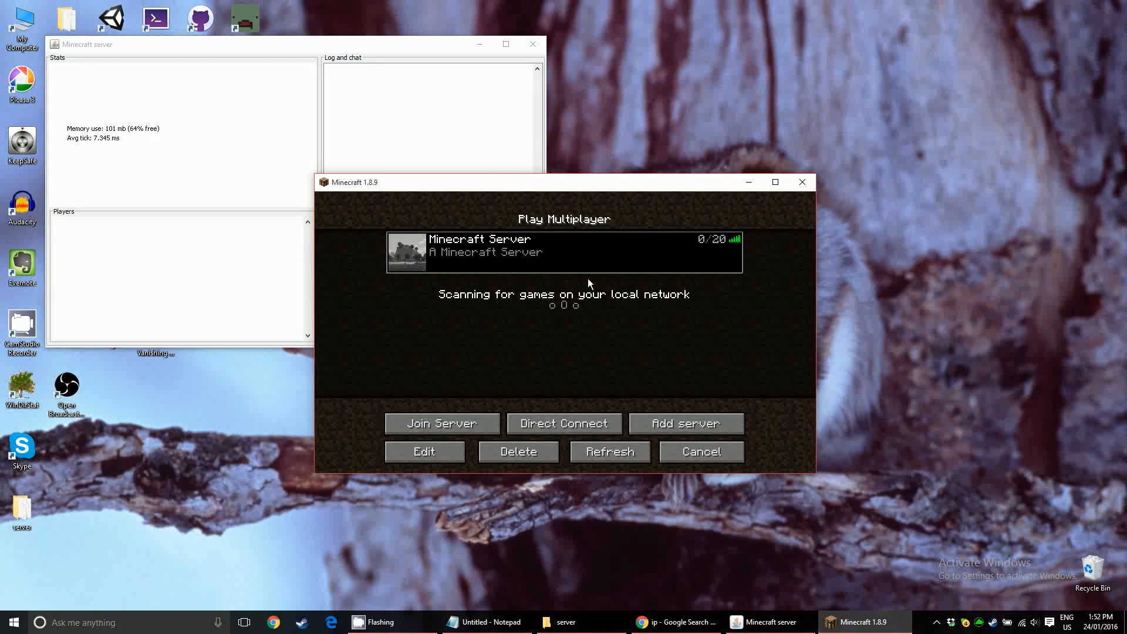
{"action": "left_click", "coordinate": [442, 423]}
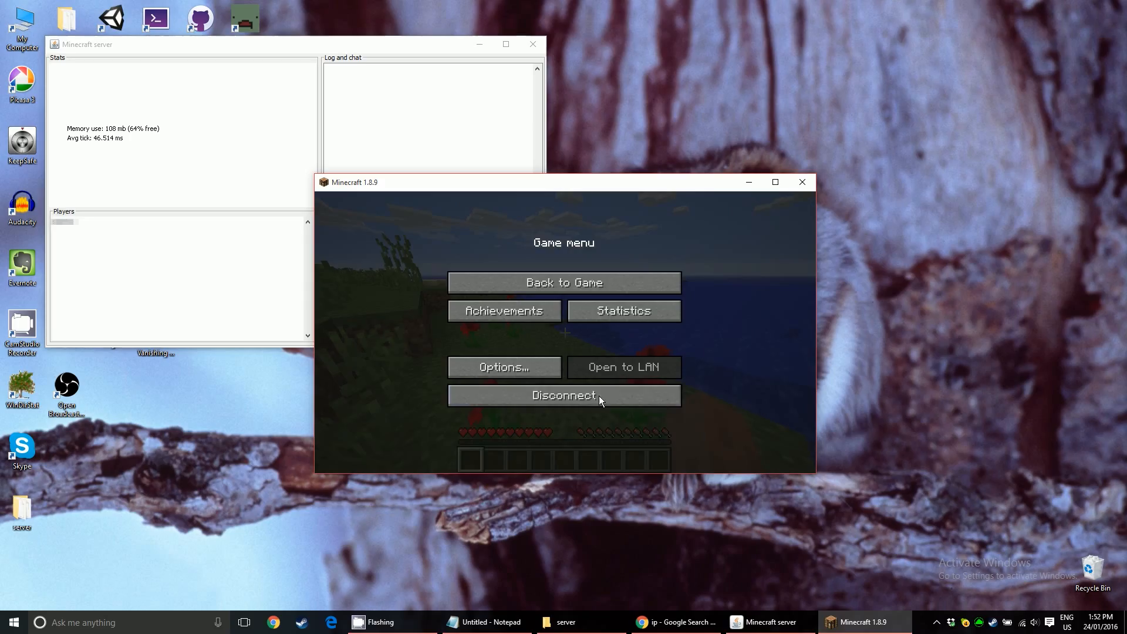
- Resume play in the server world from the pause menu to explore and collect saplings
{"action": "left_click", "coordinate": [565, 283]}
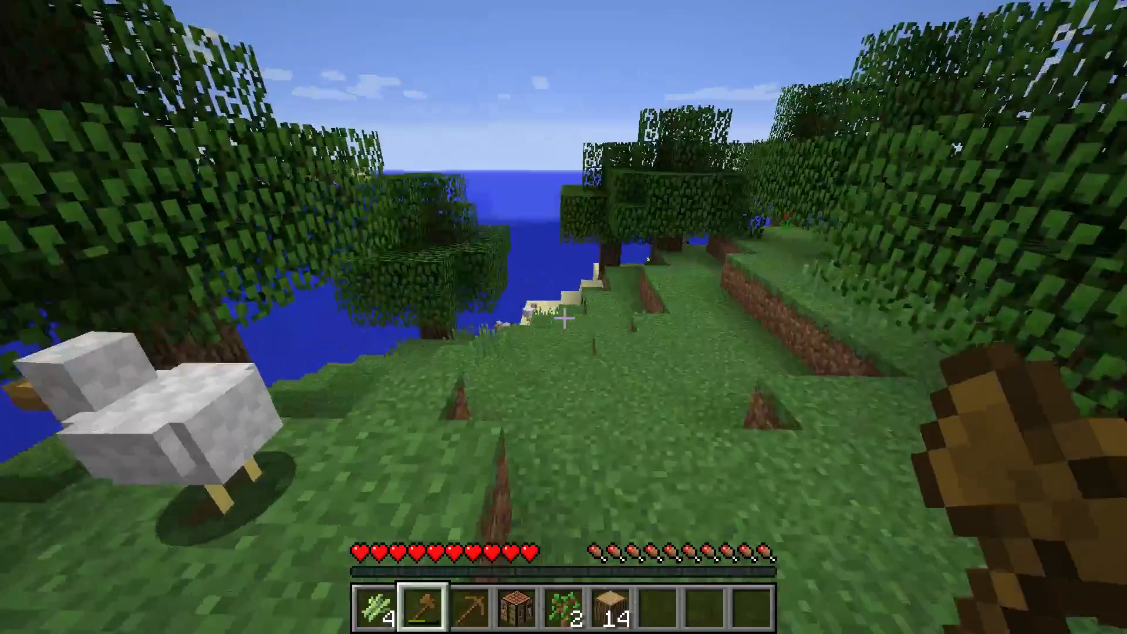
{"action": "mouse_move", "coordinate": [564, 320]}
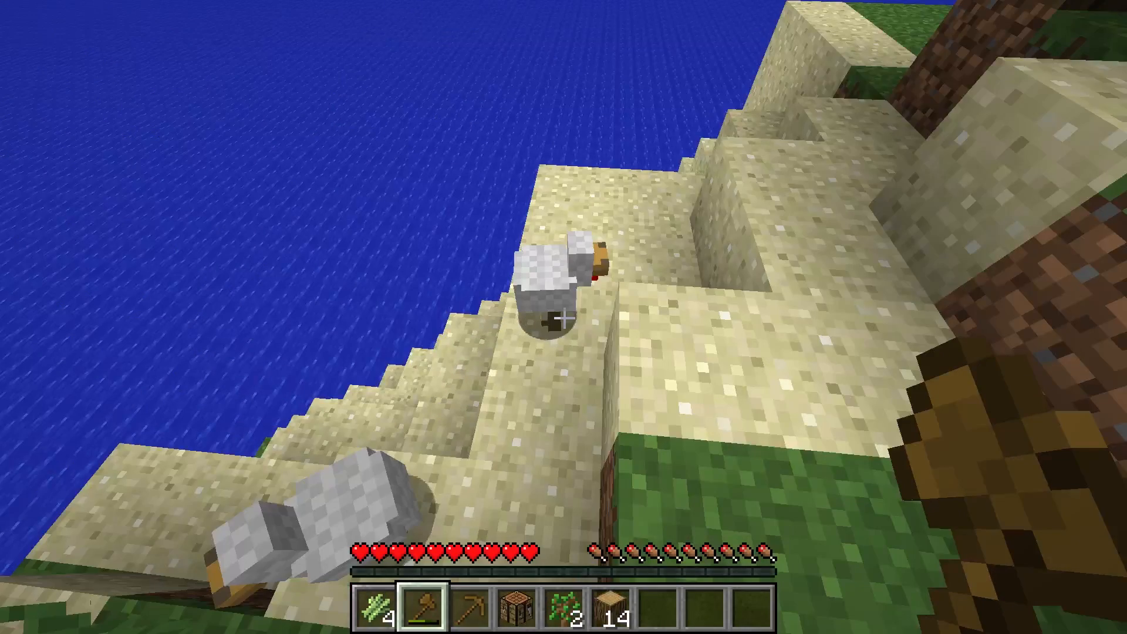
{"action": "mouse_move", "coordinate": [563, 318]}
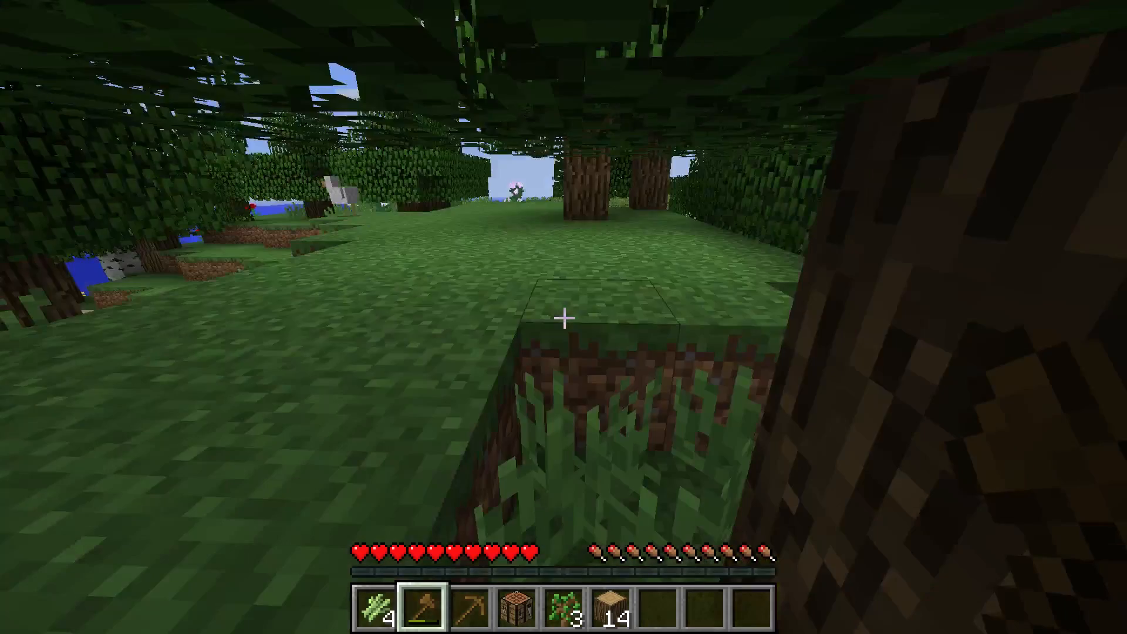
{"action": "mouse_move", "coordinate": [564, 317]}
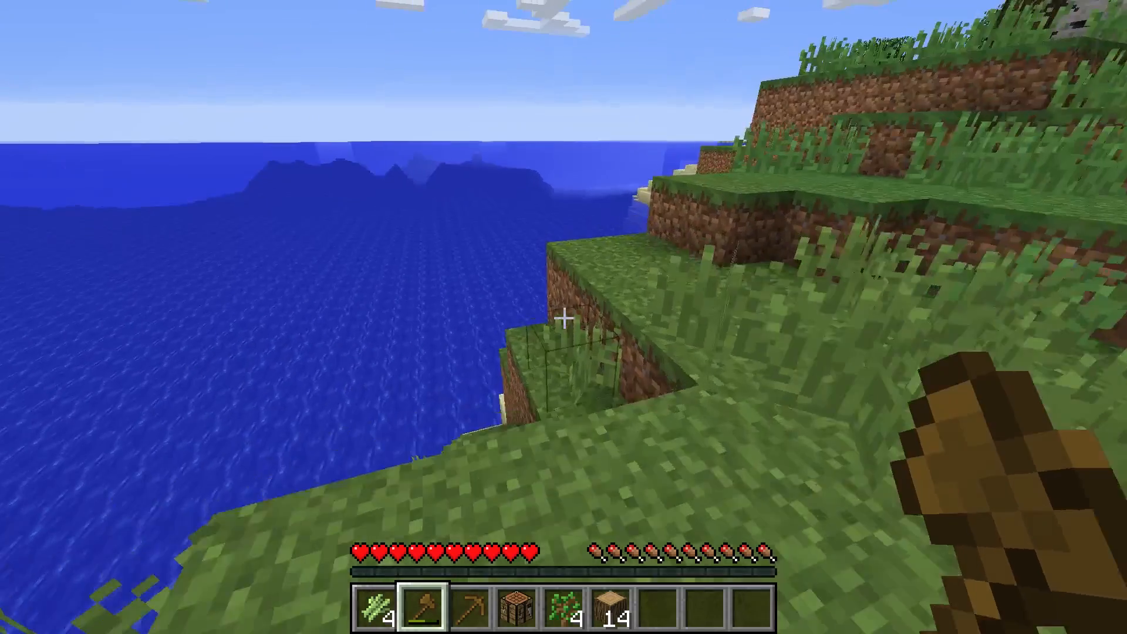
{"action": "mouse_move", "coordinate": [564, 319]}
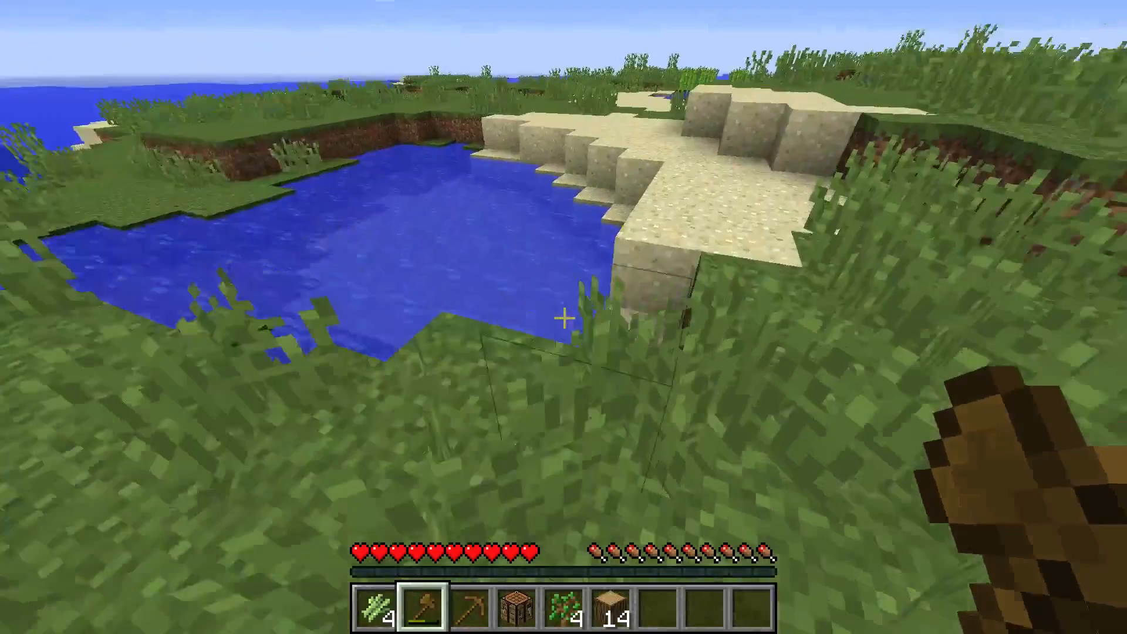
{"action": "mouse_move", "coordinate": [563, 317]}
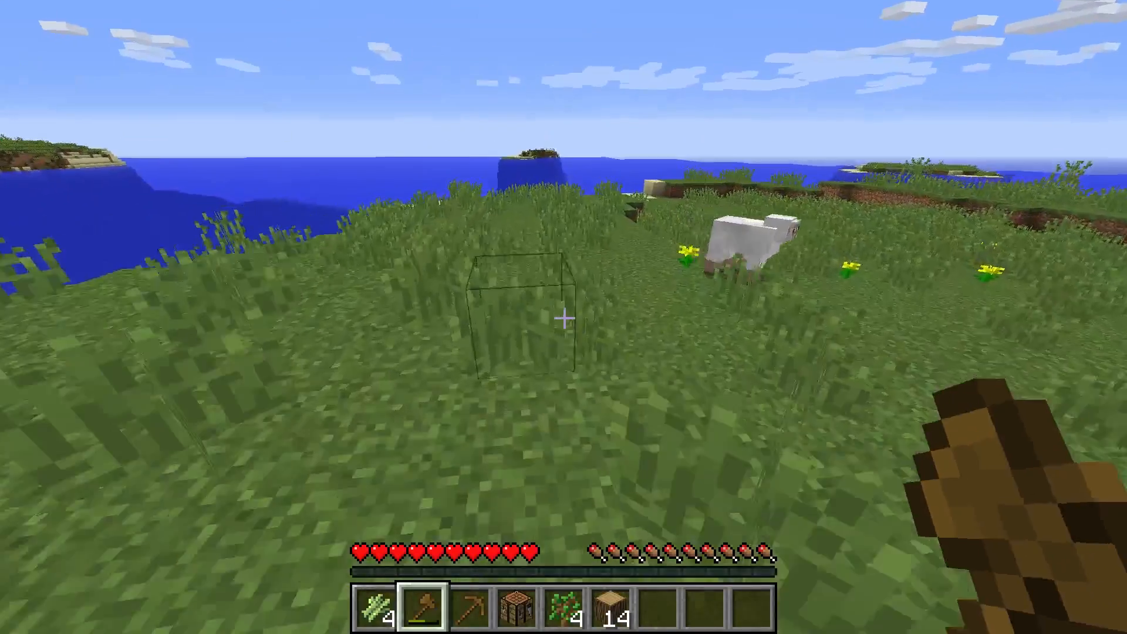
{"action": "mouse_move", "coordinate": [564, 317]}
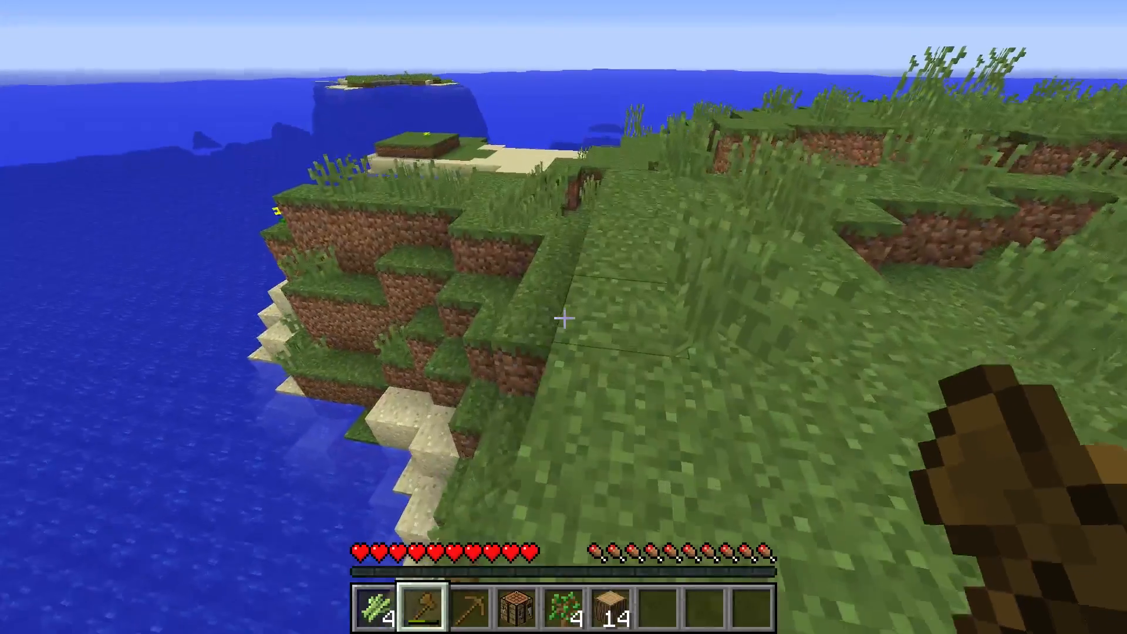
{"action": "mouse_move", "coordinate": [563, 334]}
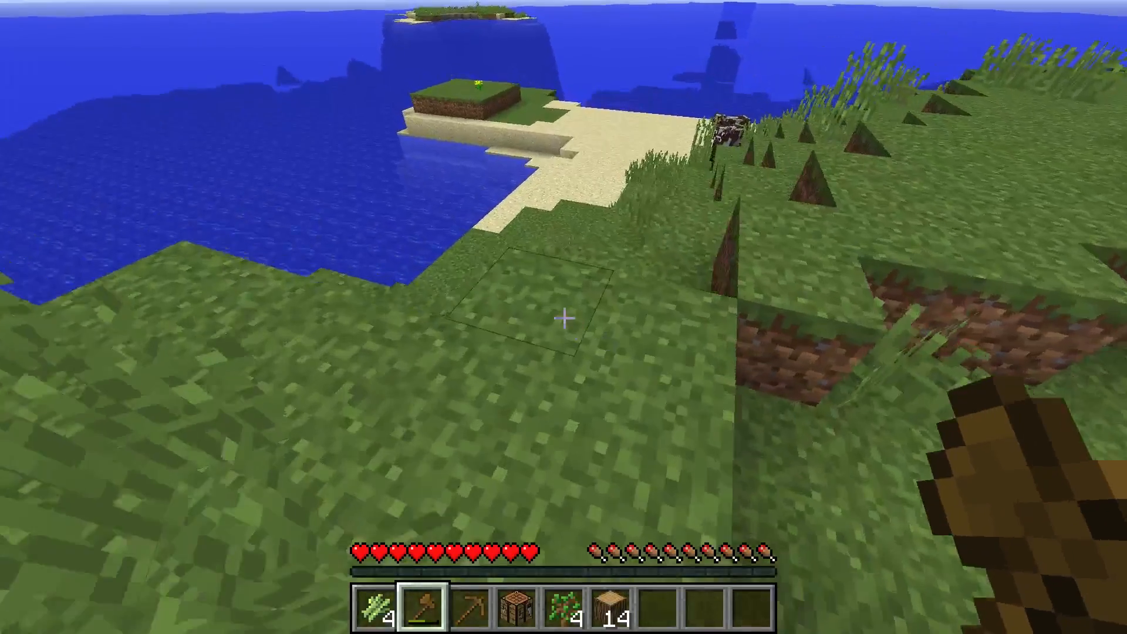